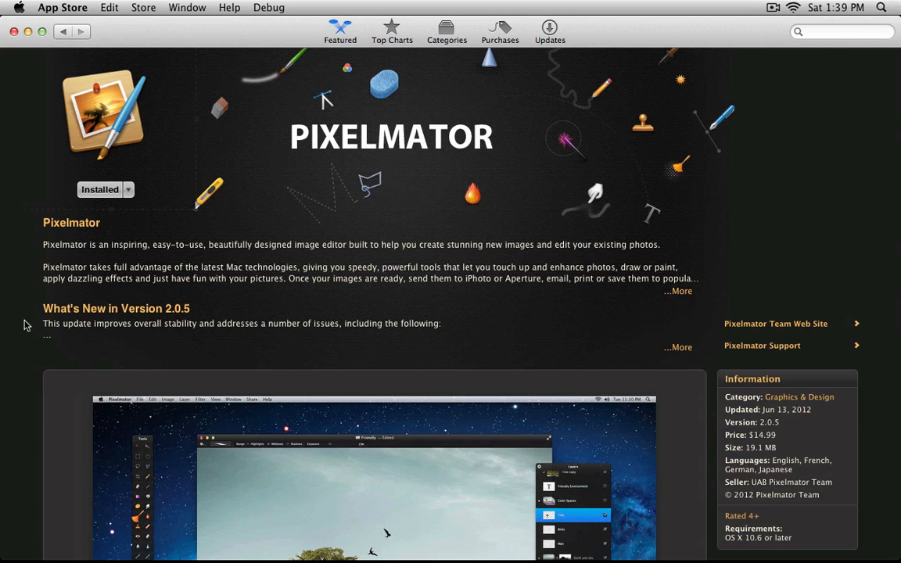
- Scroll to Pixelmator's screenshot gallery and show the cartoon game scene screenshot
{"action": "scroll", "scroll_direction": "down", "scroll_amount": 3}
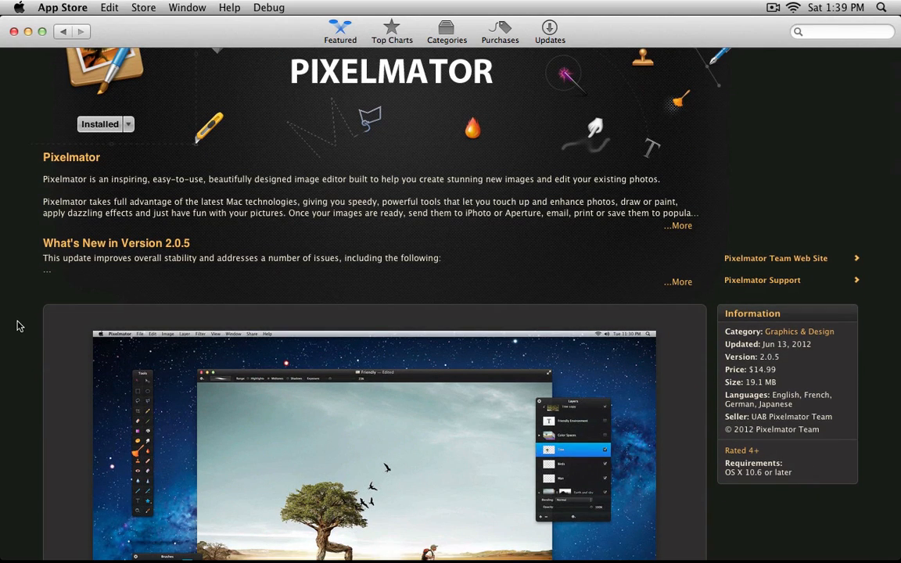
{"action": "scroll", "scroll_direction": "down", "scroll_amount": 3}
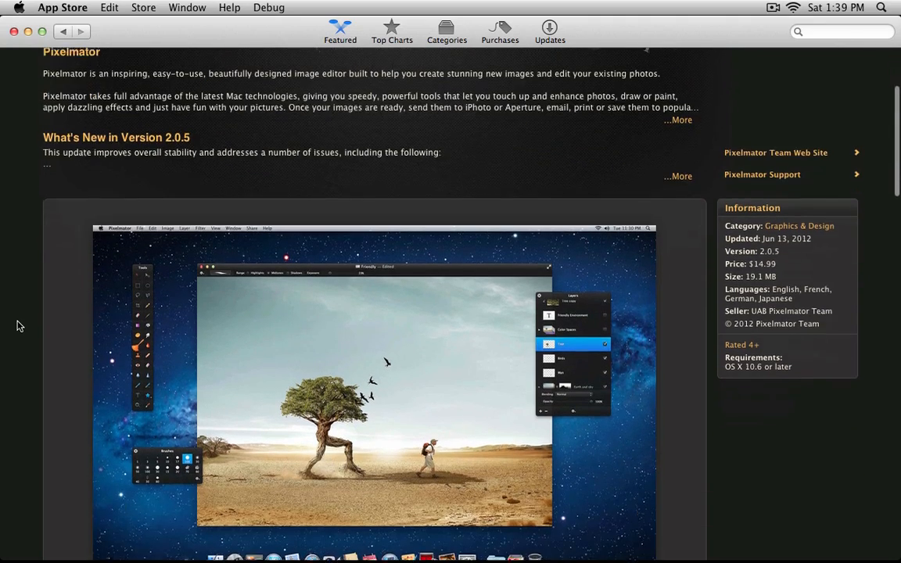
{"action": "scroll", "scroll_direction": "down", "scroll_amount": 3}
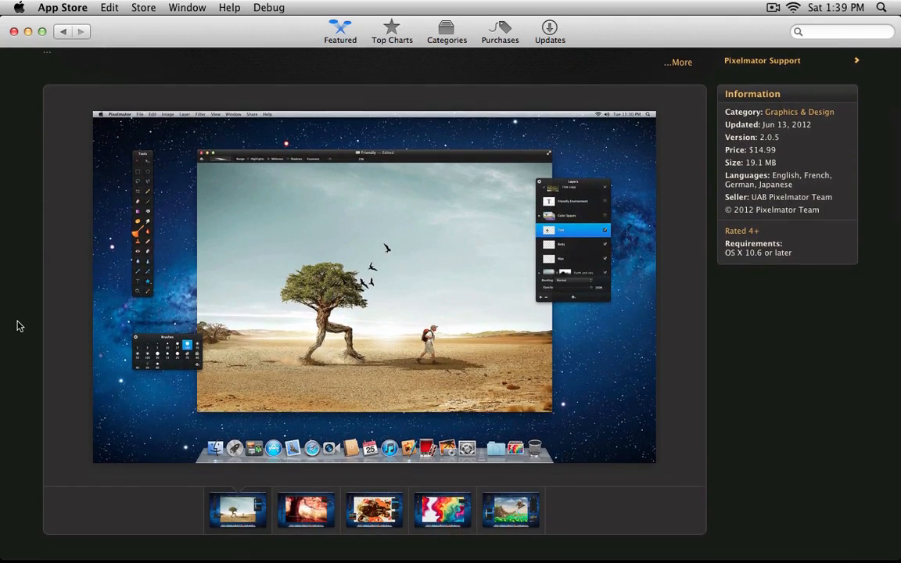
{"action": "mouse_move", "coordinate": [33, 327]}
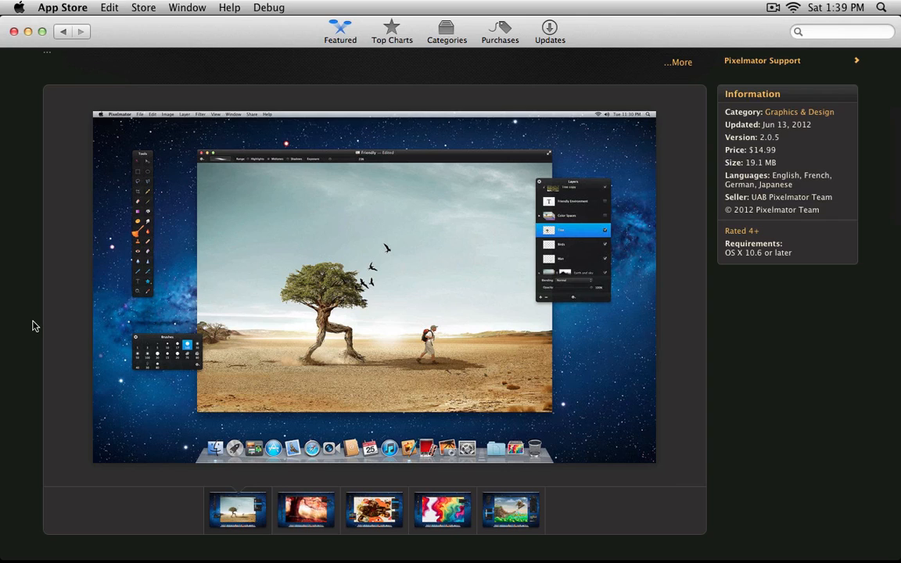
{"action": "mouse_move", "coordinate": [350, 350]}
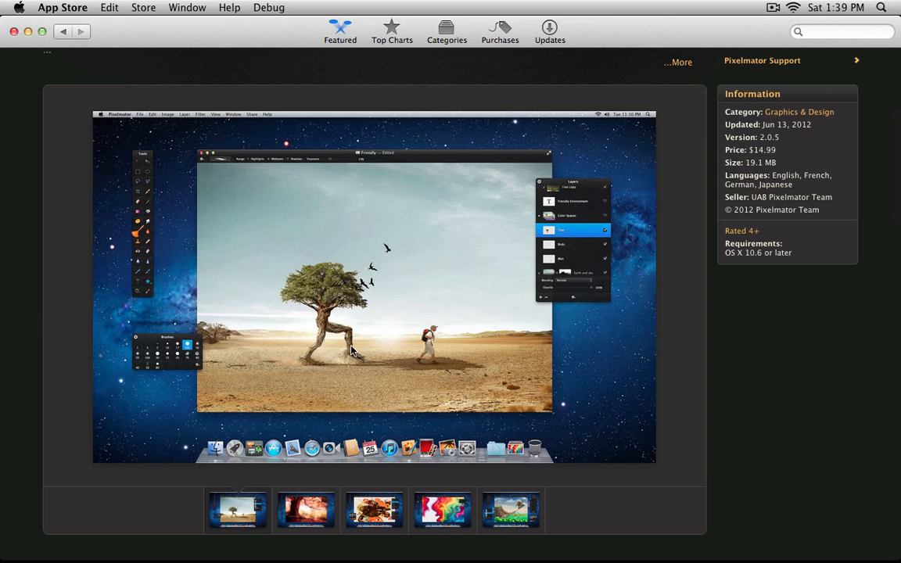
{"action": "mouse_move", "coordinate": [347, 336]}
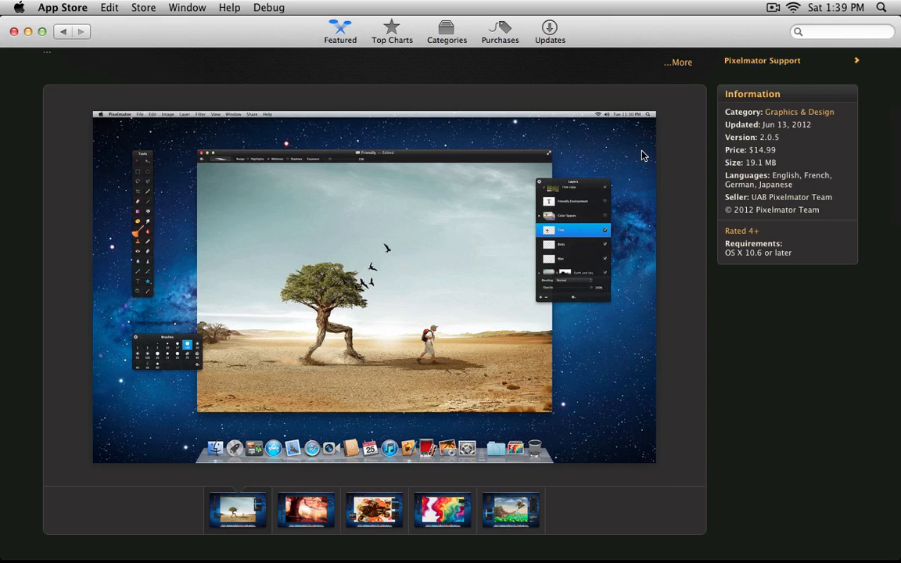
{"action": "mouse_move", "coordinate": [622, 332]}
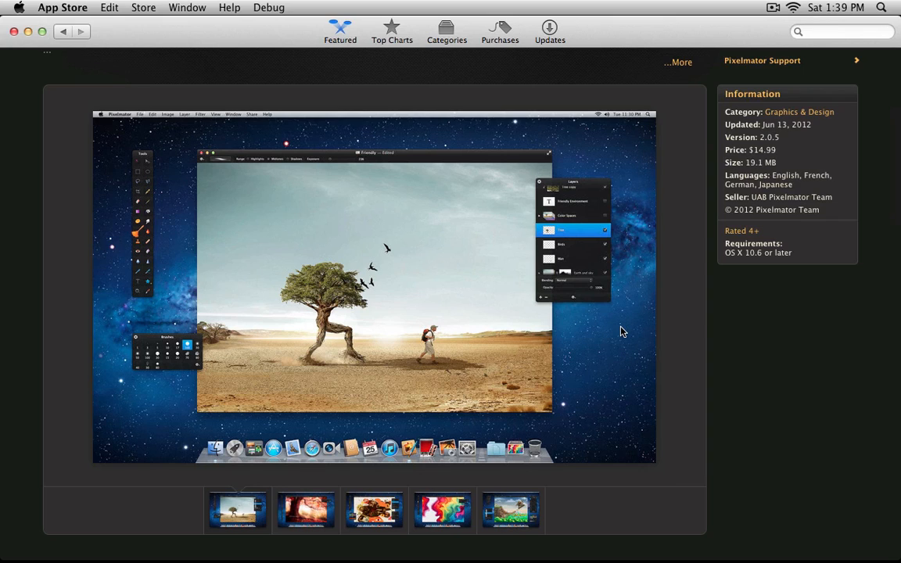
{"action": "mouse_move", "coordinate": [472, 309]}
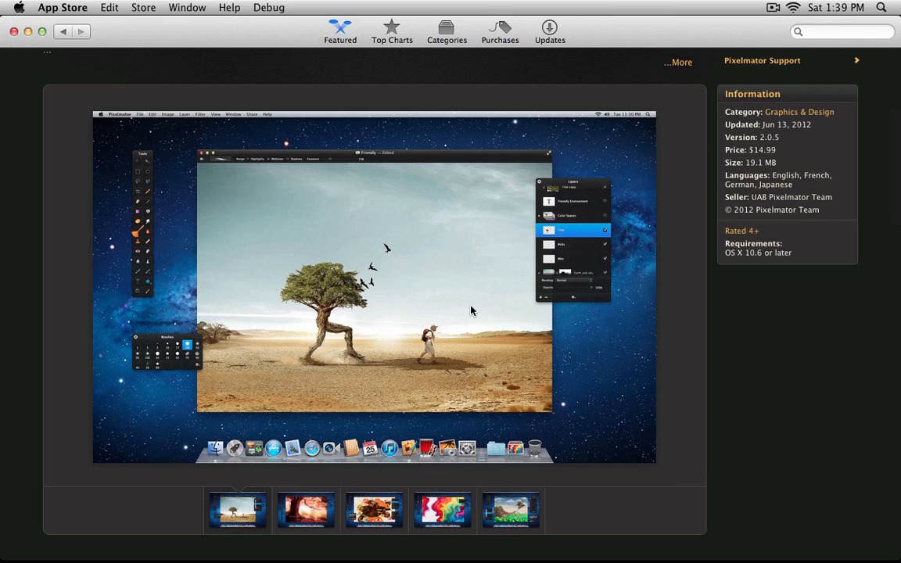
{"action": "mouse_move", "coordinate": [166, 324]}
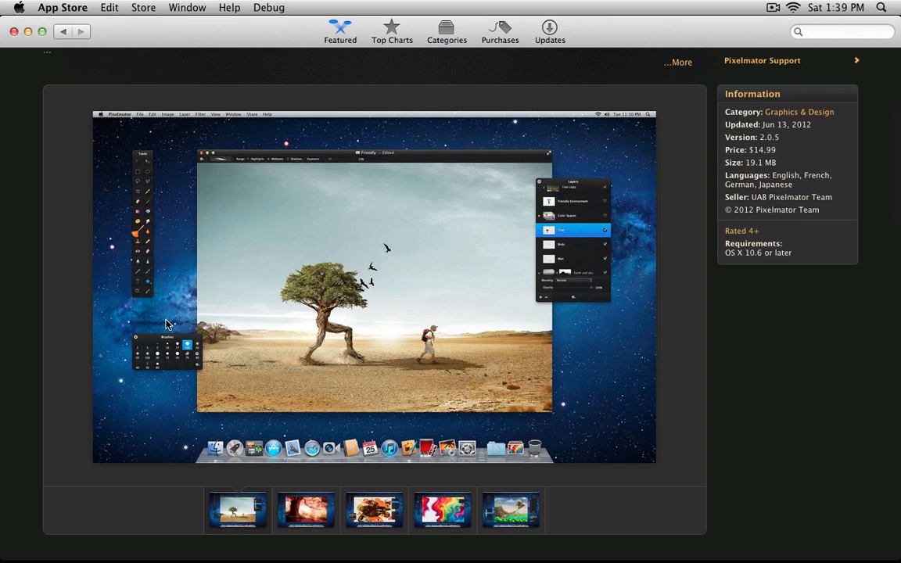
{"action": "mouse_move", "coordinate": [391, 380]}
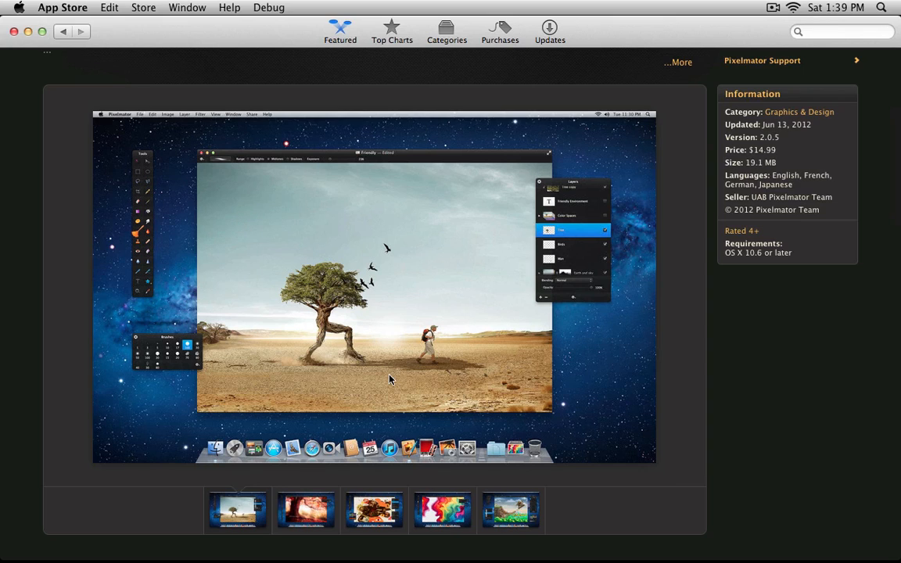
{"action": "mouse_move", "coordinate": [395, 510]}
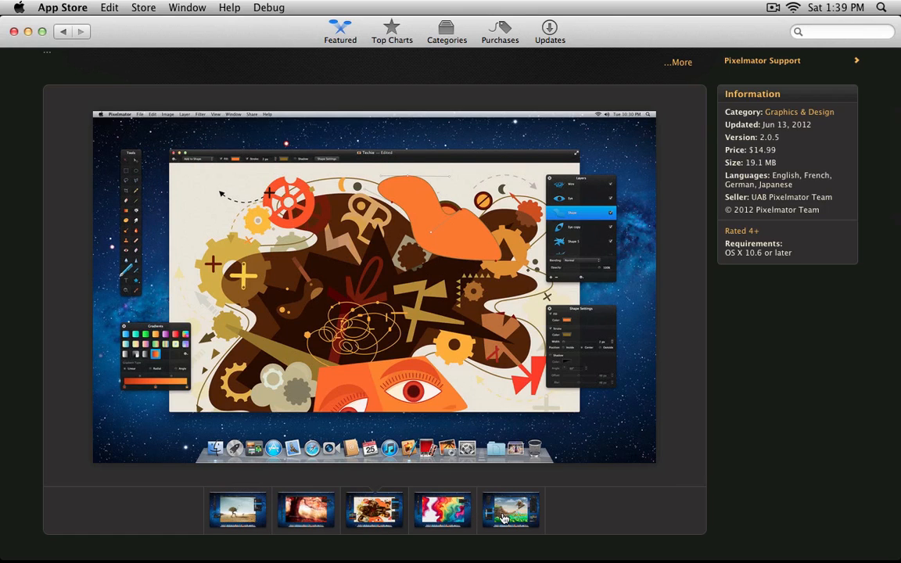
{"action": "left_click", "coordinate": [510, 510]}
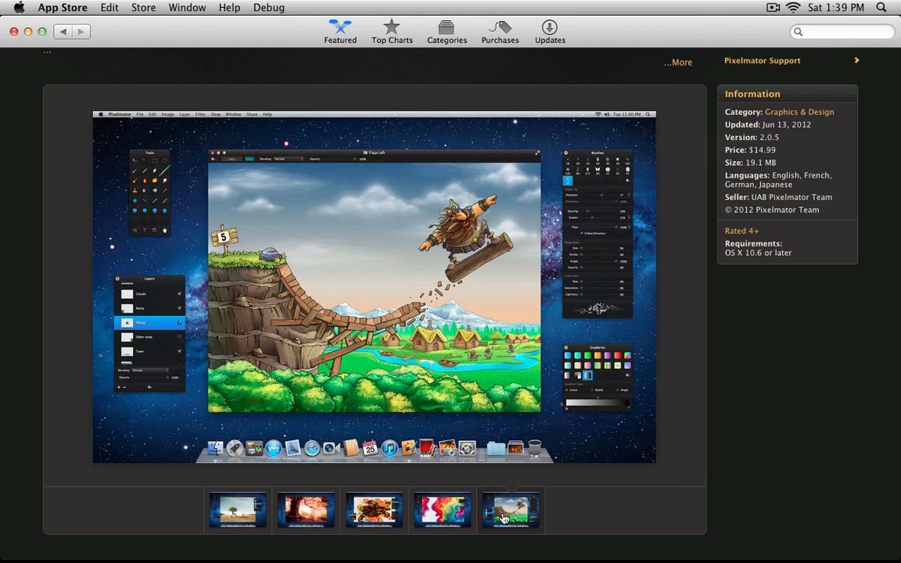
{"action": "mouse_move", "coordinate": [446, 445]}
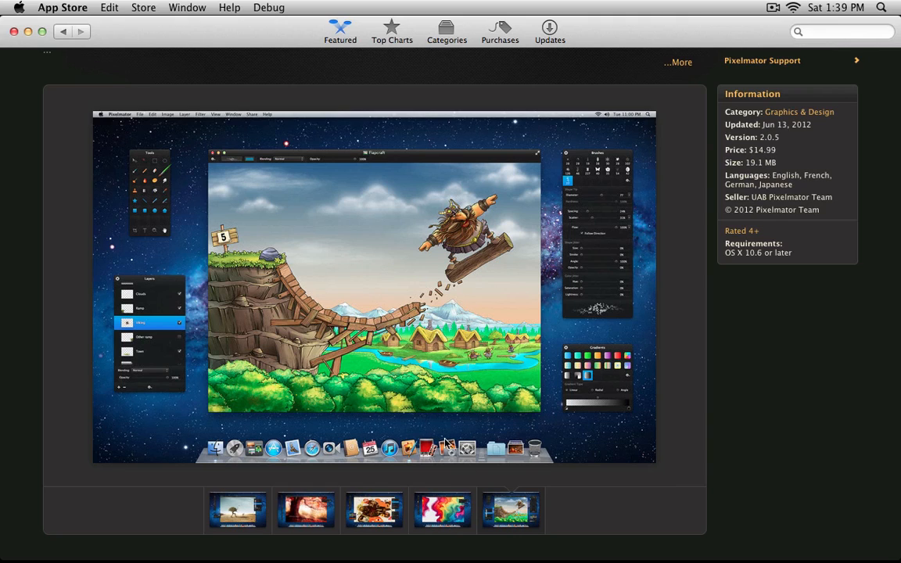
{"action": "mouse_move", "coordinate": [222, 319]}
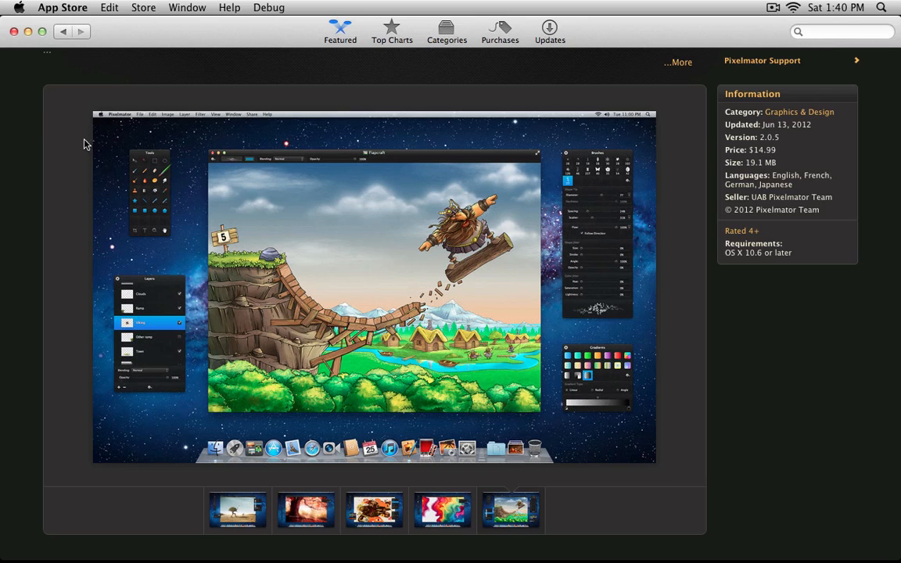
{"action": "mouse_move", "coordinate": [35, 80]}
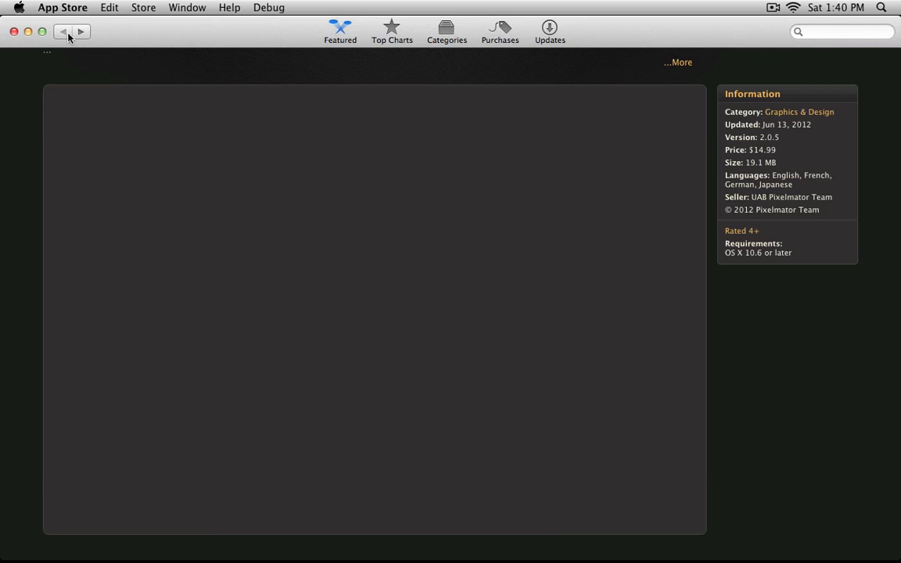
- Return to the Featured storefront and open InstaDesk's product page
{"action": "left_click", "coordinate": [63, 31]}
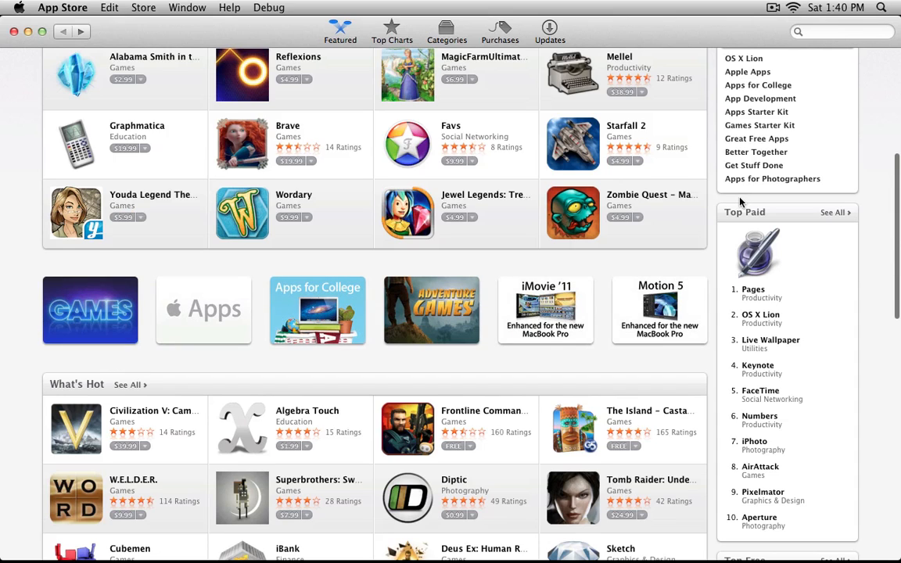
{"action": "mouse_move", "coordinate": [776, 198]}
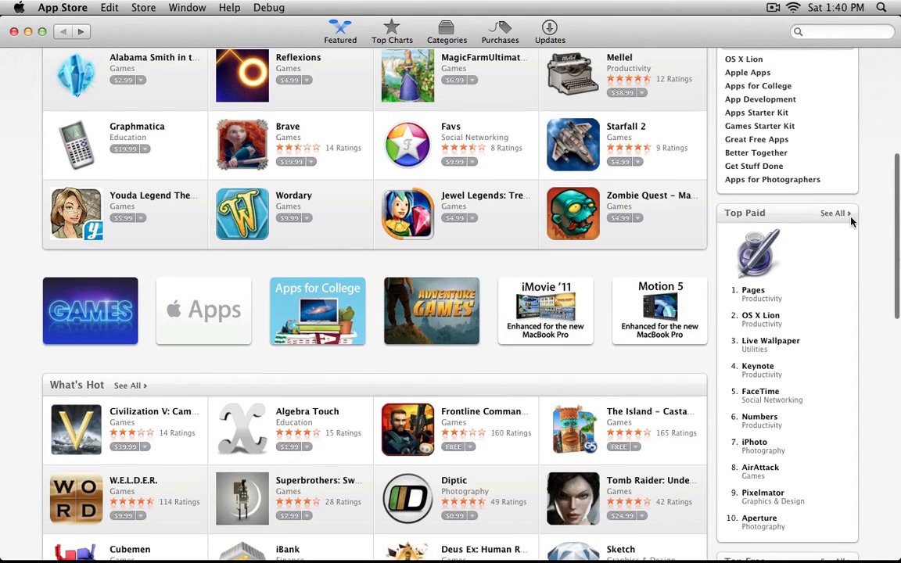
{"action": "left_click", "coordinate": [832, 213]}
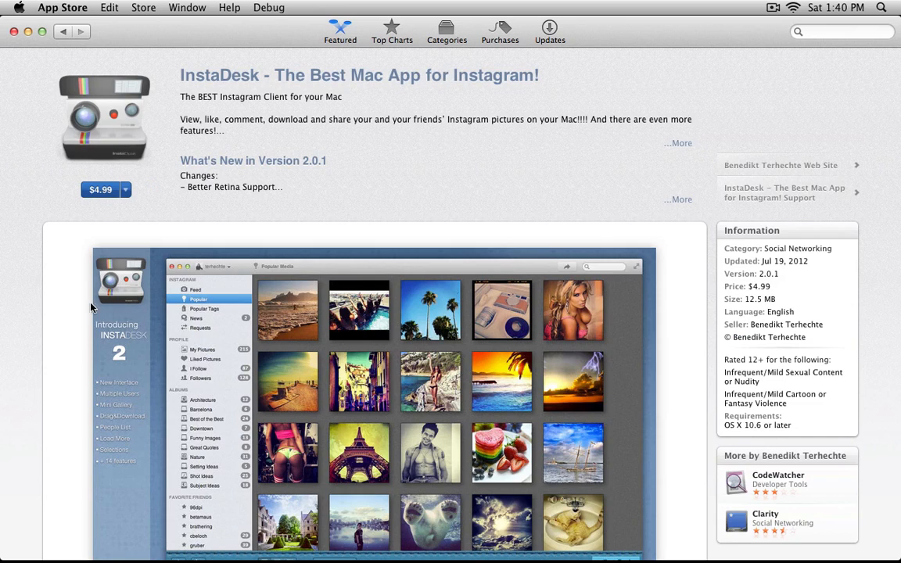
- Page InstaDesk's screenshots through the popular tags one to the large seagull photo
{"action": "scroll", "scroll_direction": "down", "scroll_amount": 3}
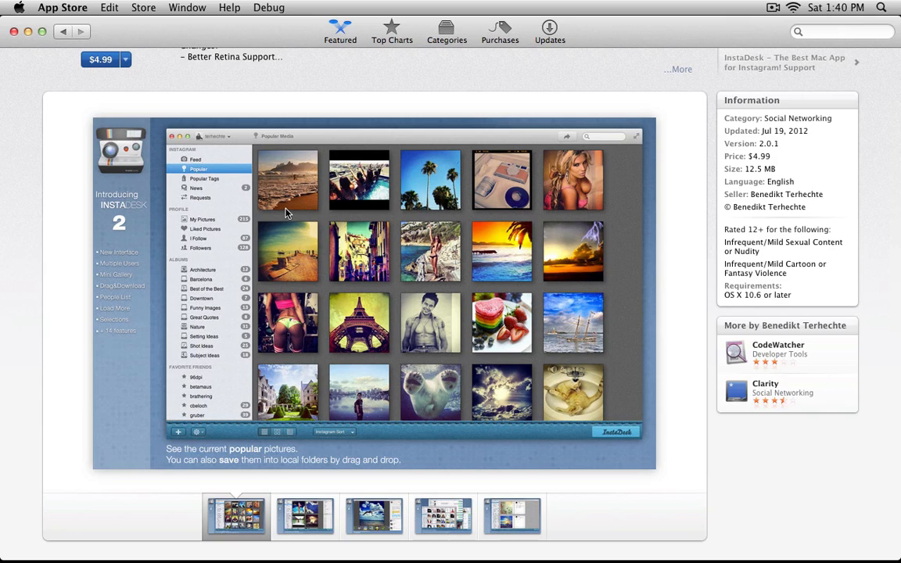
{"action": "mouse_move", "coordinate": [297, 461]}
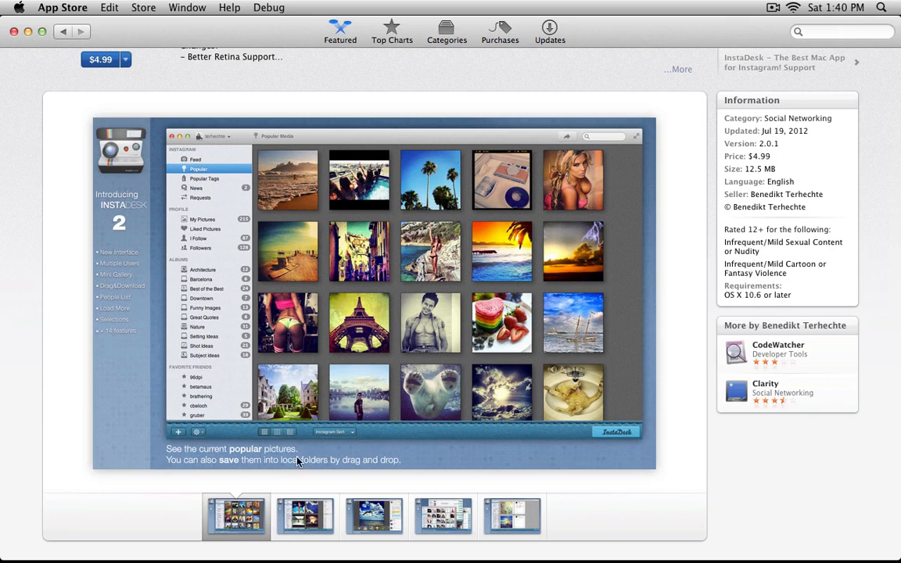
{"action": "mouse_move", "coordinate": [372, 469]}
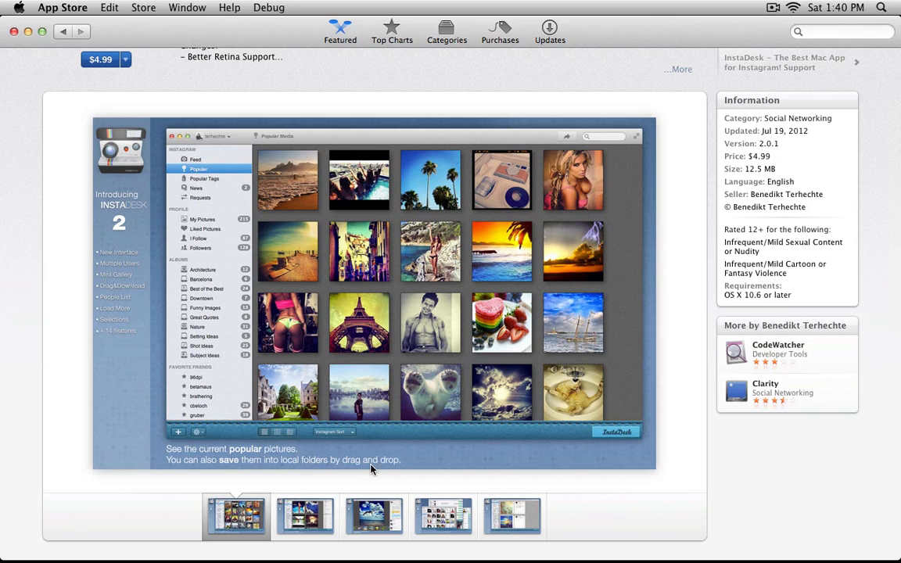
{"action": "scroll", "scroll_direction": "down", "scroll_amount": 3}
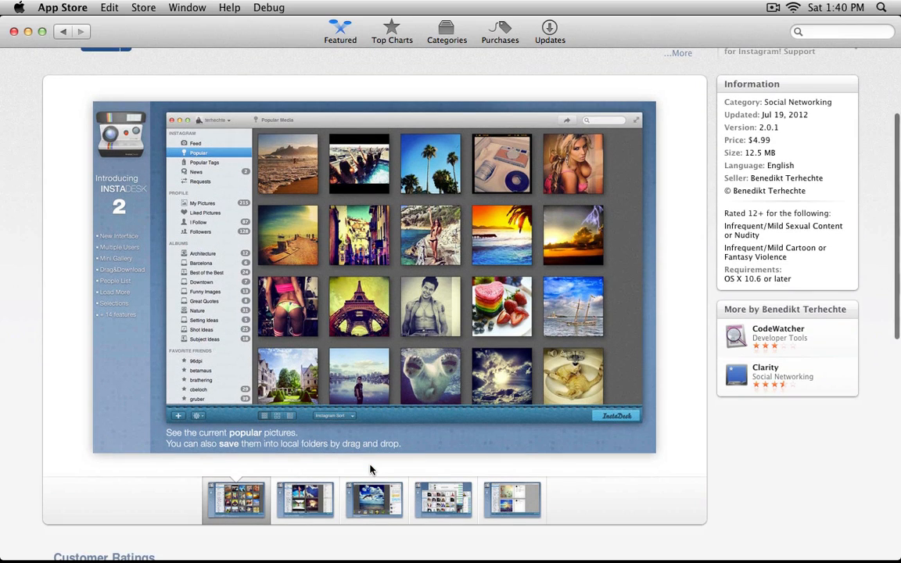
{"action": "mouse_move", "coordinate": [306, 499]}
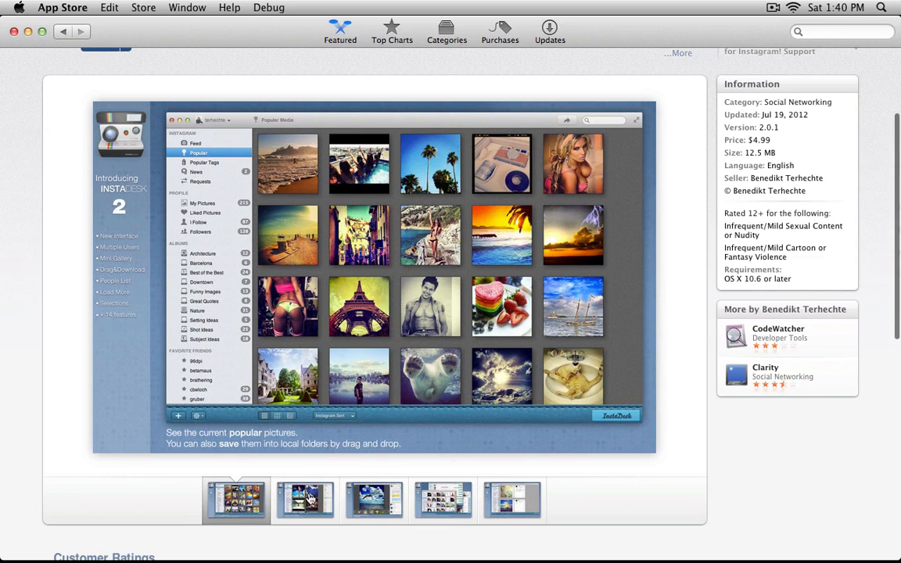
{"action": "left_click", "coordinate": [303, 500]}
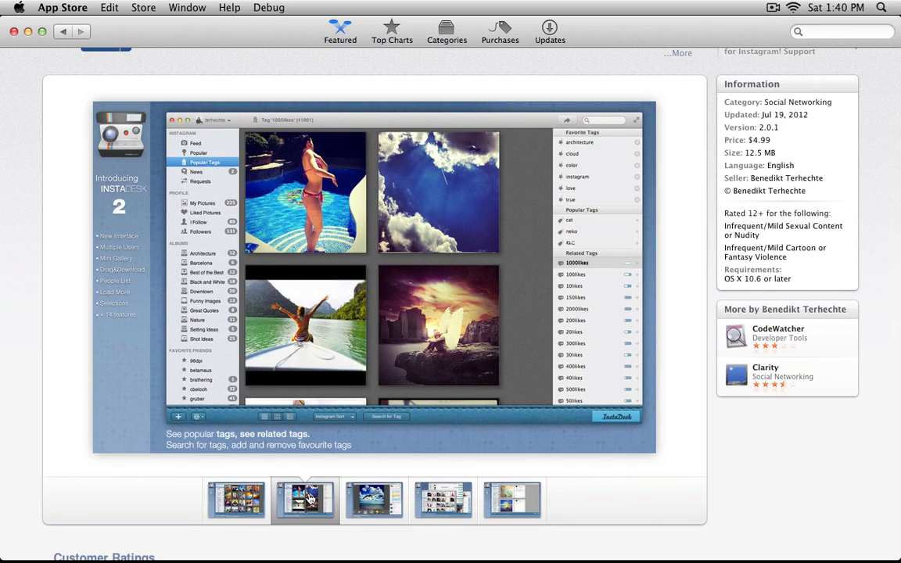
{"action": "mouse_move", "coordinate": [344, 457]}
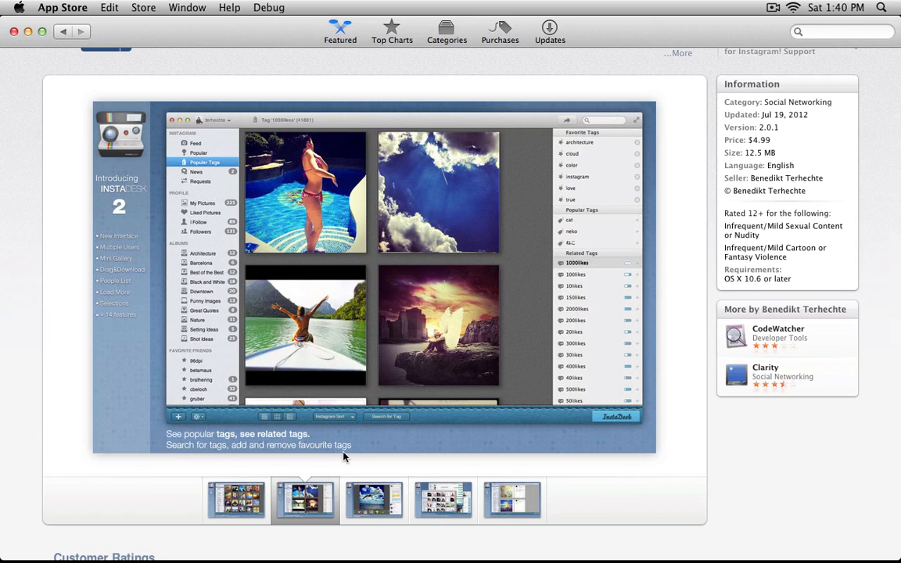
{"action": "mouse_move", "coordinate": [500, 294]}
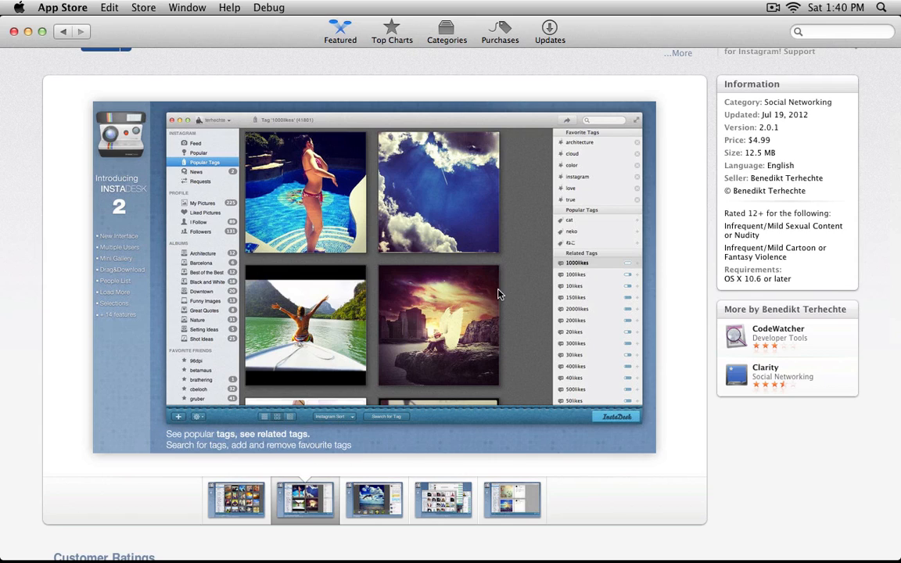
{"action": "mouse_move", "coordinate": [388, 509]}
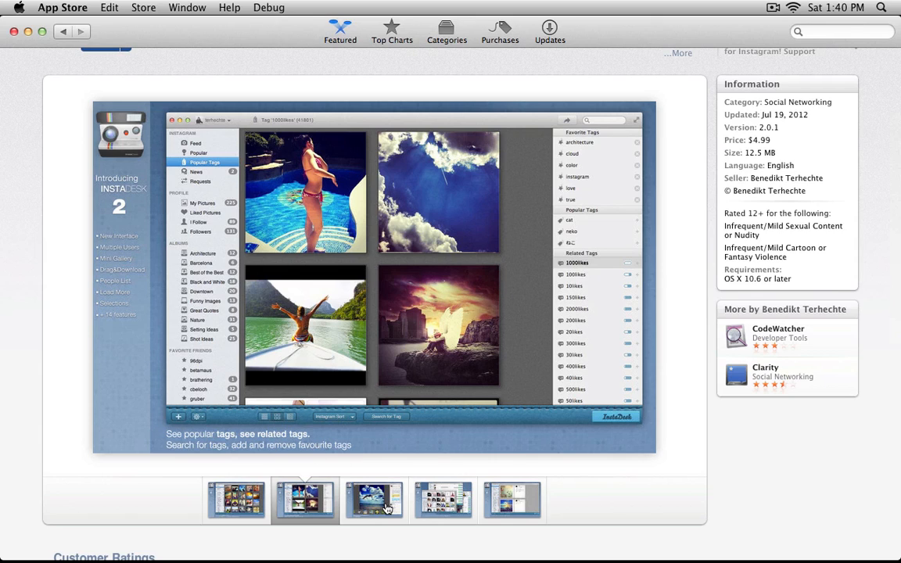
{"action": "left_click", "coordinate": [373, 499]}
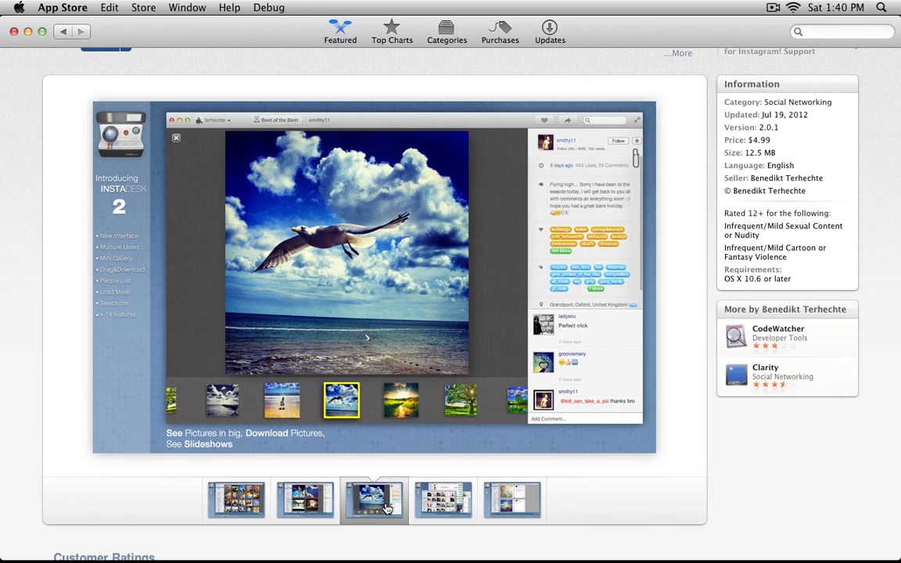
{"action": "mouse_move", "coordinate": [211, 354]}
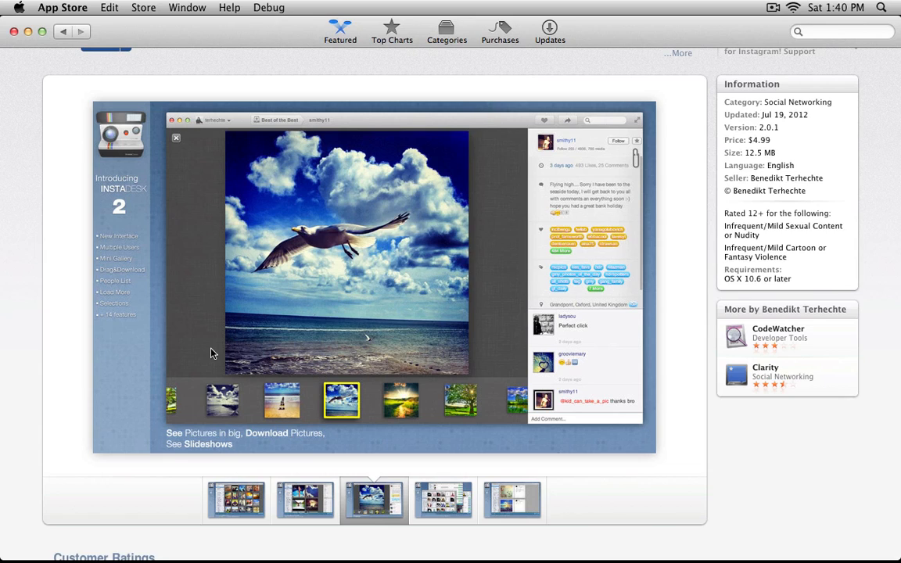
{"action": "mouse_move", "coordinate": [77, 294]}
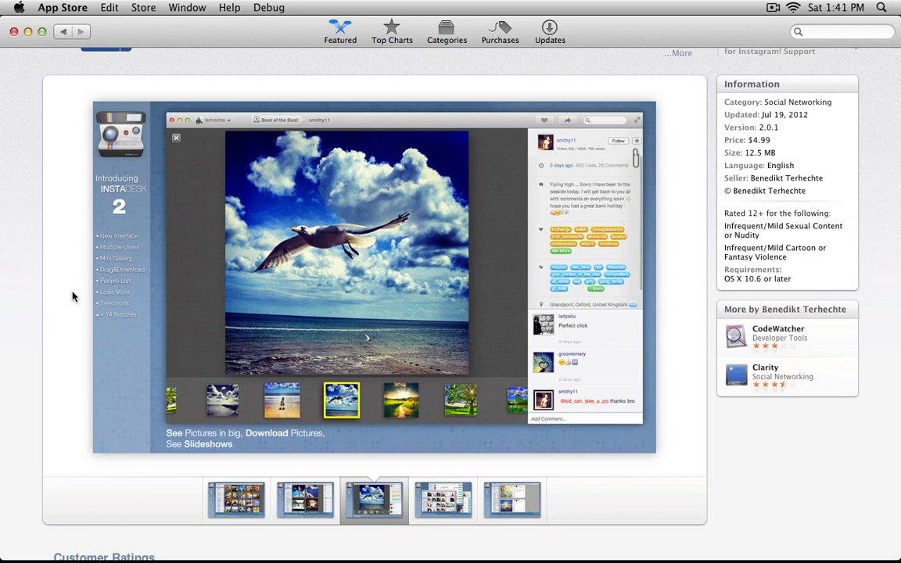
{"action": "scroll", "scroll_direction": "up", "scroll_amount": 3}
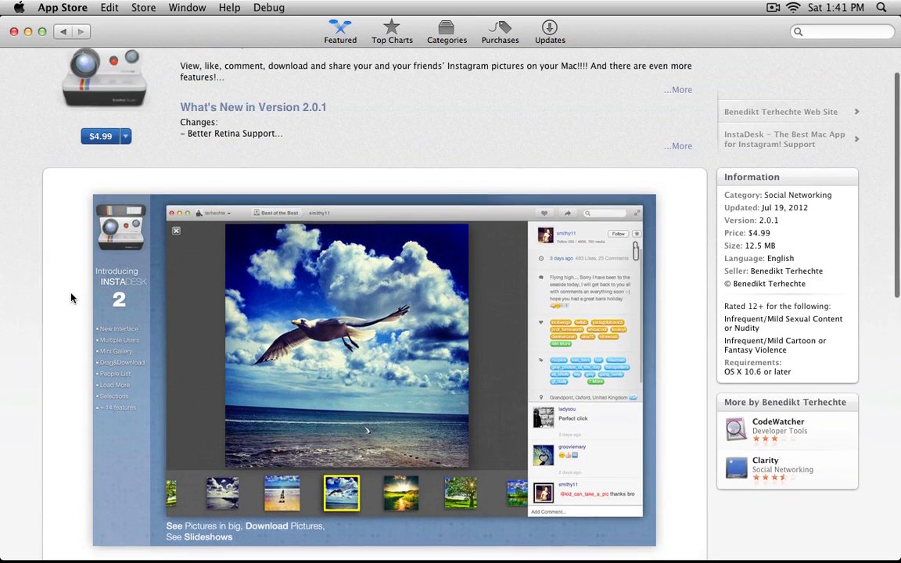
{"action": "scroll", "scroll_direction": "up", "scroll_amount": 3}
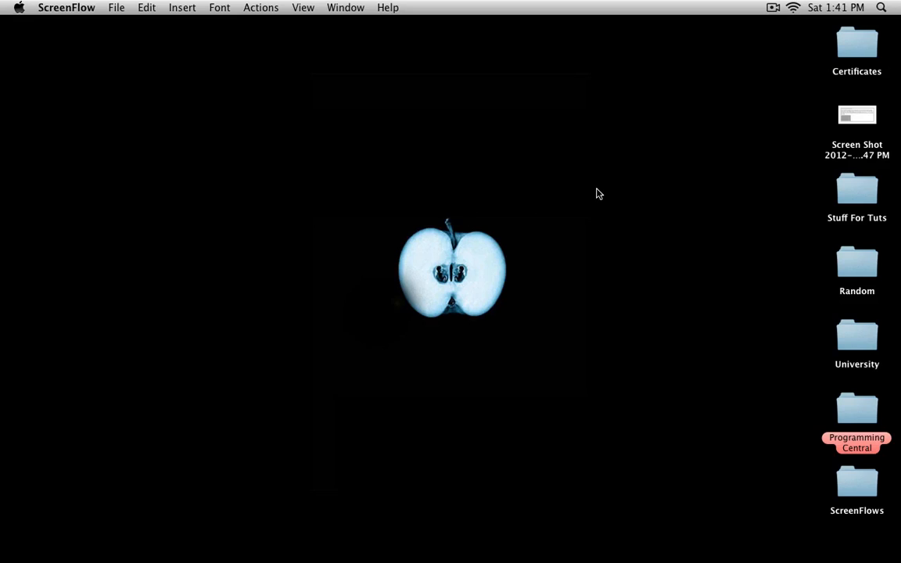
{"action": "left_click", "coordinate": [857, 116]}
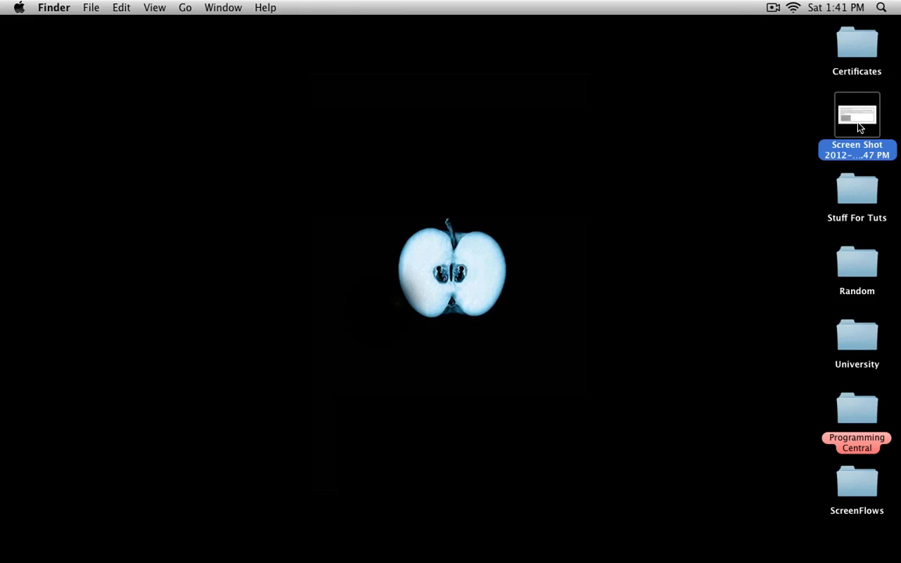
{"action": "double_click", "coordinate": [857, 116]}
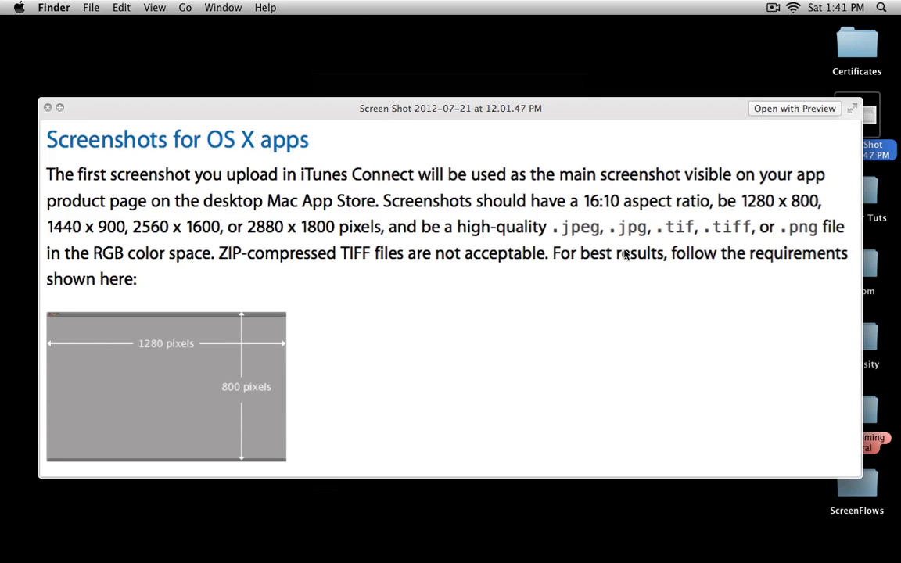
{"action": "mouse_move", "coordinate": [608, 293]}
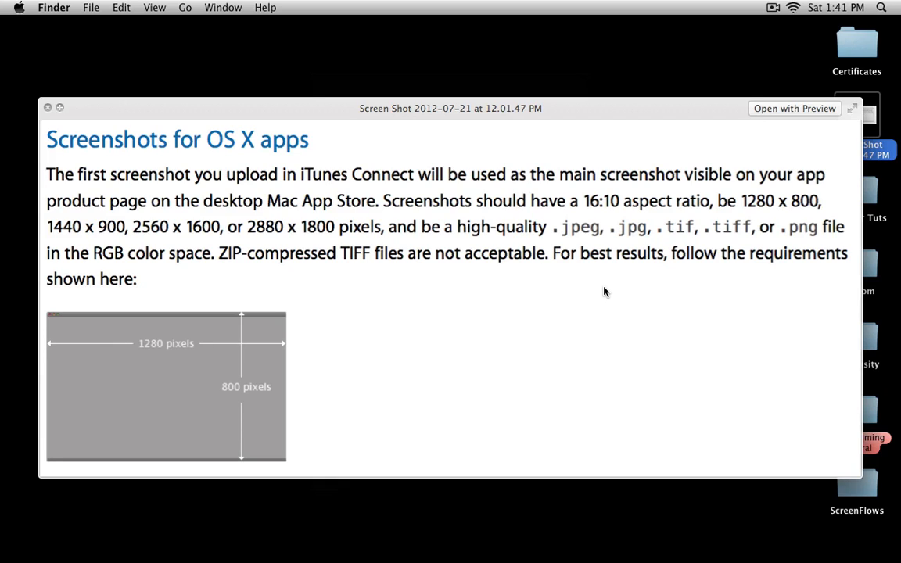
{"action": "mouse_move", "coordinate": [608, 219]}
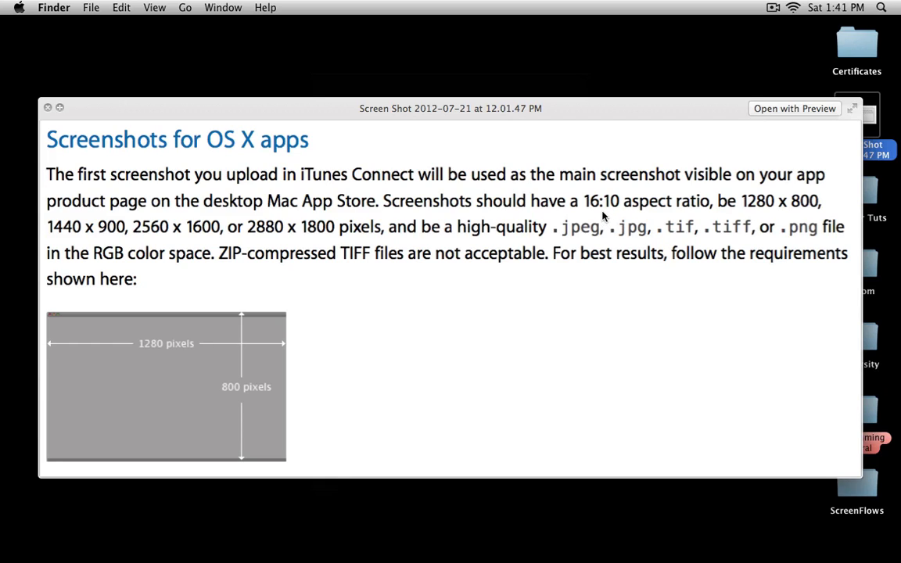
{"action": "mouse_move", "coordinate": [616, 222]}
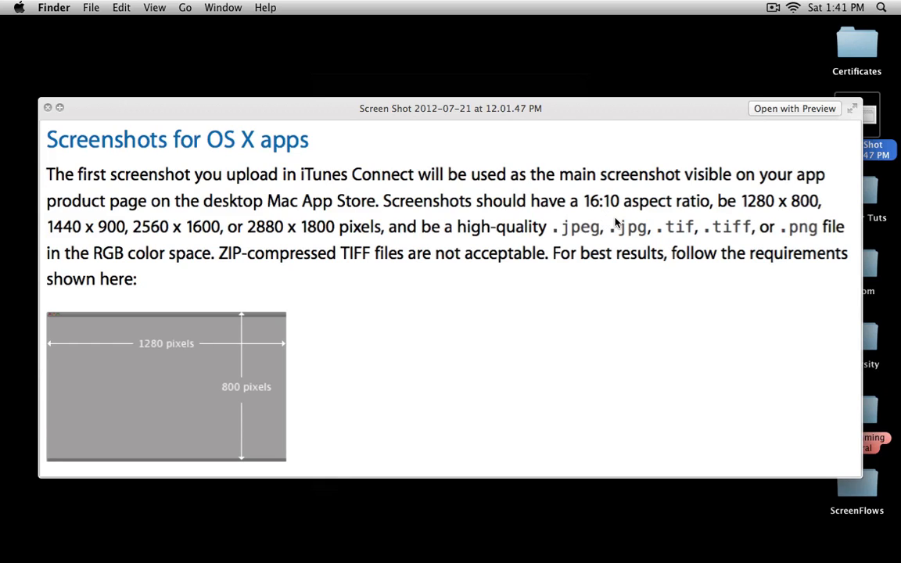
{"action": "mouse_move", "coordinate": [610, 211]}
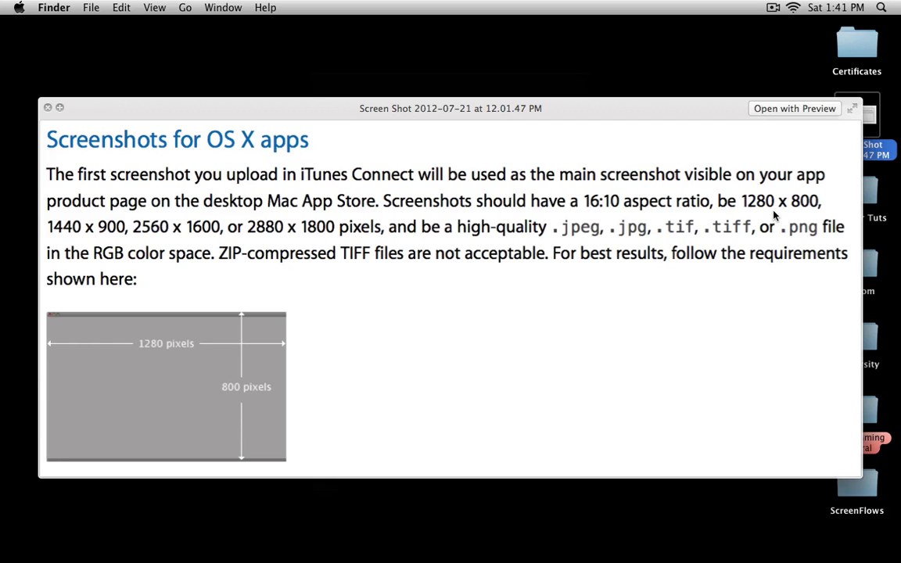
{"action": "mouse_move", "coordinate": [817, 206]}
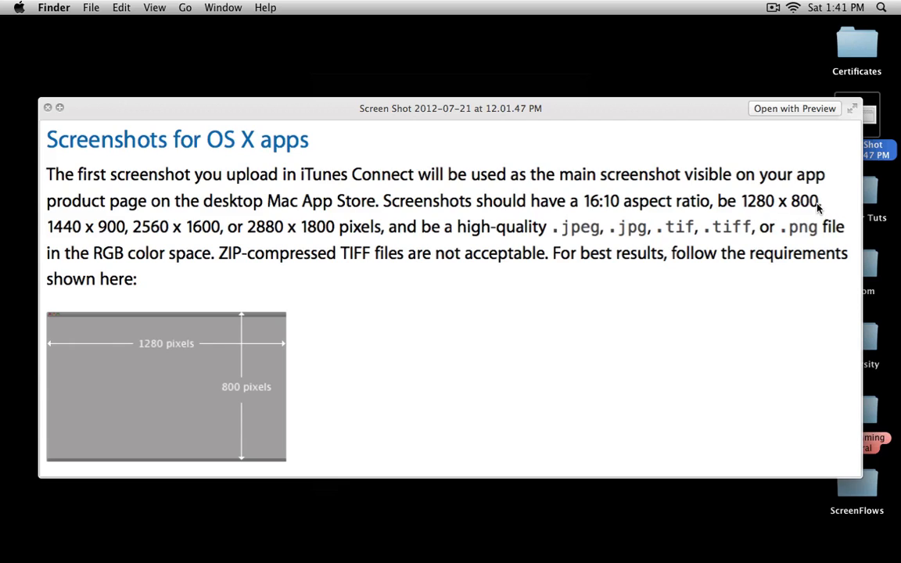
{"action": "mouse_move", "coordinate": [288, 229]}
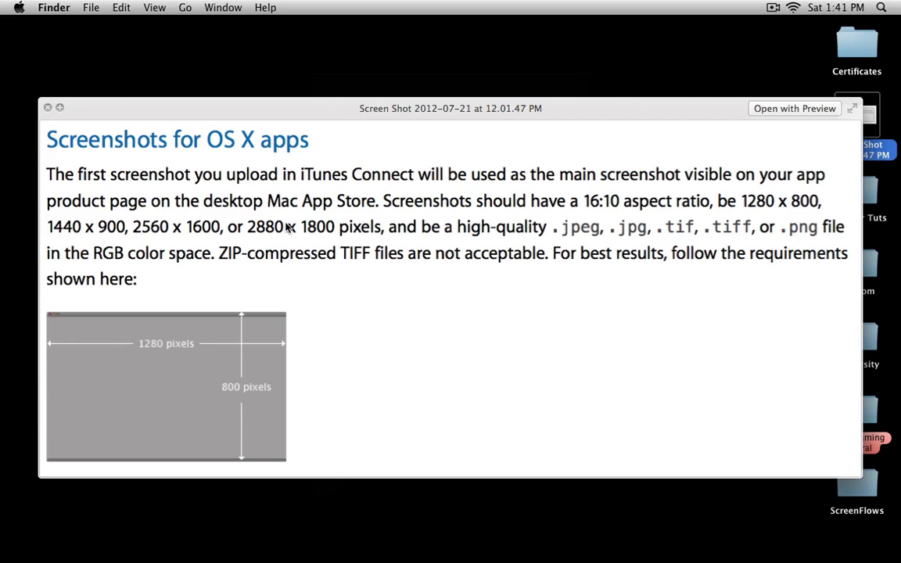
{"action": "mouse_move", "coordinate": [663, 247]}
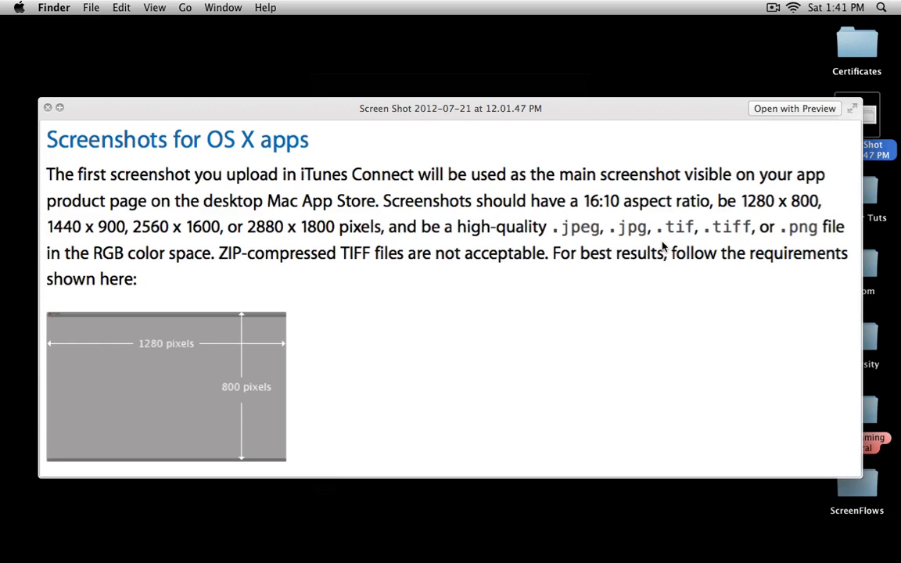
{"action": "mouse_move", "coordinate": [806, 241]}
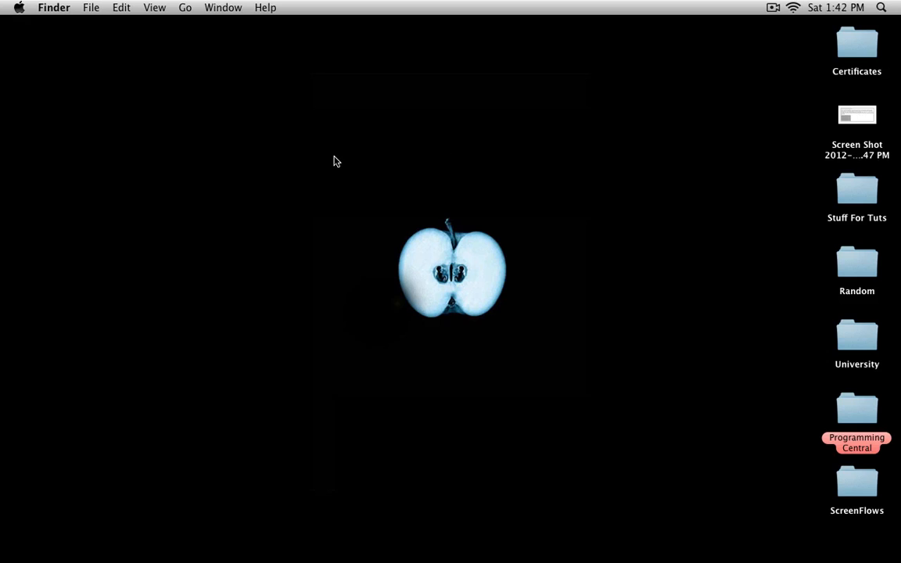
{"action": "mouse_move", "coordinate": [299, 247]}
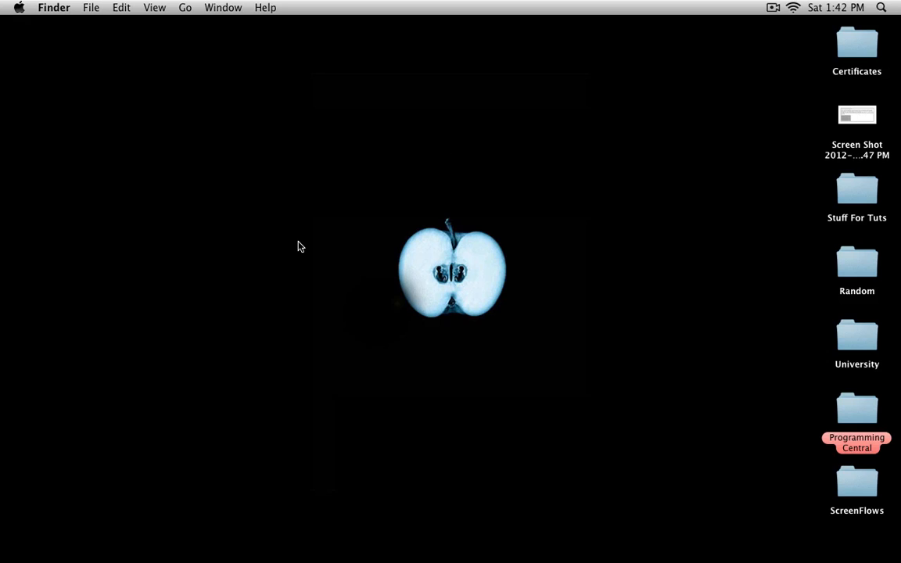
{"action": "mouse_move", "coordinate": [303, 266]}
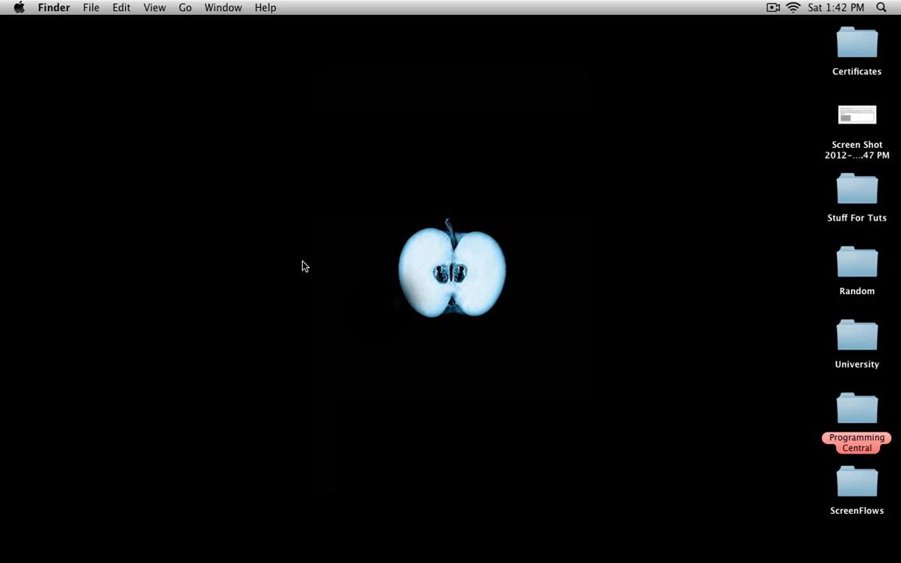
{"action": "mouse_move", "coordinate": [266, 299]}
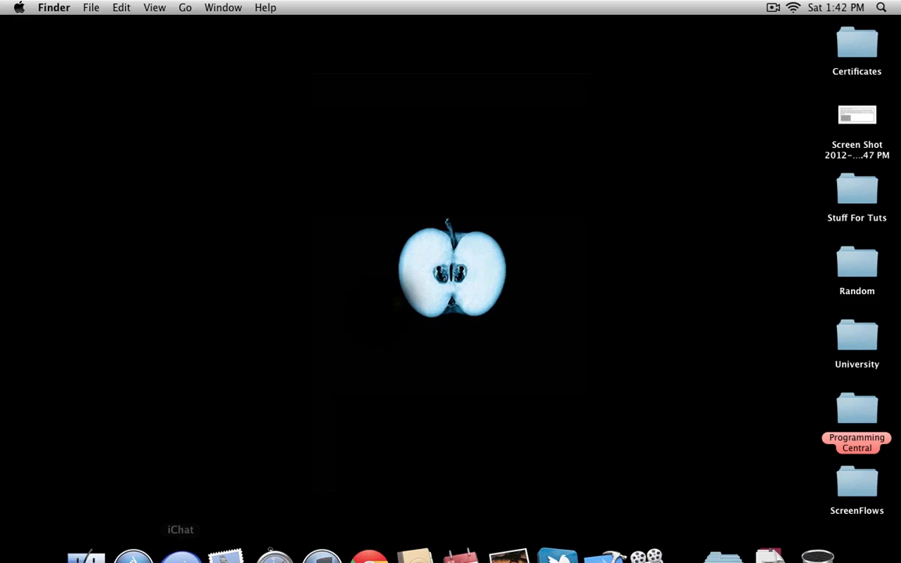
{"action": "mouse_move", "coordinate": [227, 525]}
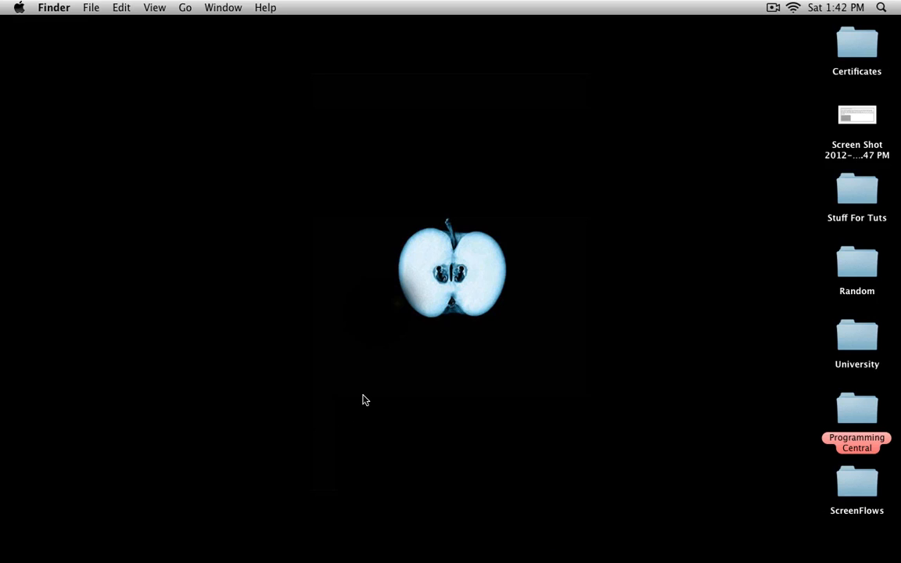
{"action": "mouse_move", "coordinate": [210, 481]}
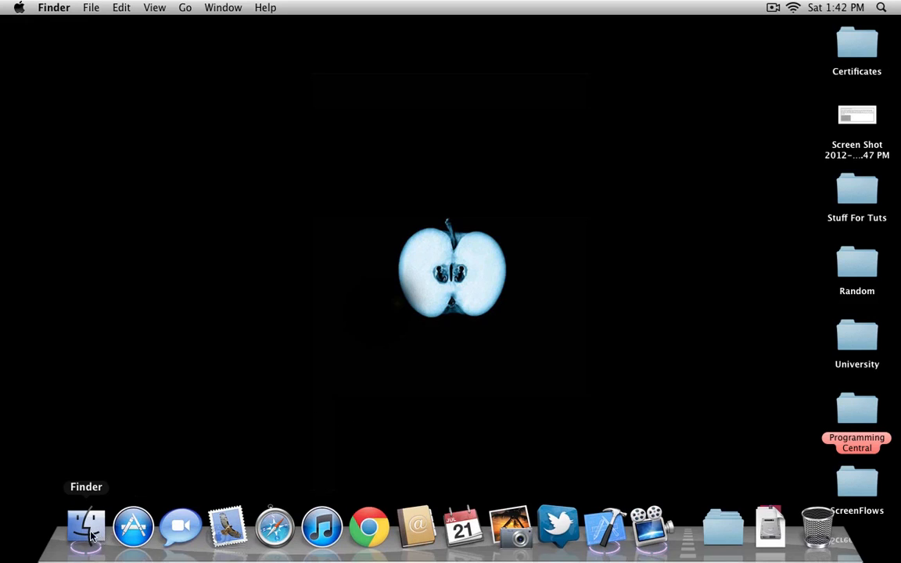
- Browse Macintosh HD > Library > Desktop Pictures and quick-look the Andromeda Galaxy image
{"action": "left_click", "coordinate": [86, 526]}
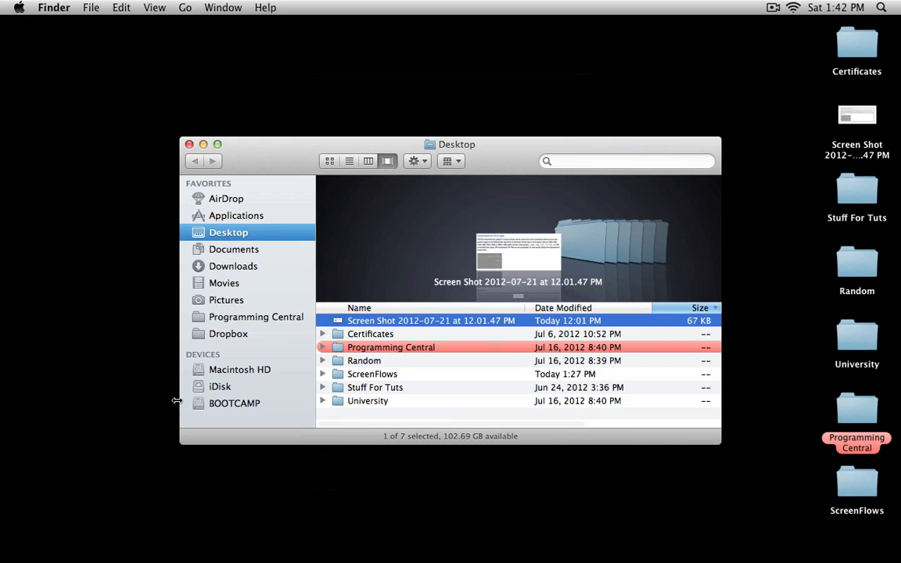
{"action": "mouse_move", "coordinate": [249, 369]}
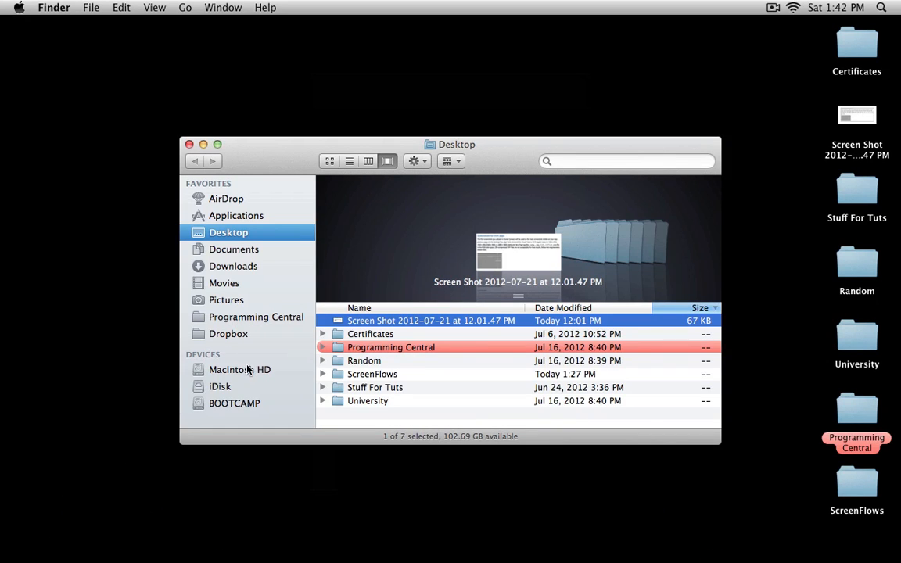
{"action": "left_click", "coordinate": [239, 369]}
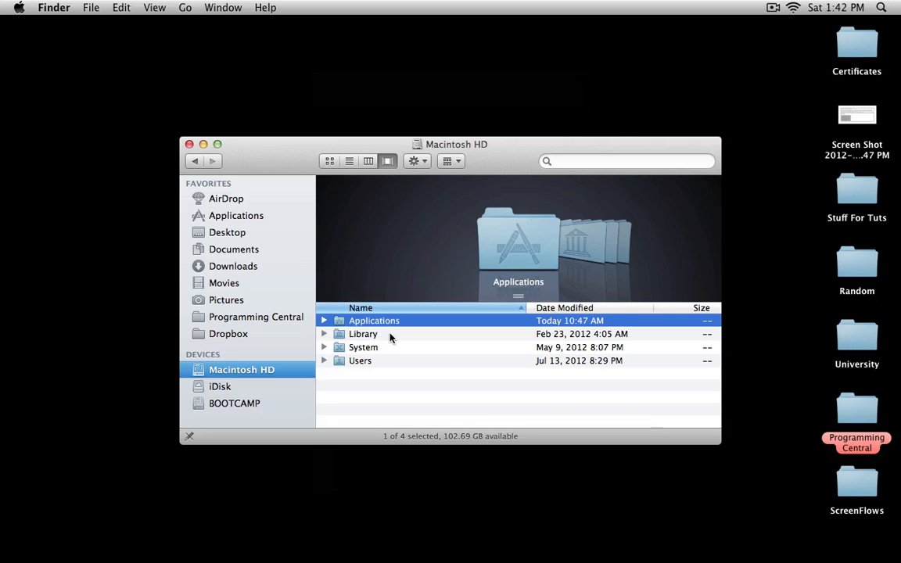
{"action": "double_click", "coordinate": [362, 335]}
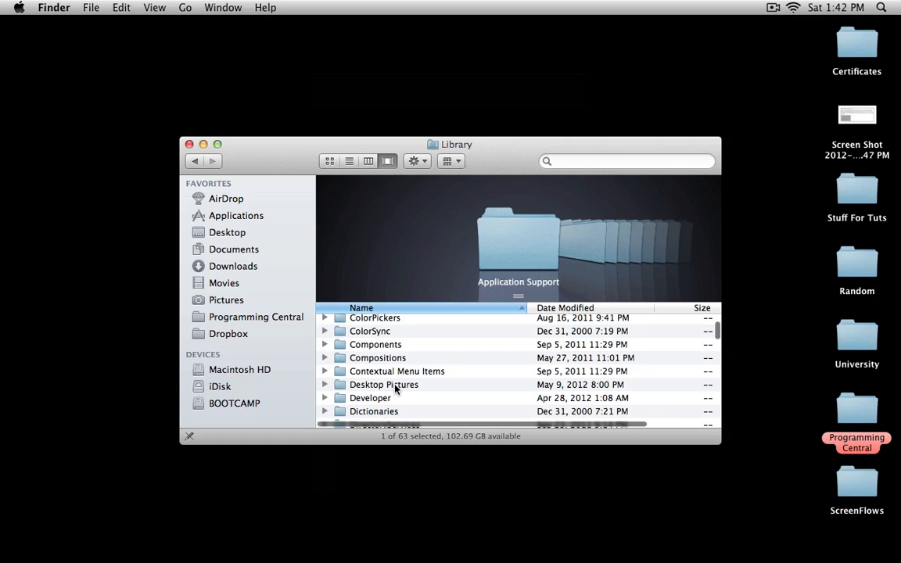
{"action": "double_click", "coordinate": [384, 385]}
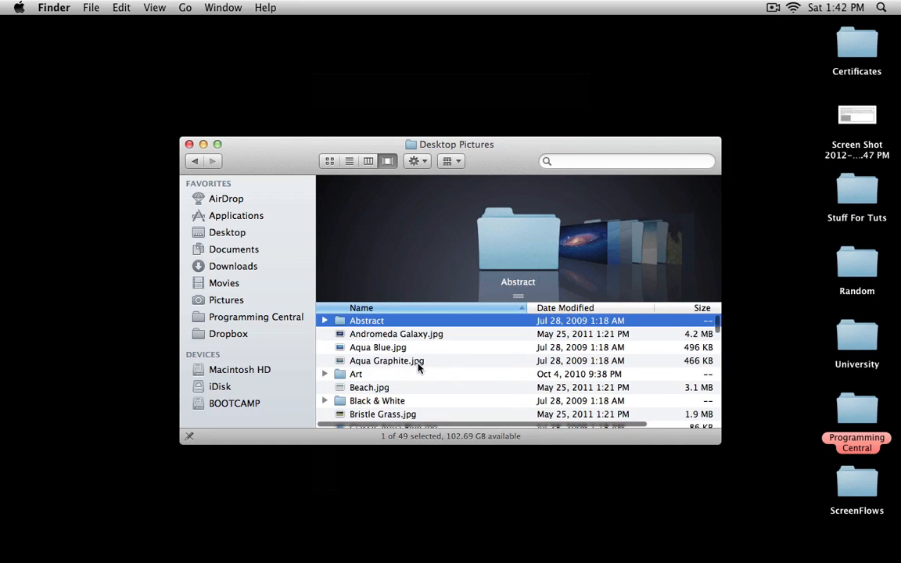
{"action": "key", "text": "space"}
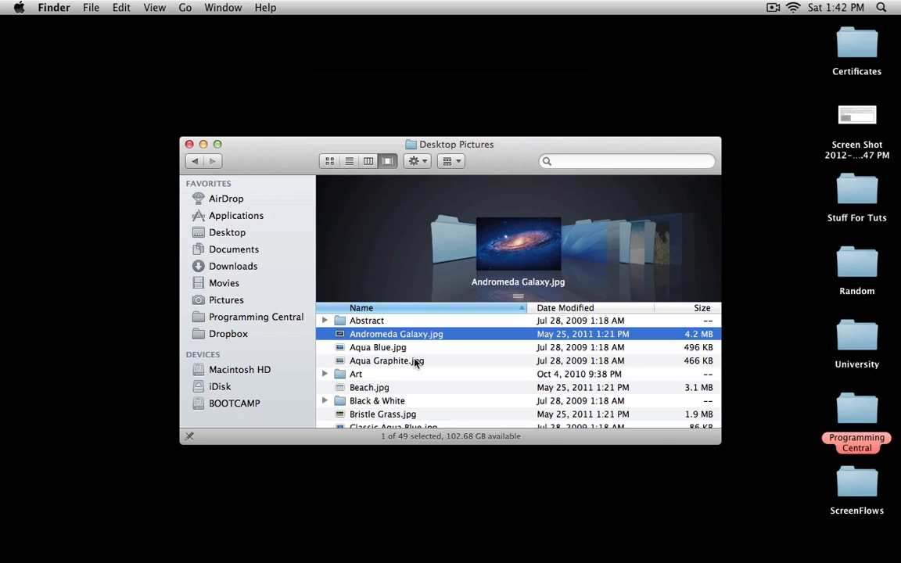
{"action": "mouse_move", "coordinate": [283, 310]}
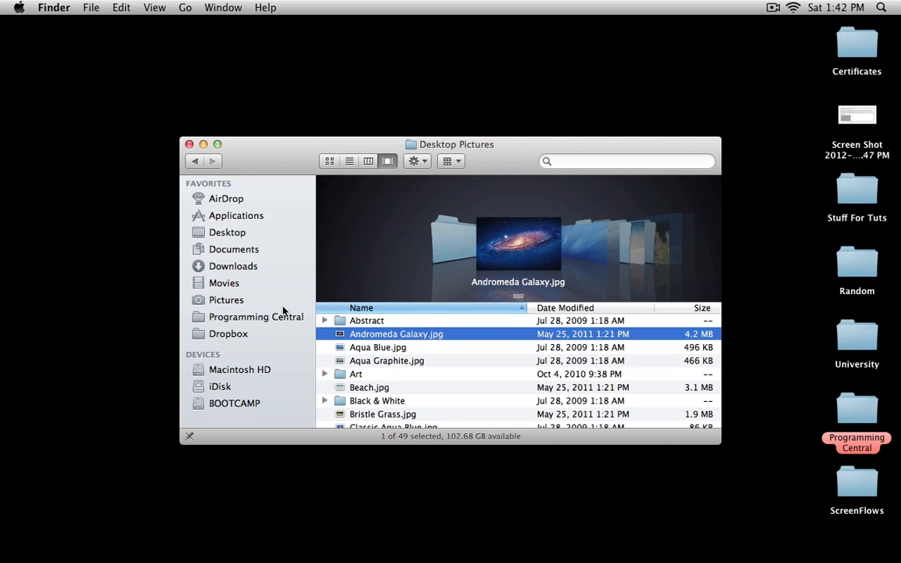
{"action": "mouse_move", "coordinate": [250, 304]}
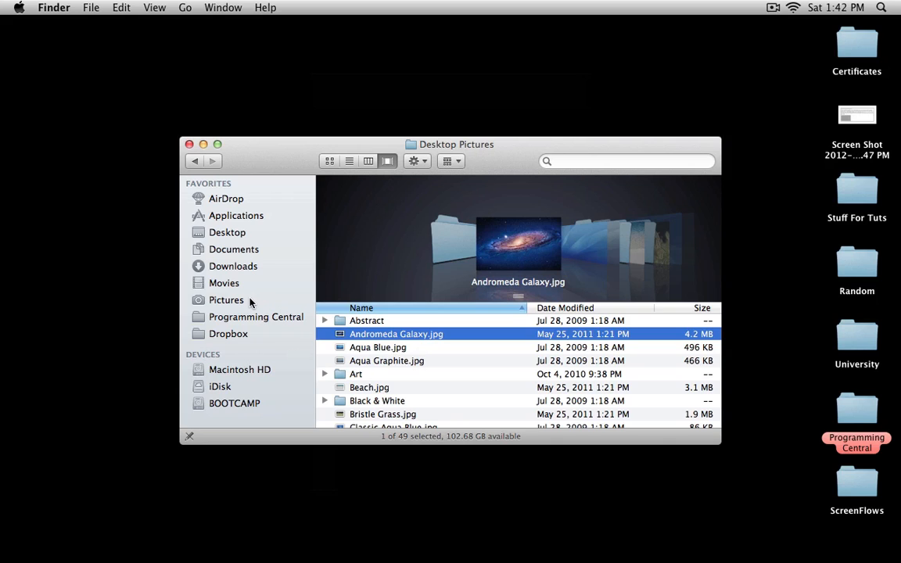
- Go to Pictures > Wallpapers and open Galaxy.jpg in Preview
{"action": "left_click", "coordinate": [225, 300]}
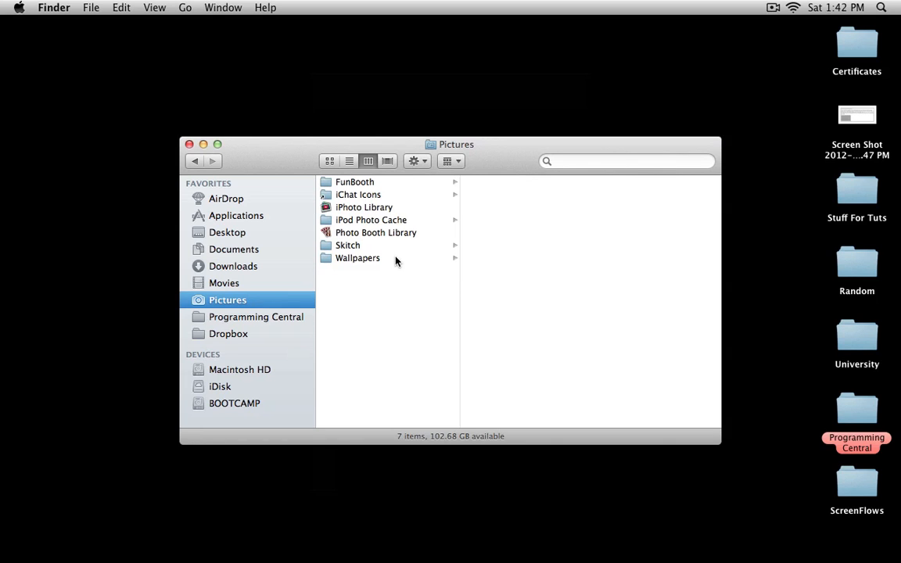
{"action": "left_click", "coordinate": [357, 258]}
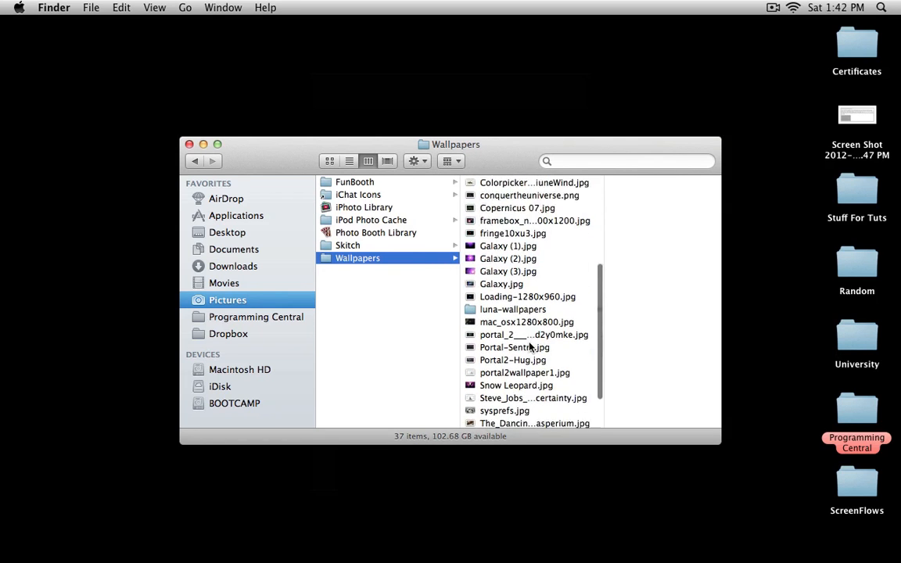
{"action": "scroll", "scroll_direction": "down", "scroll_amount": 3}
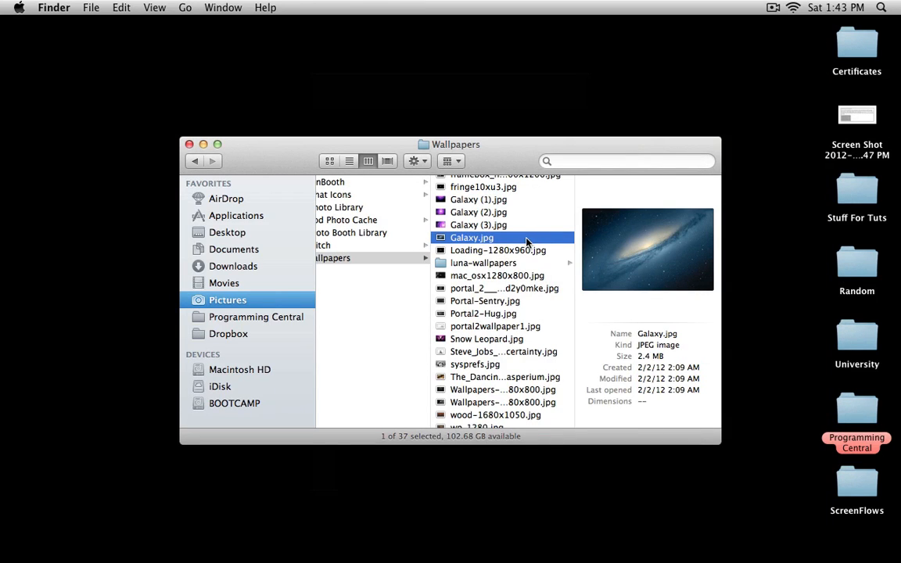
{"action": "double_click", "coordinate": [472, 237]}
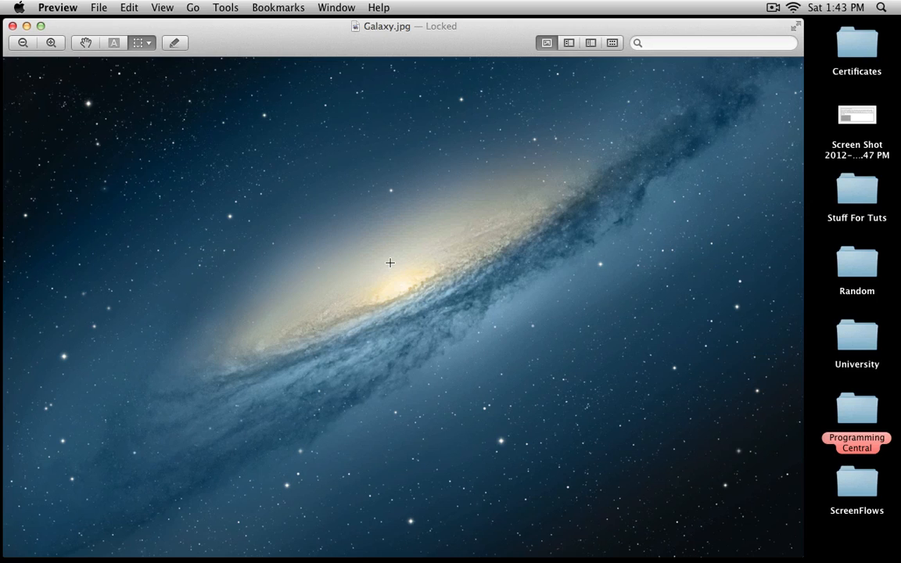
{"action": "mouse_move", "coordinate": [368, 212]}
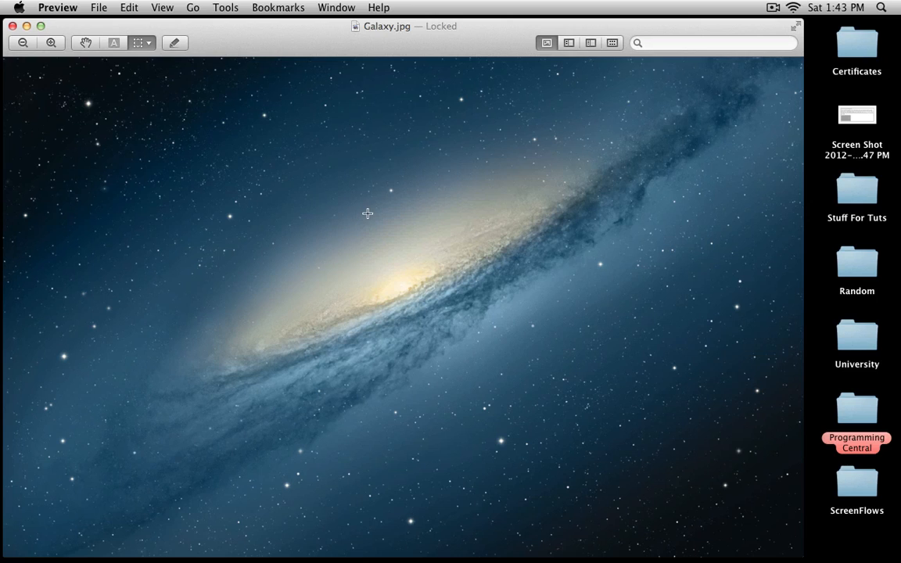
{"action": "mouse_move", "coordinate": [156, 55]}
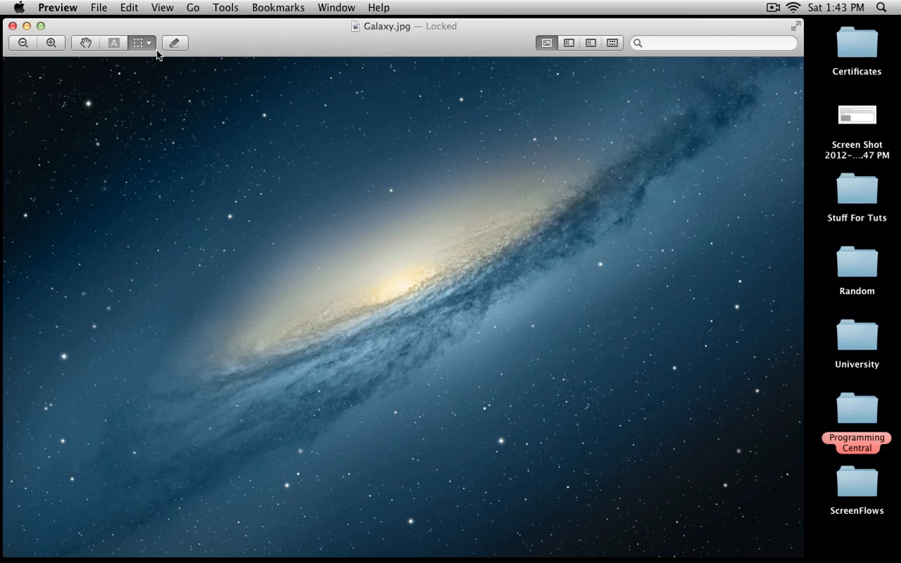
- Show Preview's File menu over the Galaxy.jpg image
{"action": "left_click", "coordinate": [98, 6]}
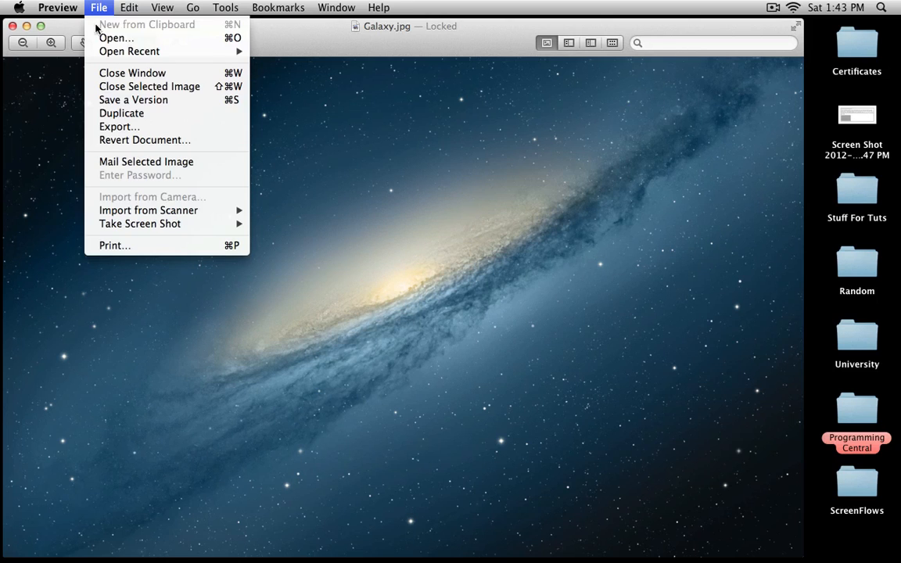
{"action": "mouse_move", "coordinate": [122, 112]}
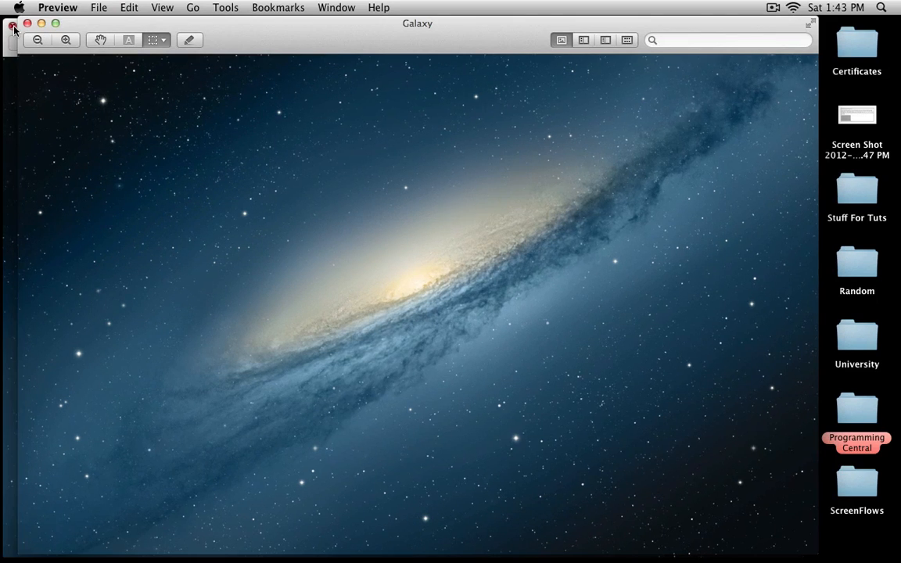
{"action": "mouse_move", "coordinate": [332, 49]}
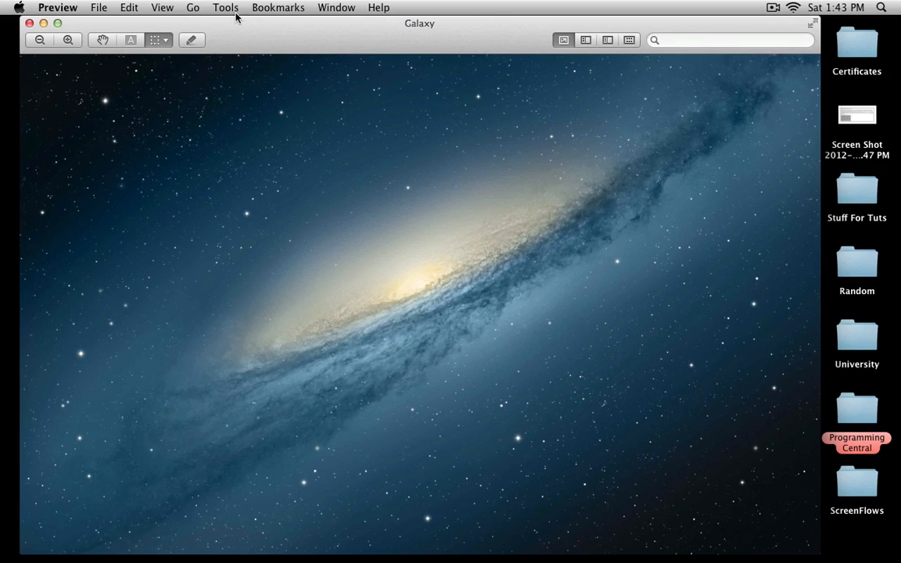
{"action": "mouse_move", "coordinate": [235, 14]}
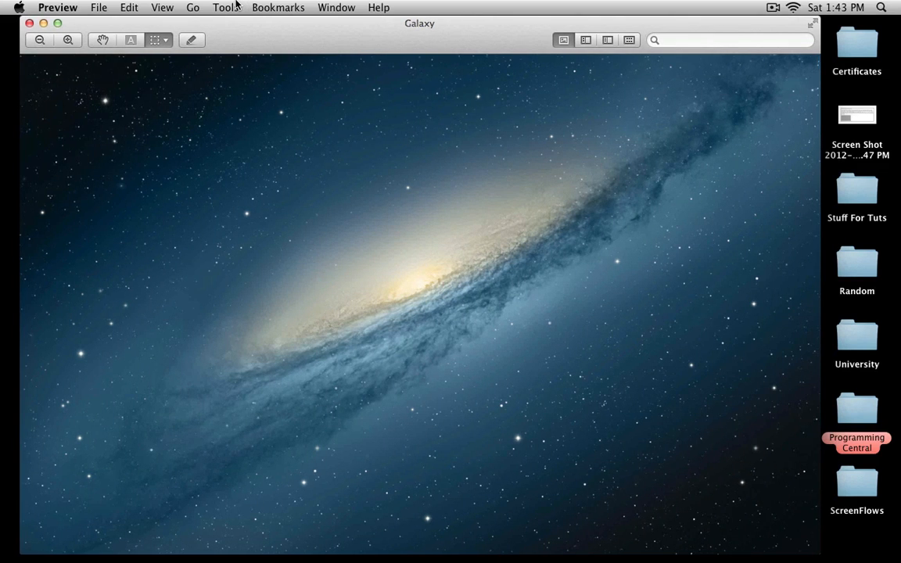
{"action": "mouse_move", "coordinate": [832, 111]}
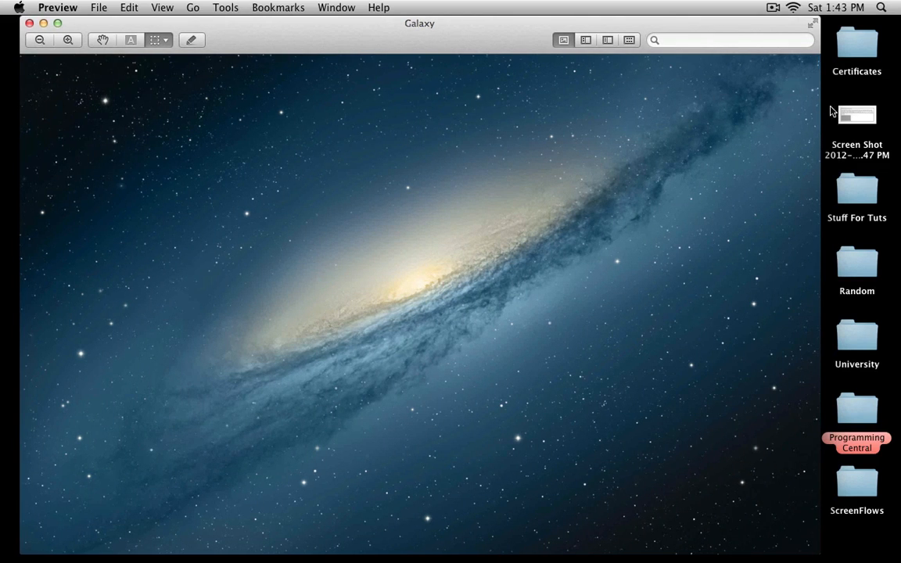
- Resize the Galaxy image to 1280 by 800 pixels via Tools > Adjust Size
{"action": "left_click", "coordinate": [225, 7]}
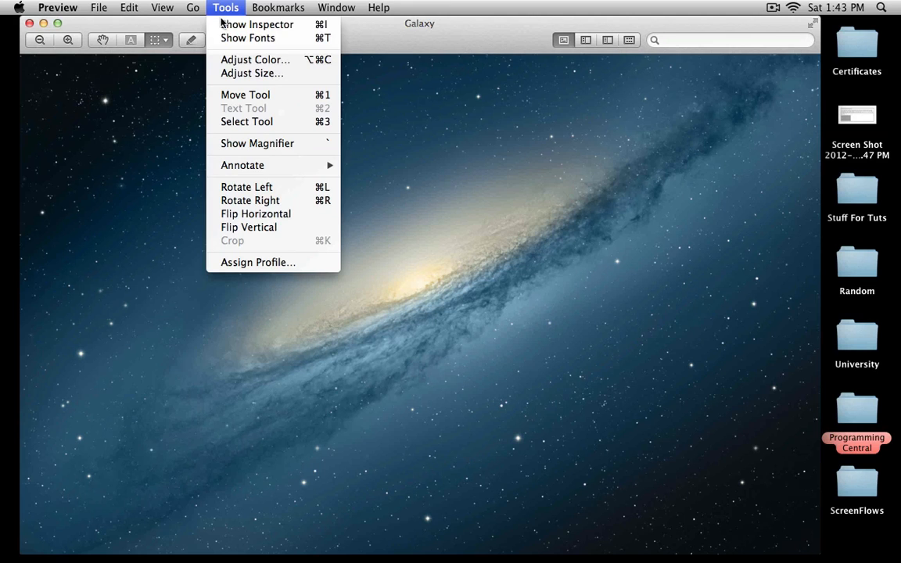
{"action": "mouse_move", "coordinate": [252, 74]}
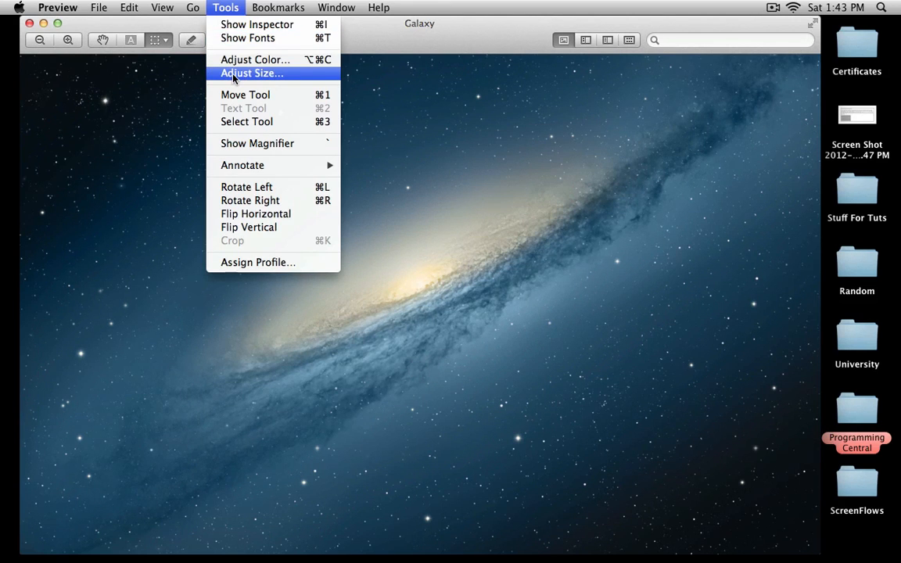
{"action": "left_click", "coordinate": [250, 74]}
{"action": "type", "text": "1280"}
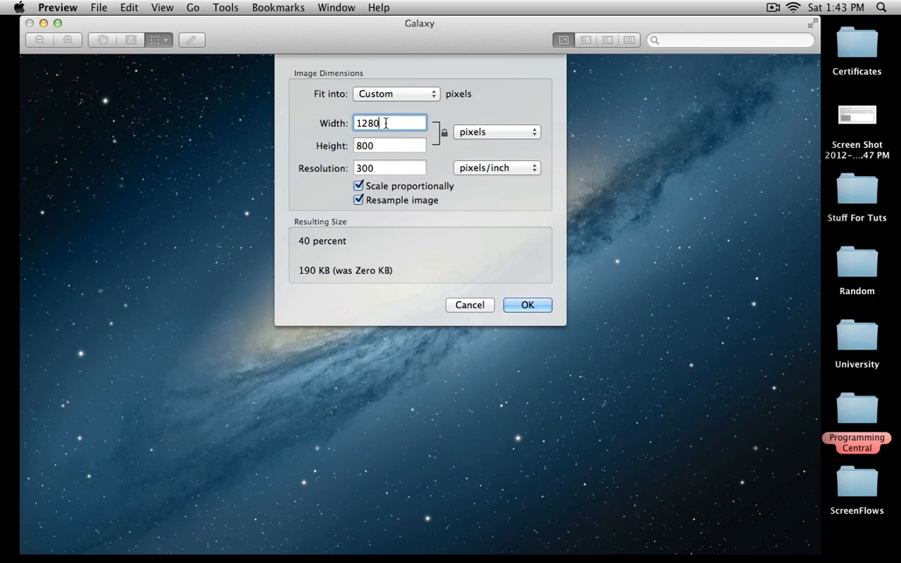
{"action": "mouse_move", "coordinate": [503, 294]}
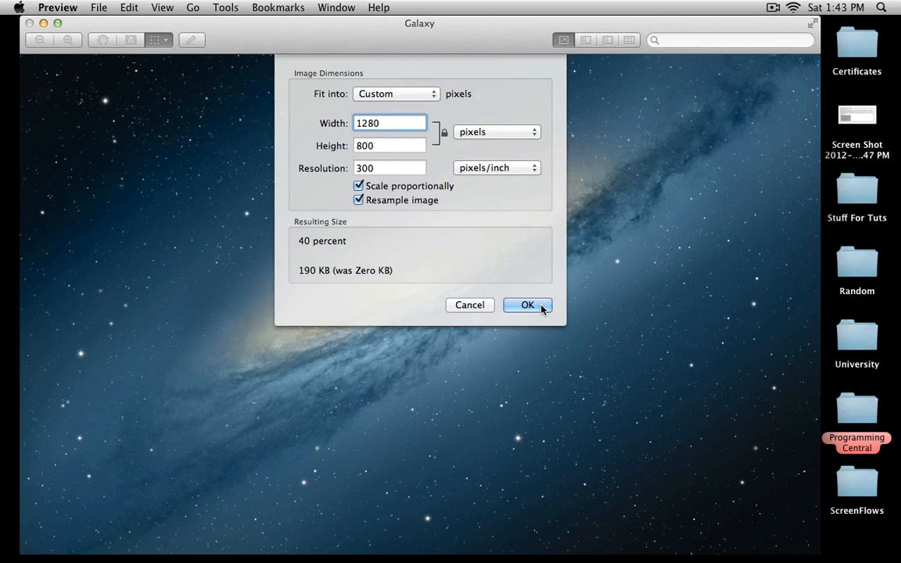
{"action": "left_click", "coordinate": [527, 305]}
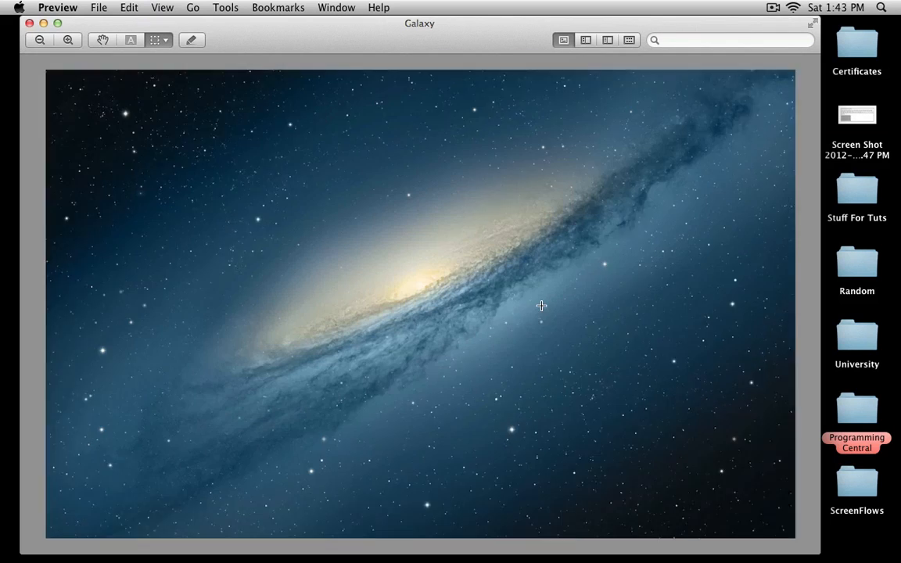
- Save the resized image to the Desktop as a PNG named Galaxy
{"action": "left_click", "coordinate": [69, 41]}
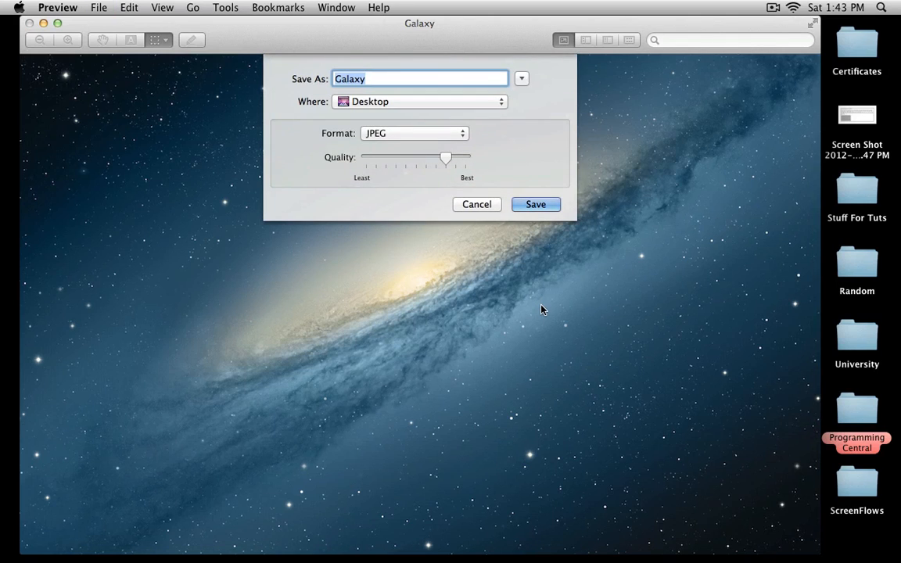
{"action": "left_click", "coordinate": [414, 133]}
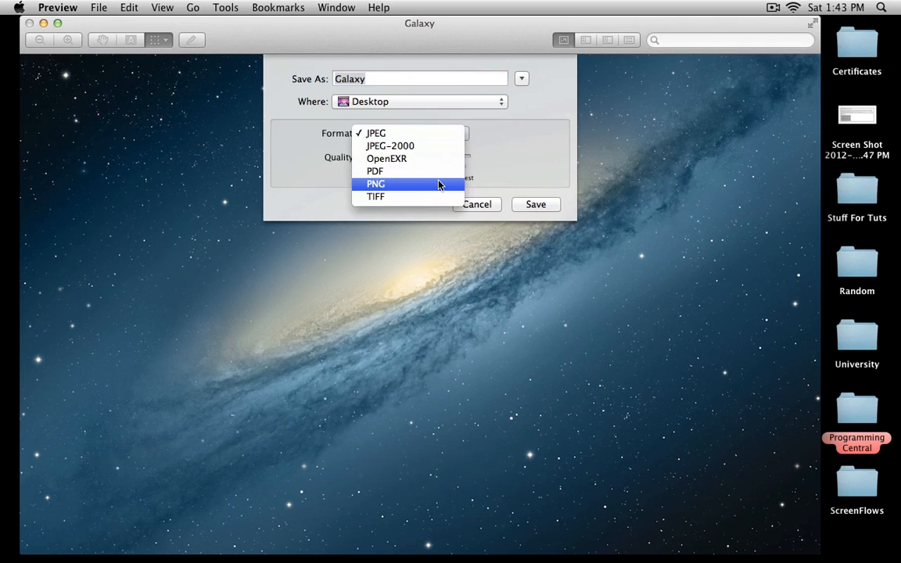
{"action": "left_click", "coordinate": [376, 185]}
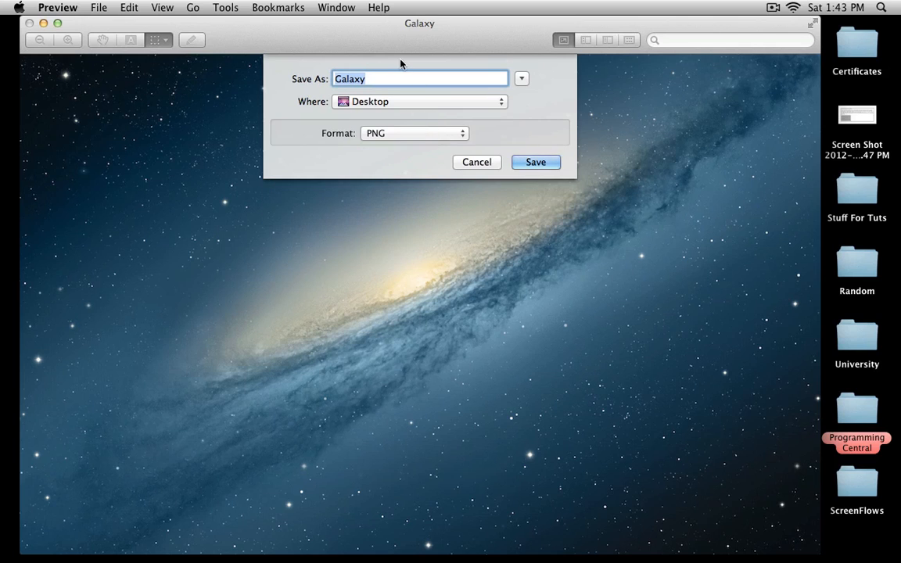
{"action": "left_click", "coordinate": [535, 161]}
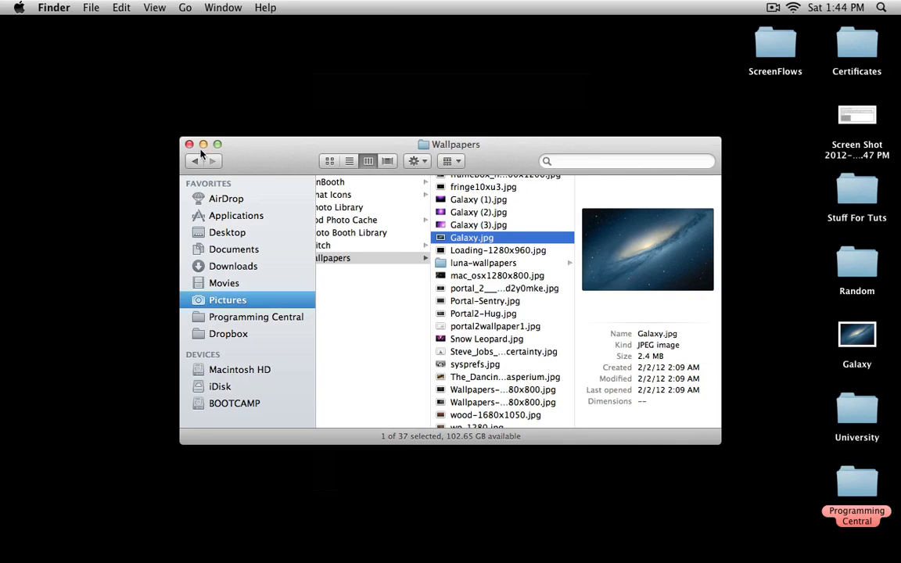
- Close the Wallpapers folder window and select the new Galaxy file on the desktop
{"action": "left_click", "coordinate": [189, 144]}
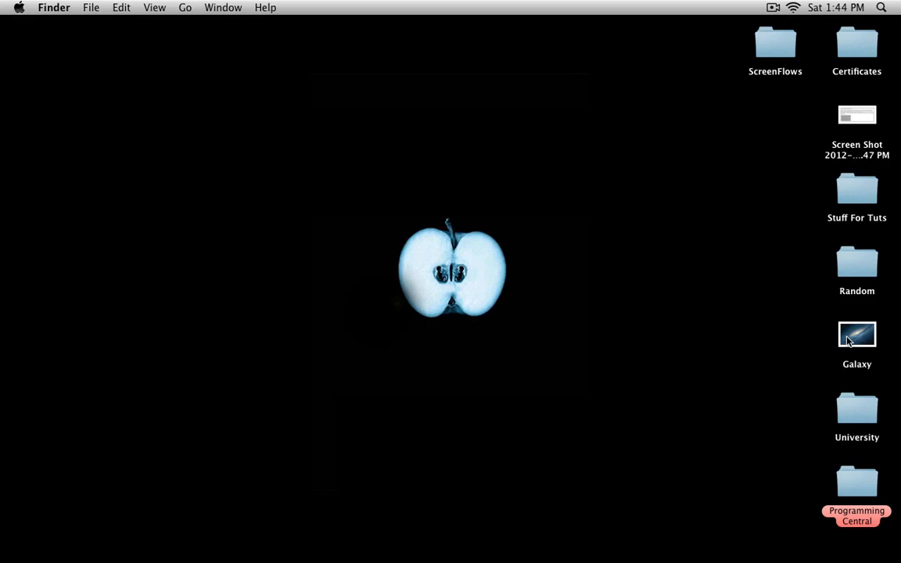
{"action": "left_click", "coordinate": [857, 335]}
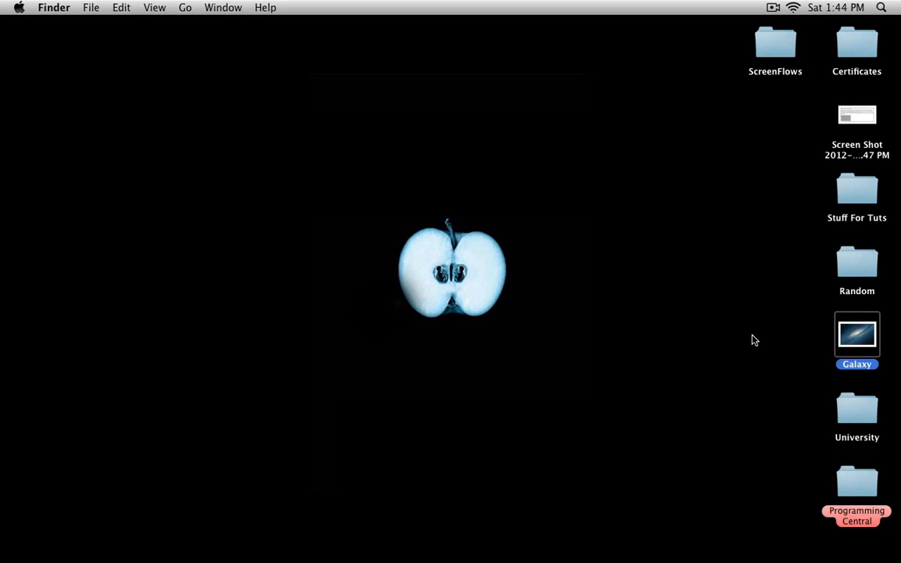
{"action": "mouse_move", "coordinate": [764, 338]}
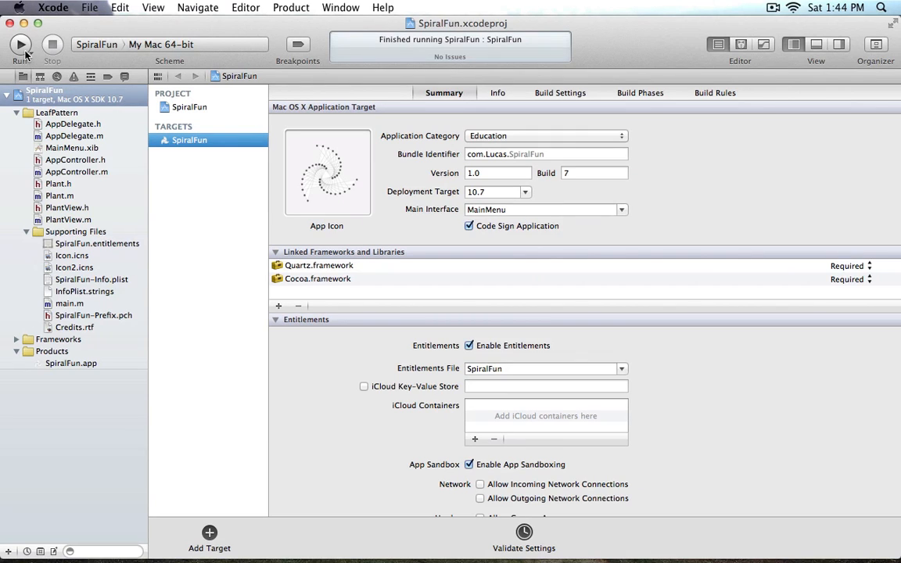
- Build and launch SpiralFun, then set the spiral colour to red in the Colors panel
{"action": "left_click", "coordinate": [20, 44]}
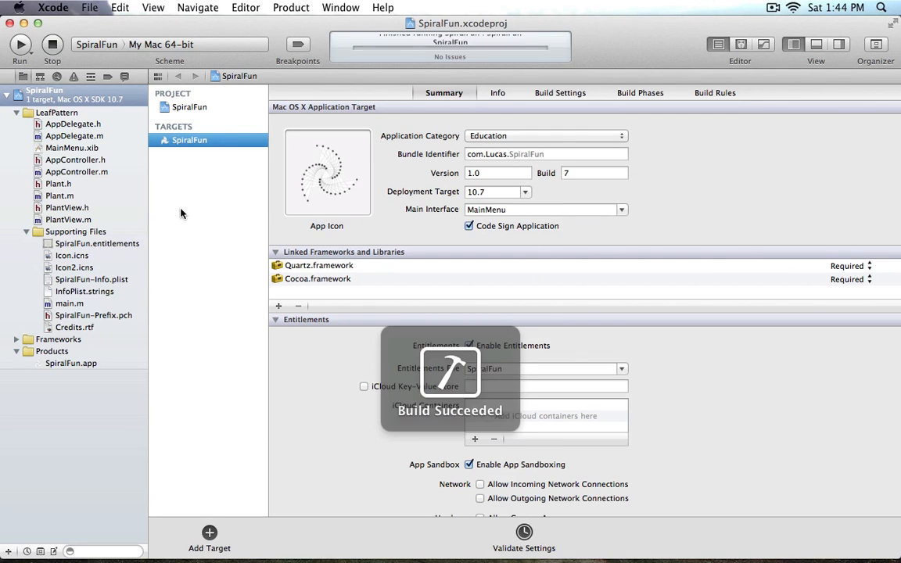
{"action": "left_click", "coordinate": [18, 43]}
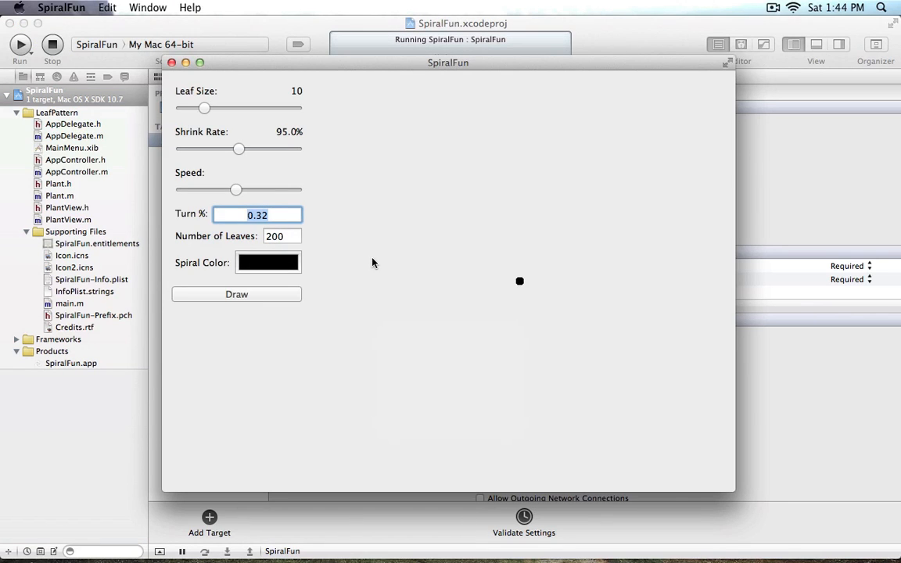
{"action": "left_click", "coordinate": [269, 263]}
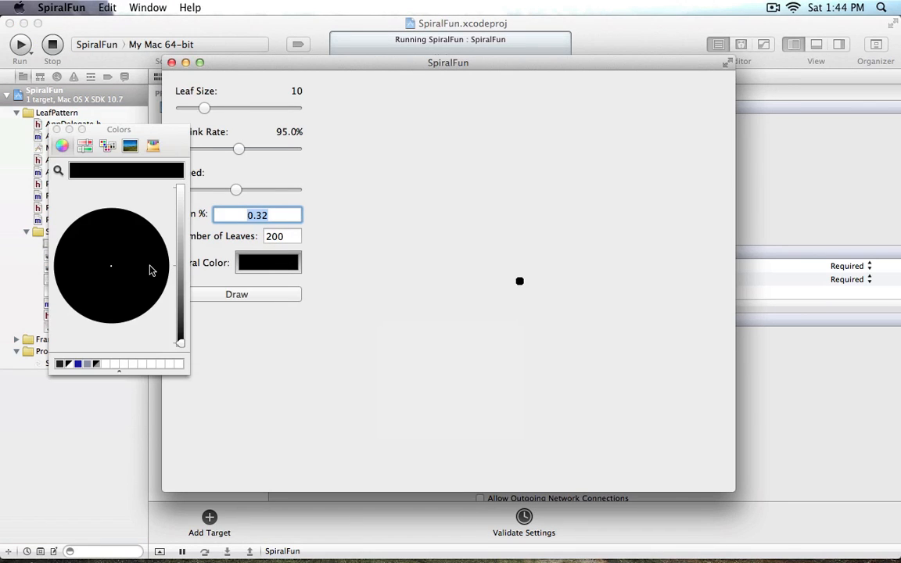
{"action": "left_click_drag", "start_coordinate": [180, 341], "coordinate": [179, 225]}
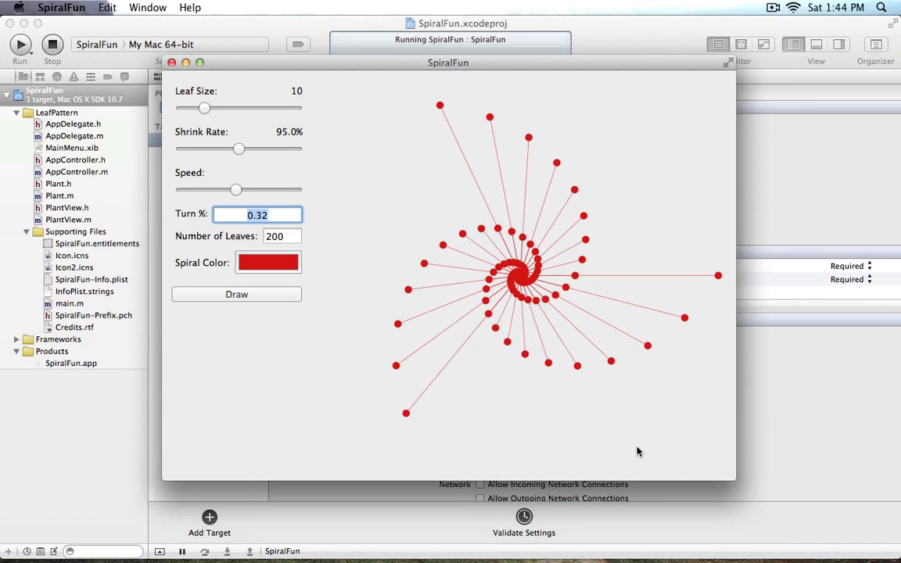
{"action": "mouse_move", "coordinate": [610, 445]}
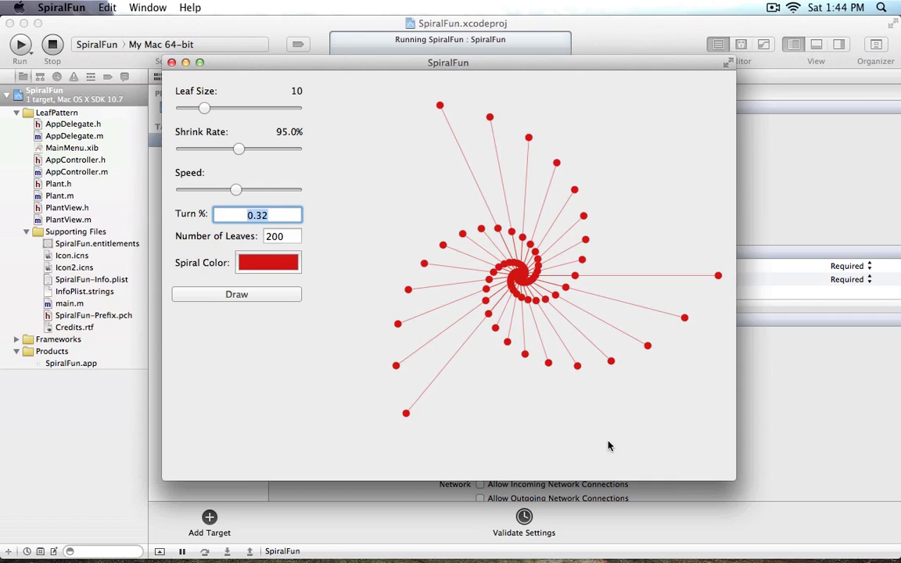
{"action": "mouse_move", "coordinate": [520, 336]}
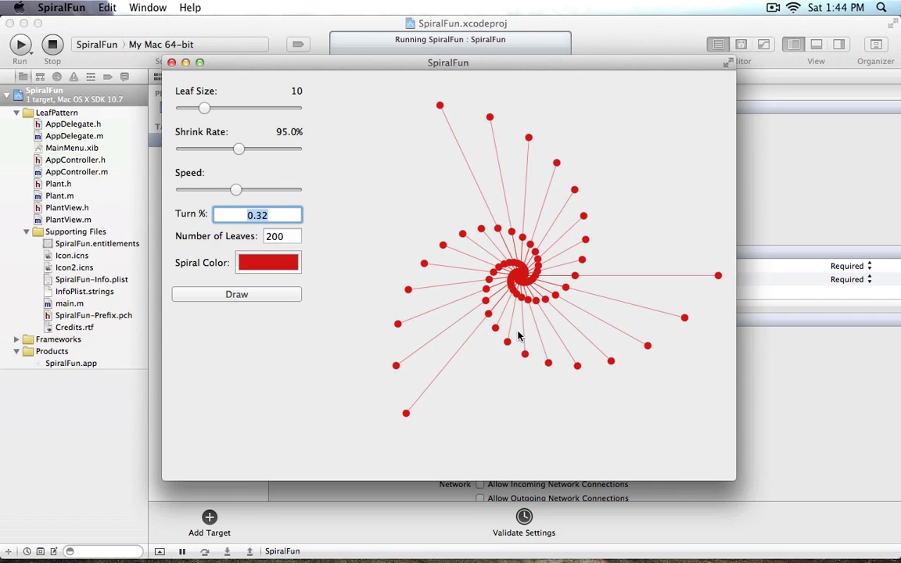
{"action": "mouse_move", "coordinate": [372, 228]}
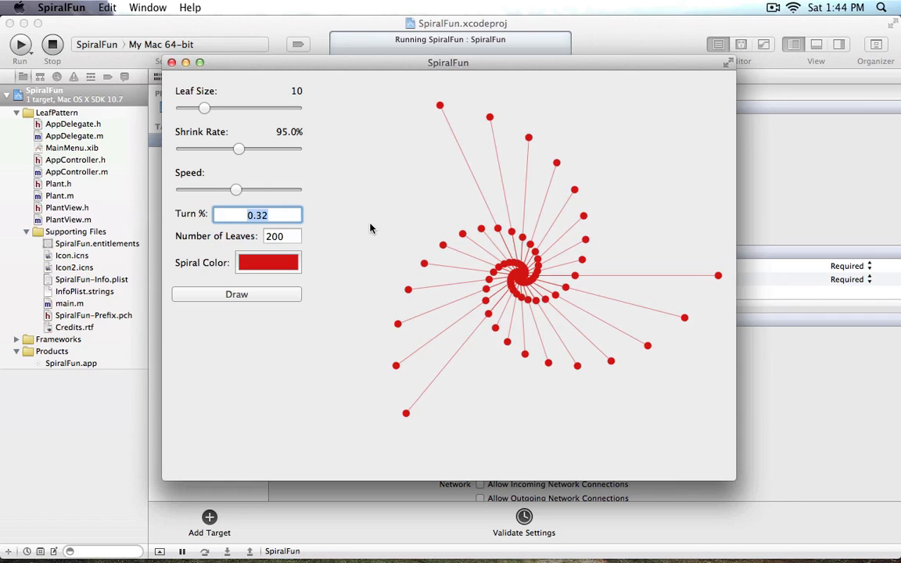
{"action": "mouse_move", "coordinate": [276, 334]}
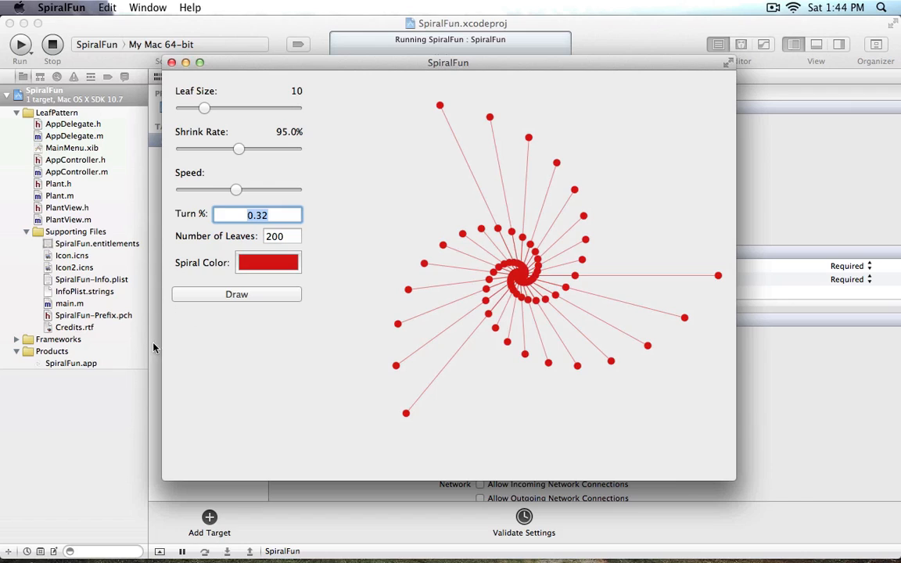
{"action": "mouse_move", "coordinate": [441, 494]}
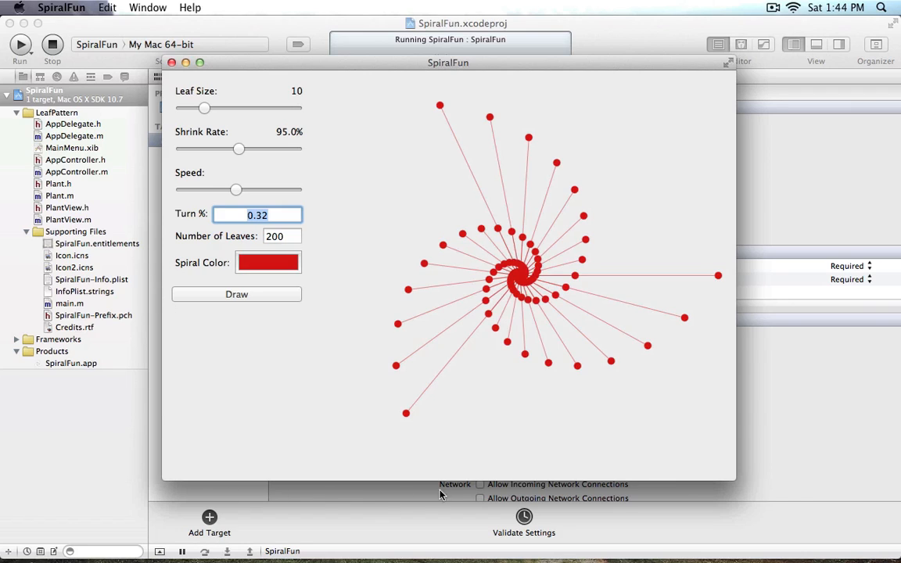
{"action": "mouse_move", "coordinate": [711, 481]}
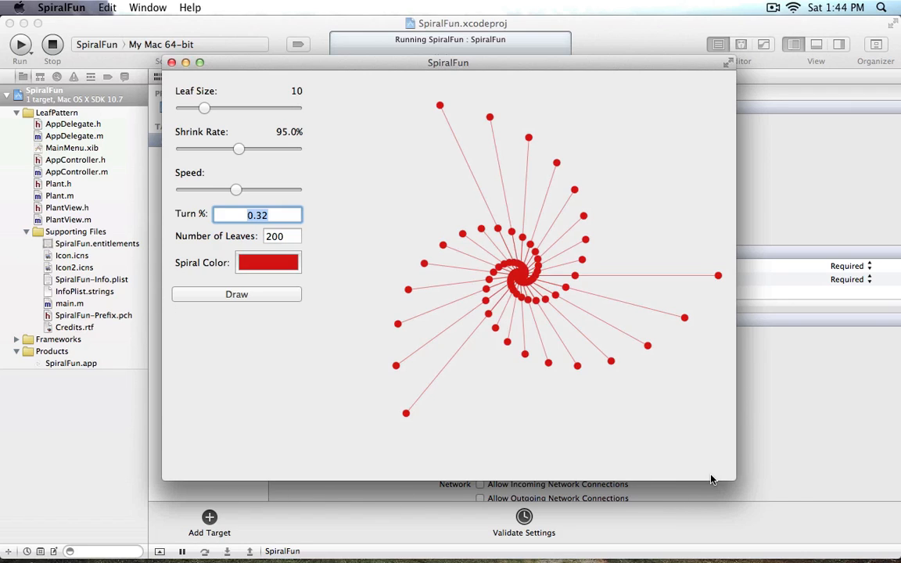
{"action": "mouse_move", "coordinate": [707, 439]}
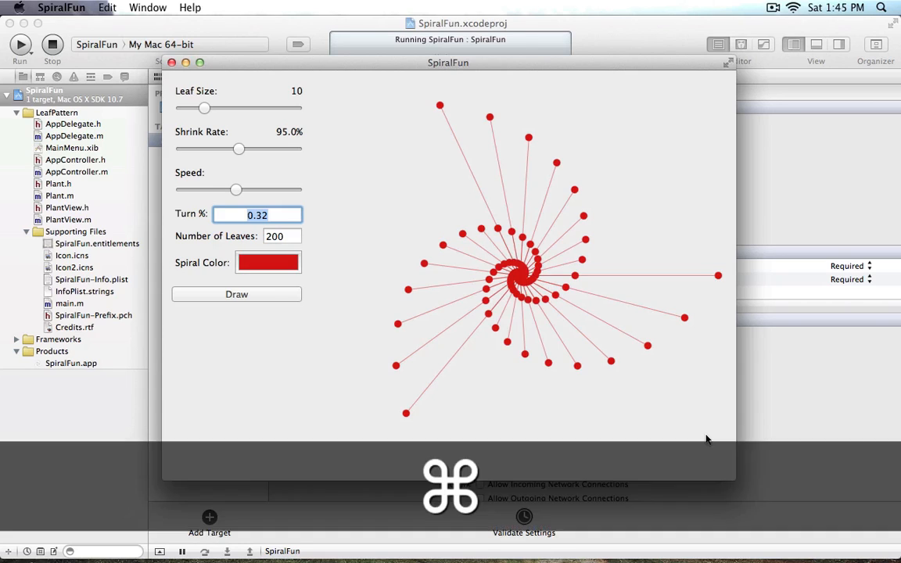
- Capture a screenshot of the SpiralFun window, then create a new blank 1280 × 800 canvas
{"action": "key", "text": "cmd+shift+4"}
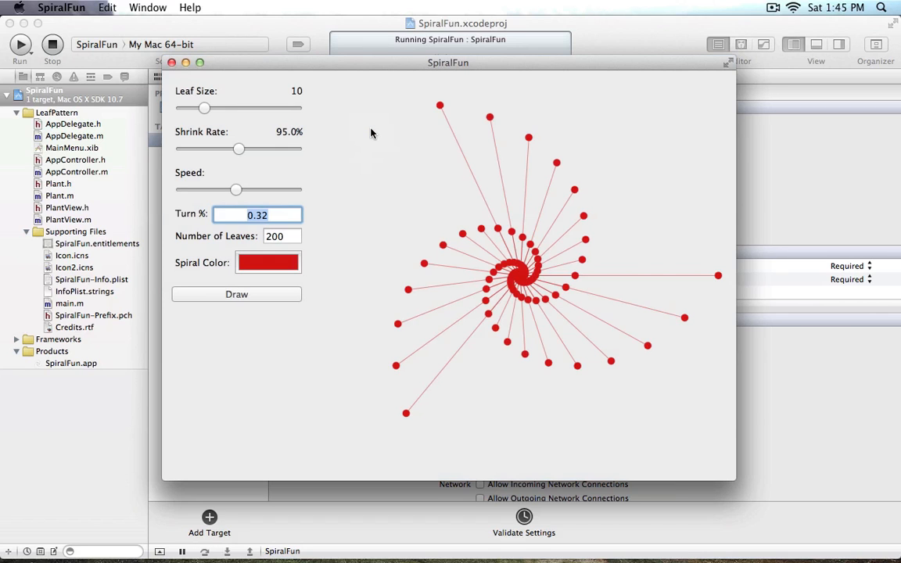
{"action": "mouse_move", "coordinate": [448, 174]}
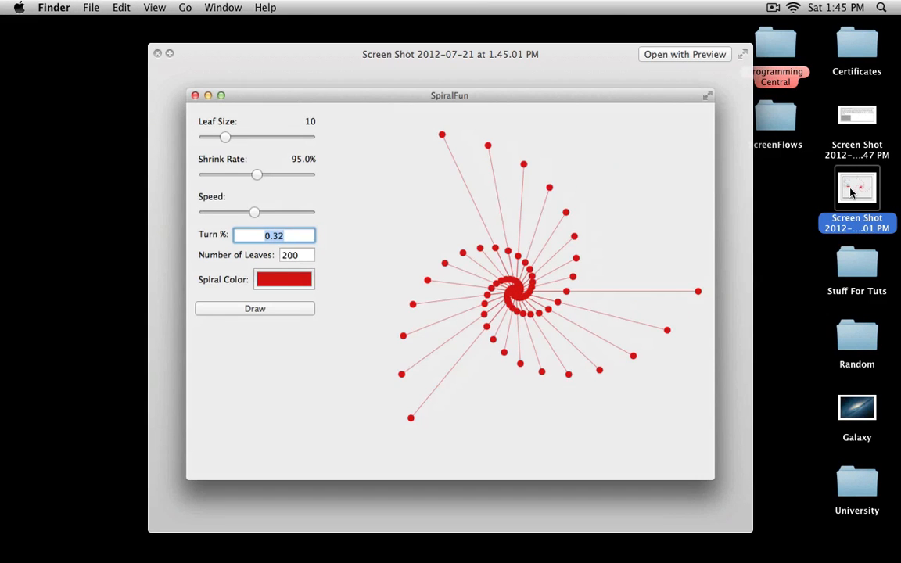
{"action": "mouse_move", "coordinate": [726, 456]}
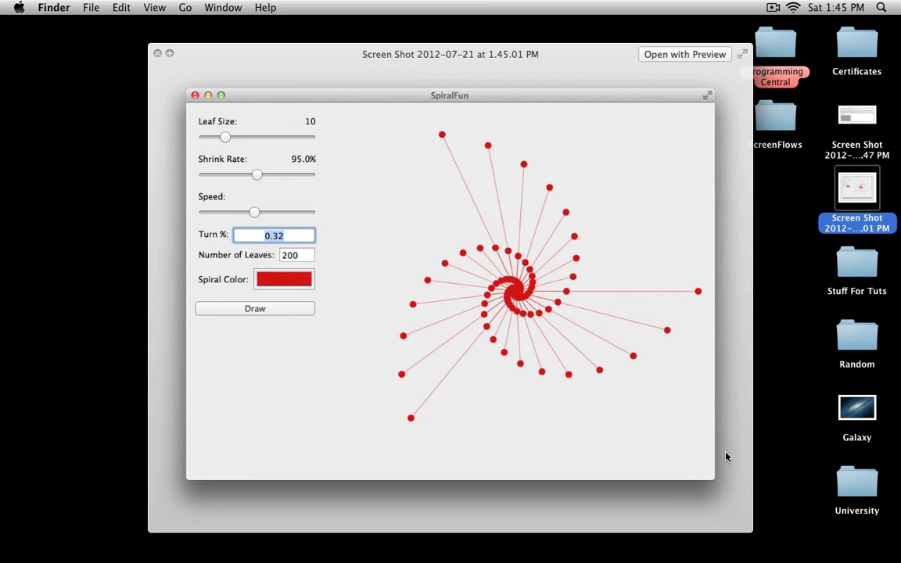
{"action": "mouse_move", "coordinate": [428, 514]}
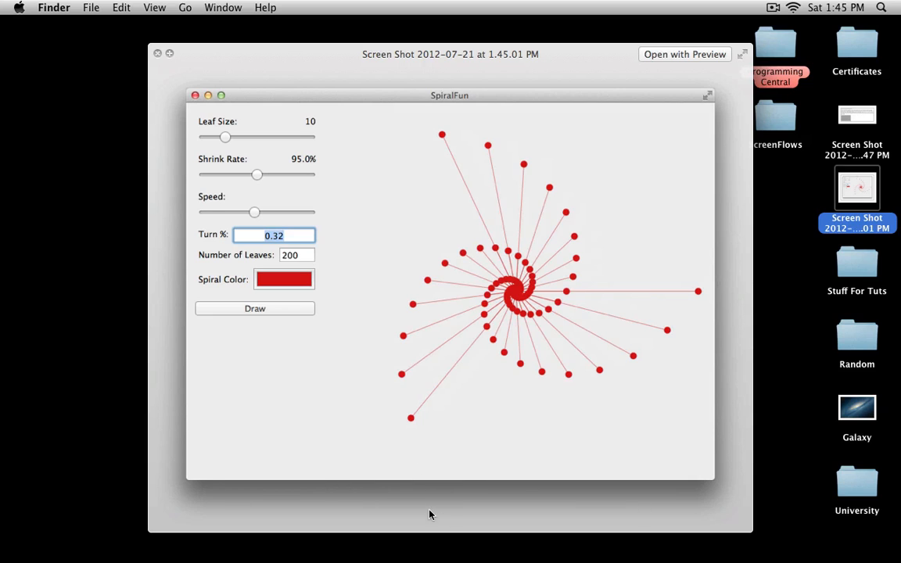
{"action": "mouse_move", "coordinate": [419, 420]}
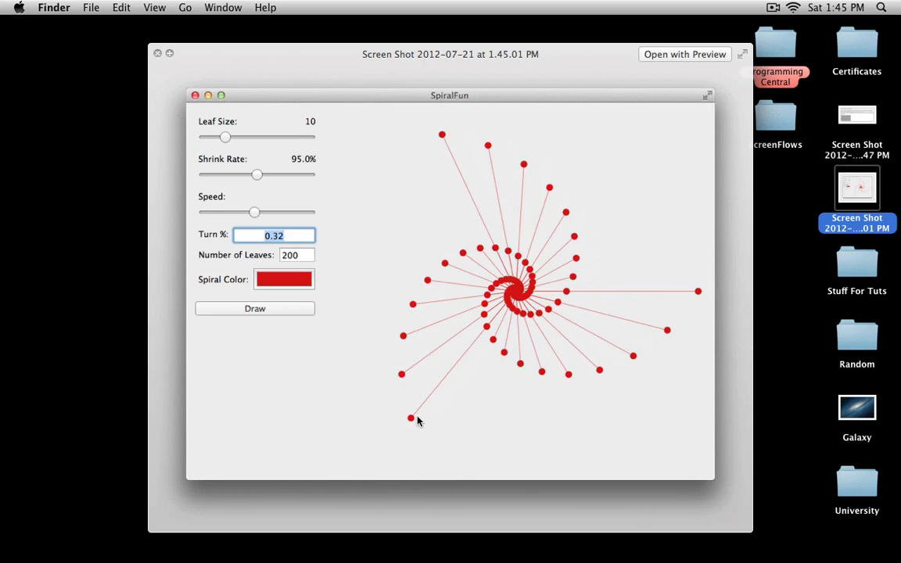
{"action": "left_click", "coordinate": [157, 53]}
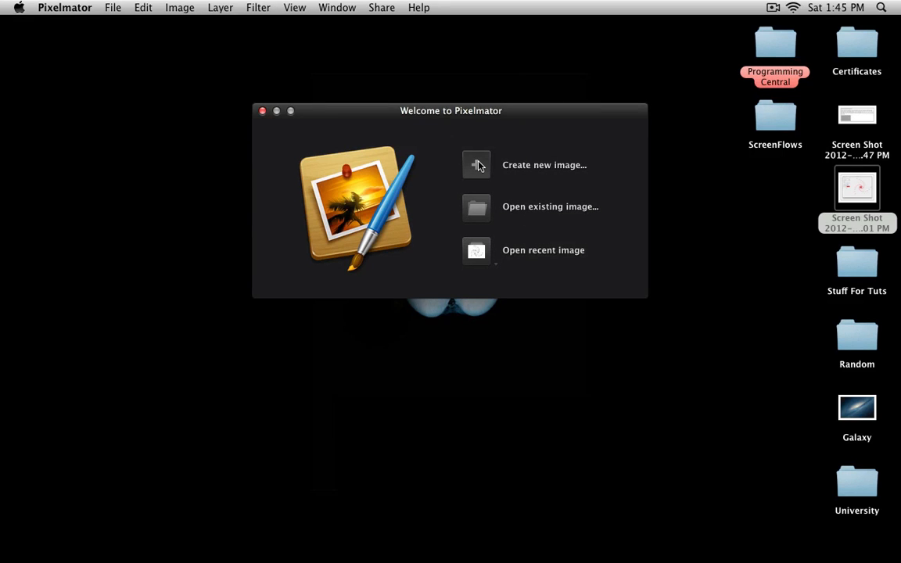
{"action": "left_click", "coordinate": [475, 164]}
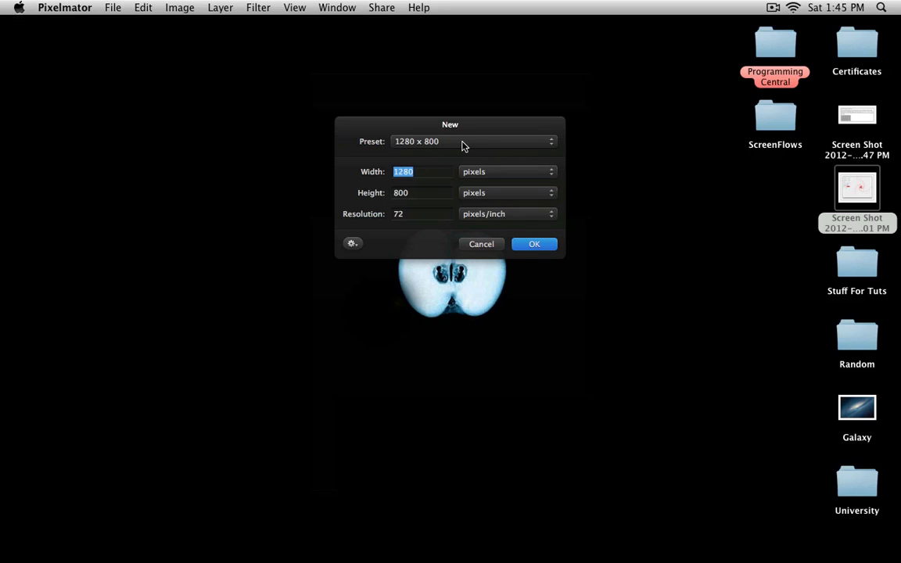
{"action": "mouse_move", "coordinate": [540, 238]}
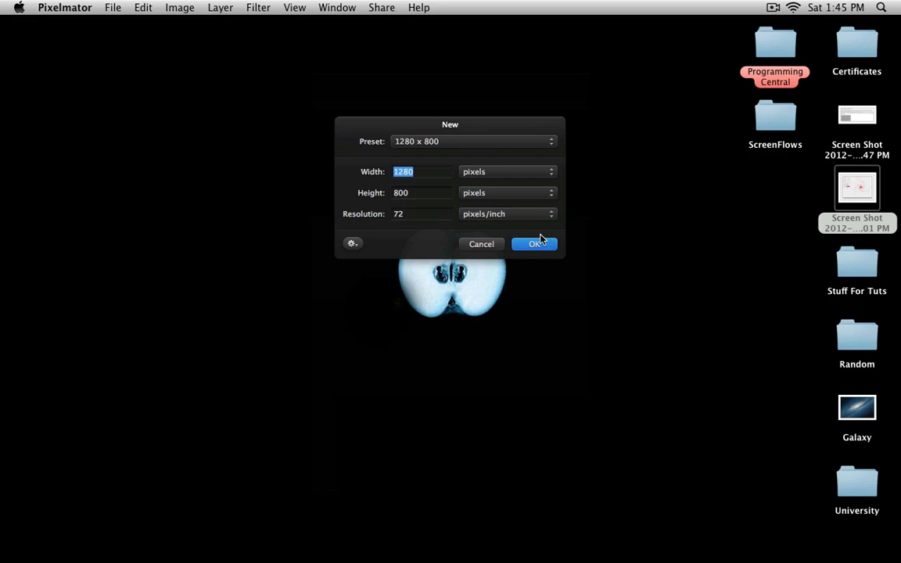
{"action": "left_click", "coordinate": [535, 244]}
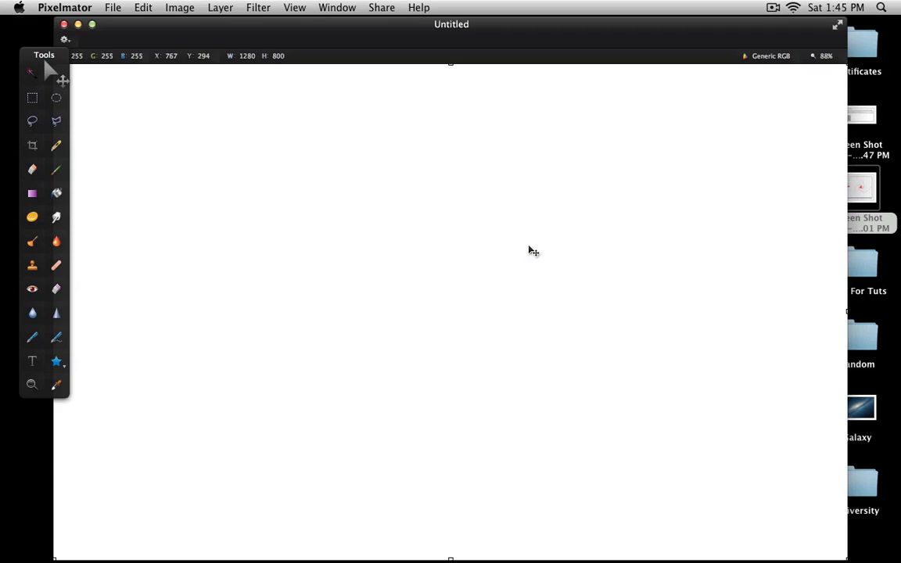
- Drop the Galaxy picture onto the canvas and position the SpiralFun screenshot over it
{"action": "left_click_drag", "start_coordinate": [860, 406], "coordinate": [713, 380]}
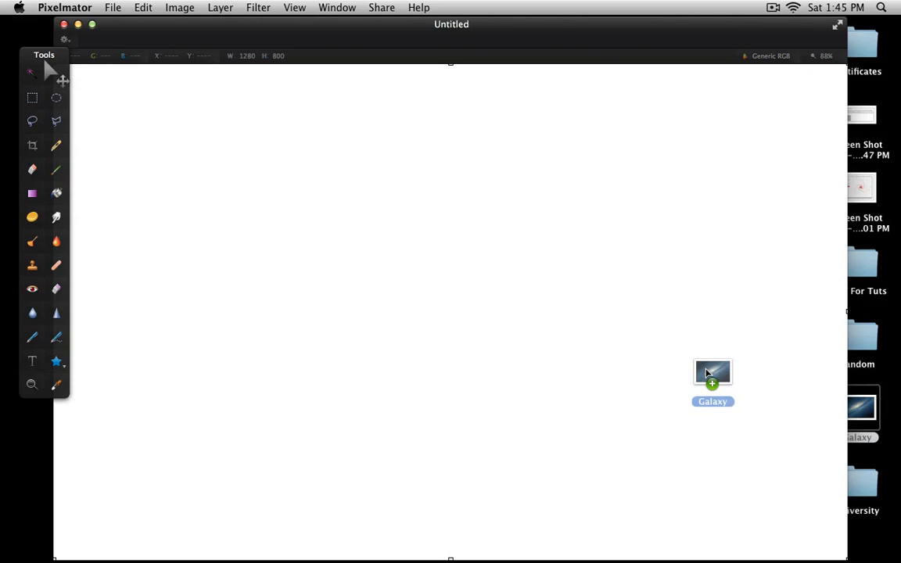
{"action": "left_click_drag", "start_coordinate": [711, 372], "coordinate": [419, 301]}
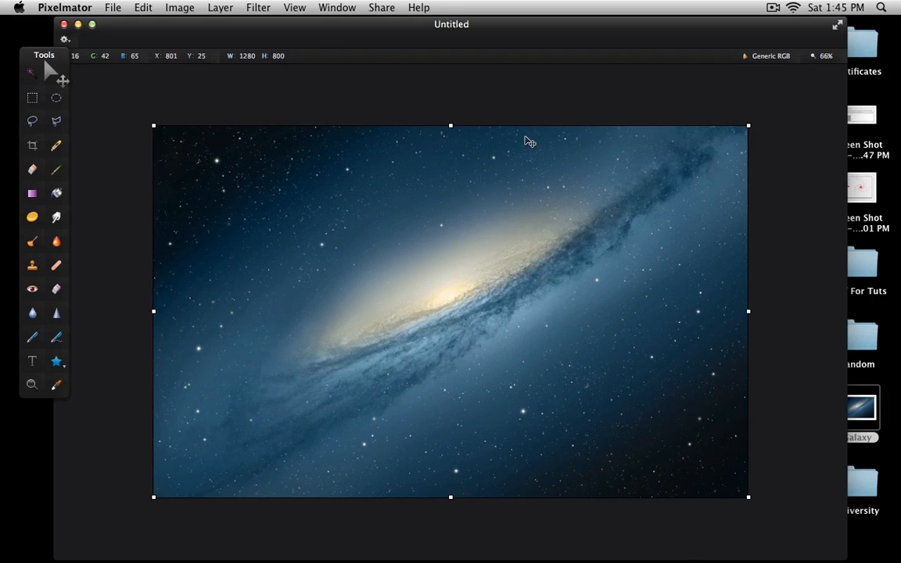
{"action": "mouse_move", "coordinate": [841, 182]}
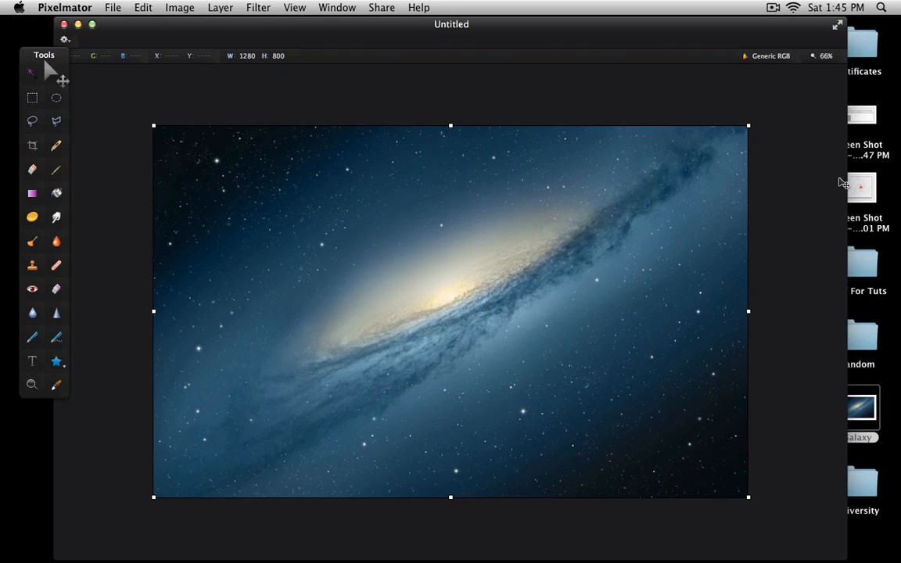
{"action": "left_click_drag", "start_coordinate": [860, 187], "coordinate": [456, 278]}
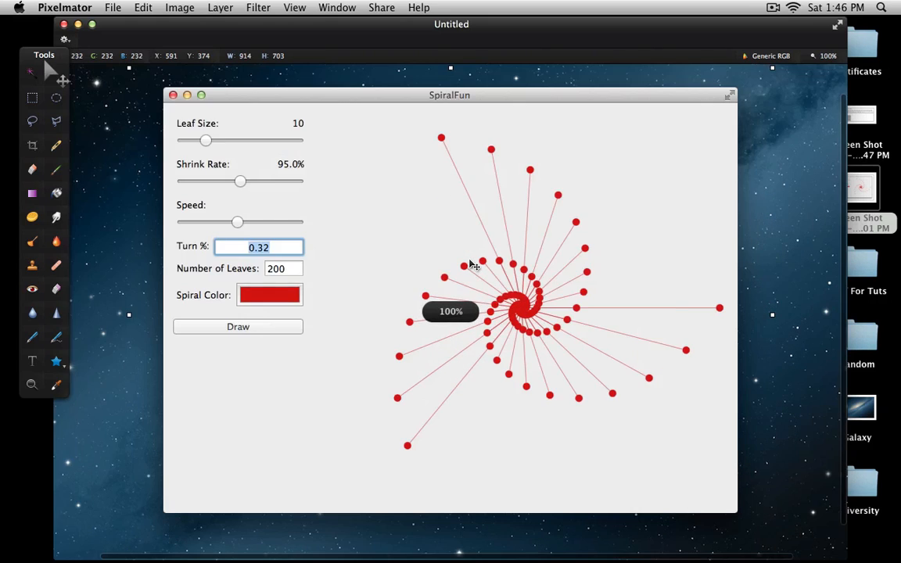
{"action": "mouse_move", "coordinate": [789, 280]}
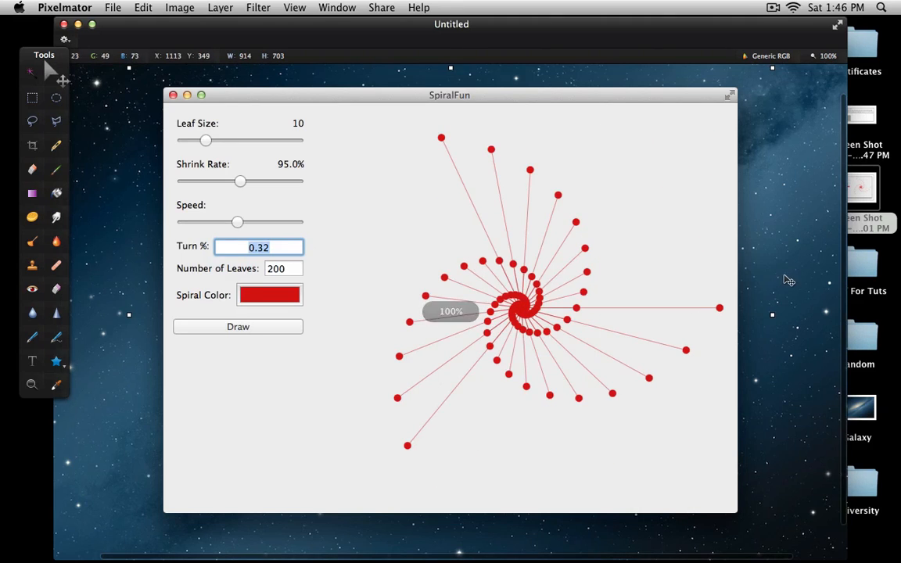
{"action": "left_click_drag", "start_coordinate": [449, 95], "coordinate": [491, 123]}
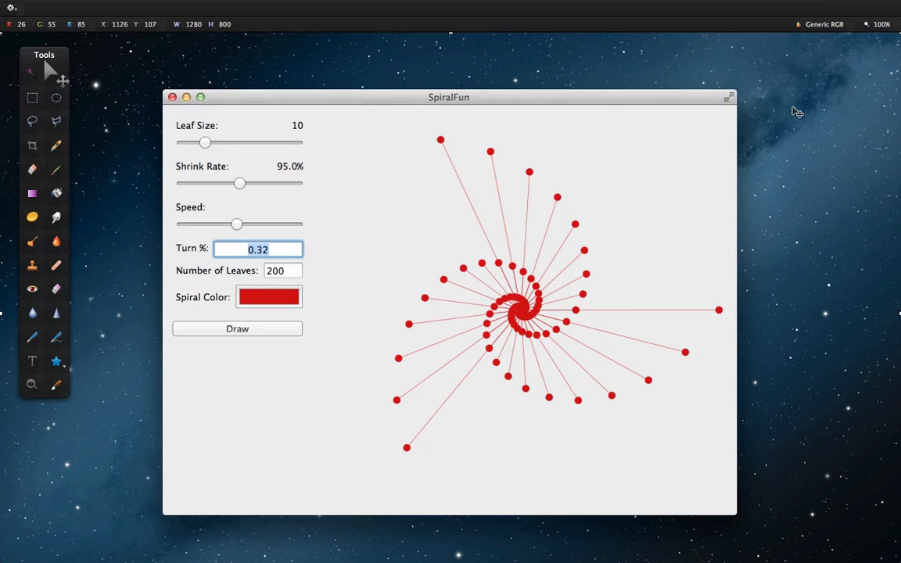
{"action": "mouse_move", "coordinate": [868, 25]}
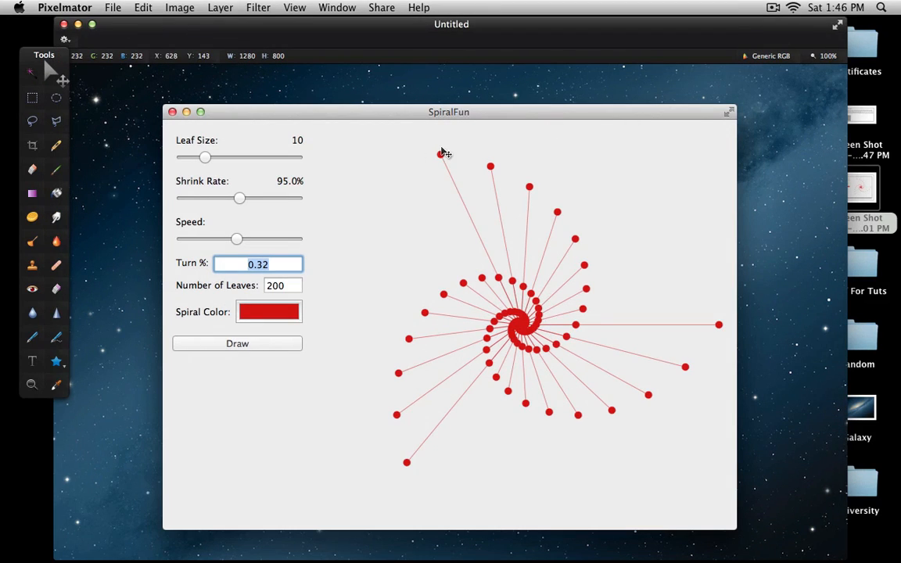
{"action": "mouse_move", "coordinate": [118, 30]}
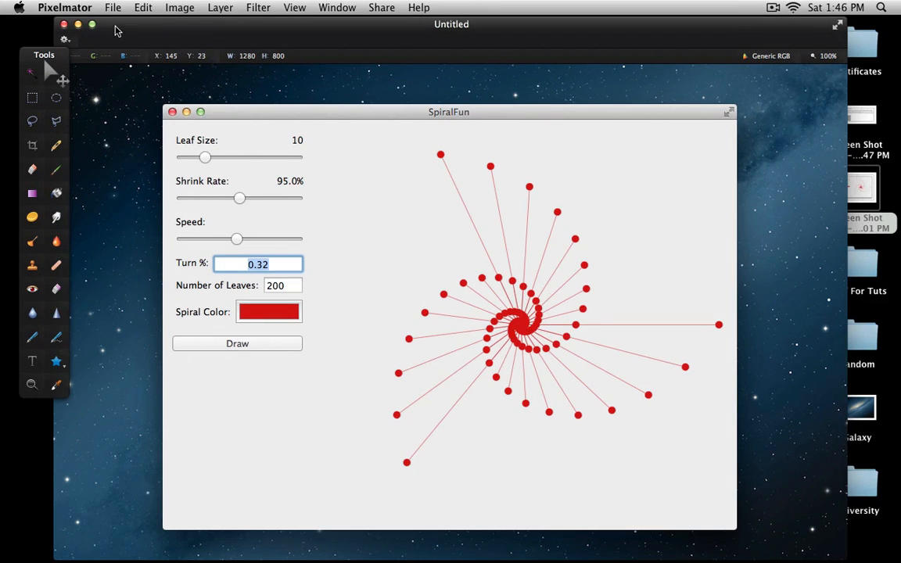
- Export the composite as a PNG named 'SpiralScreenShot' saved to the Desktop
{"action": "left_click", "coordinate": [113, 6]}
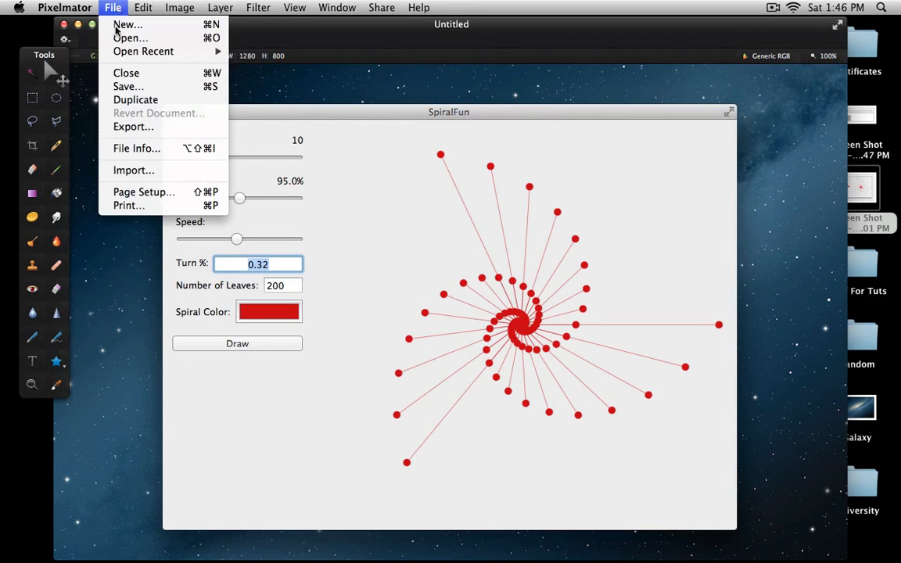
{"action": "mouse_move", "coordinate": [133, 127]}
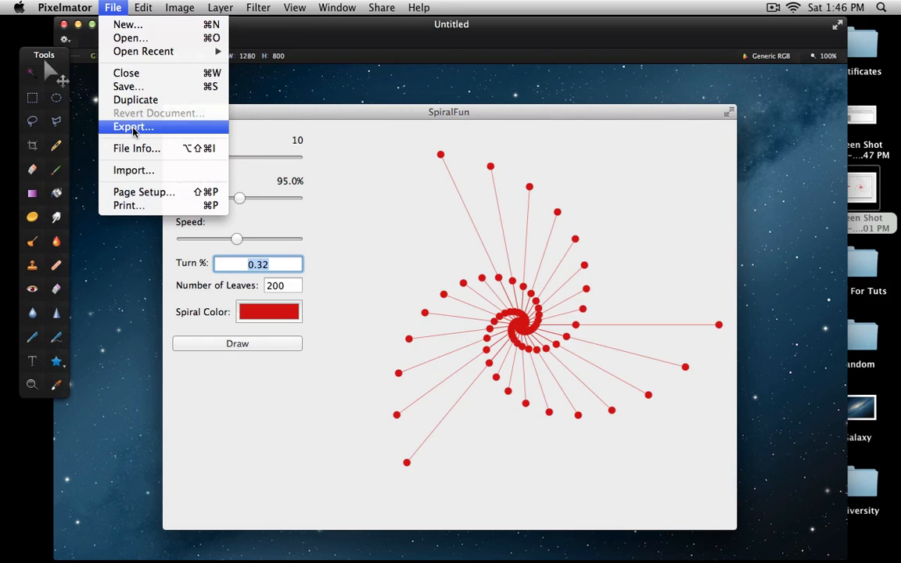
{"action": "left_click", "coordinate": [133, 127]}
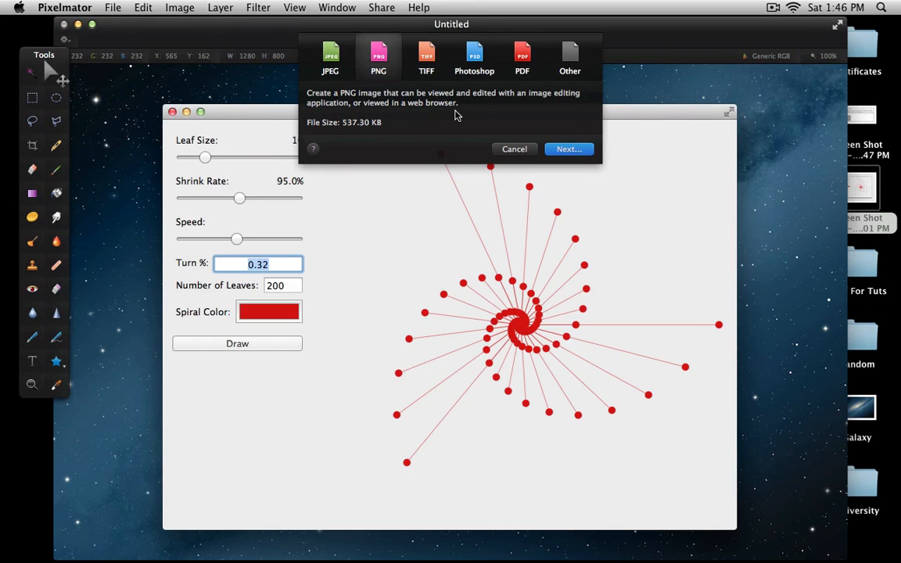
{"action": "left_click", "coordinate": [513, 148]}
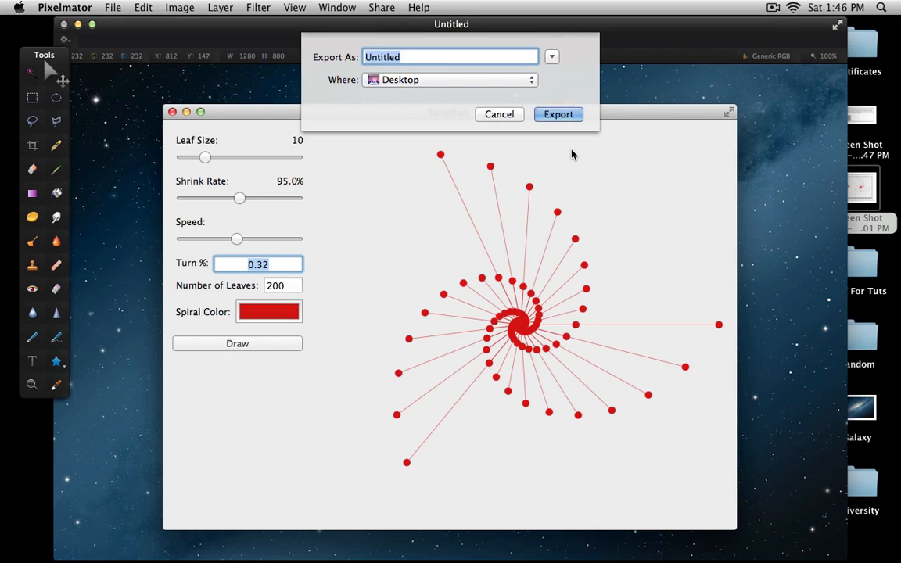
{"action": "type", "text": "Spiral"}
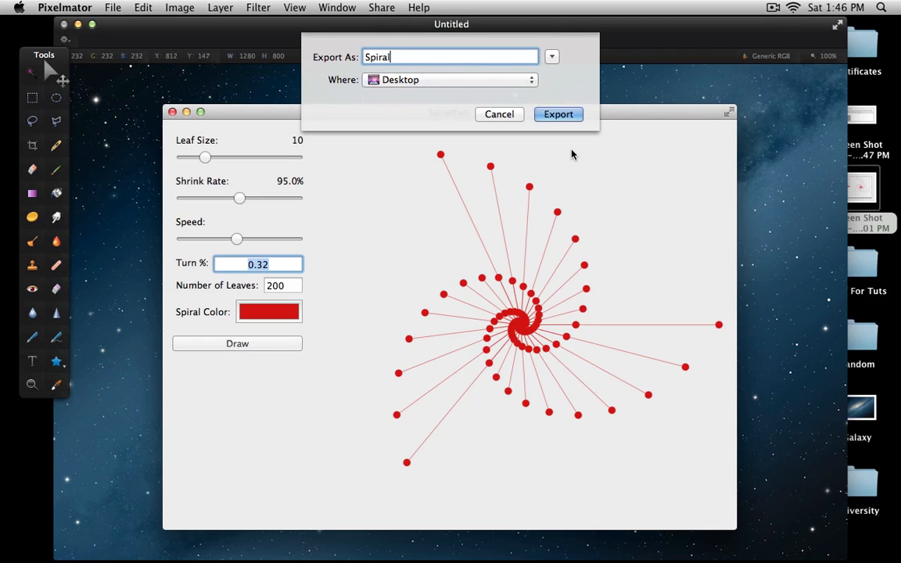
{"action": "type", "text": "ScreenShot"}
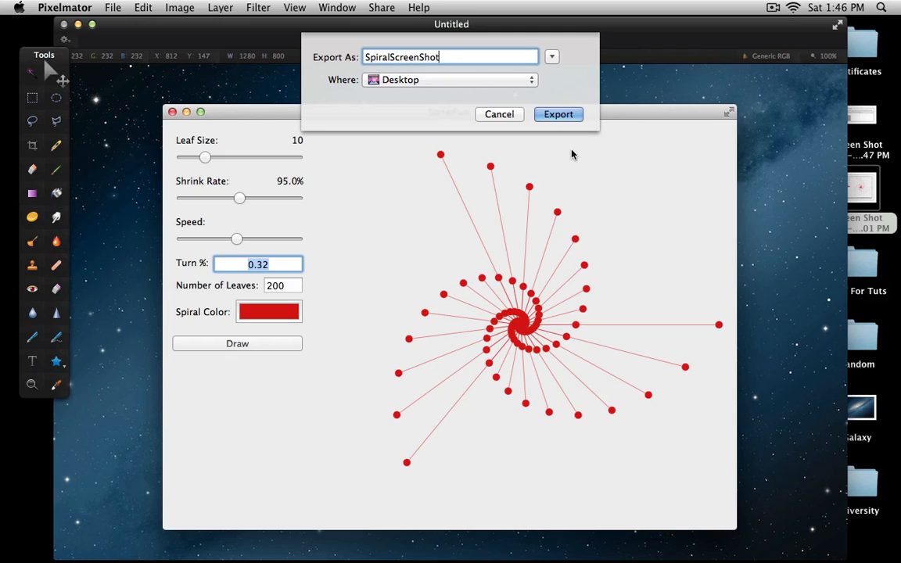
{"action": "left_click", "coordinate": [559, 112]}
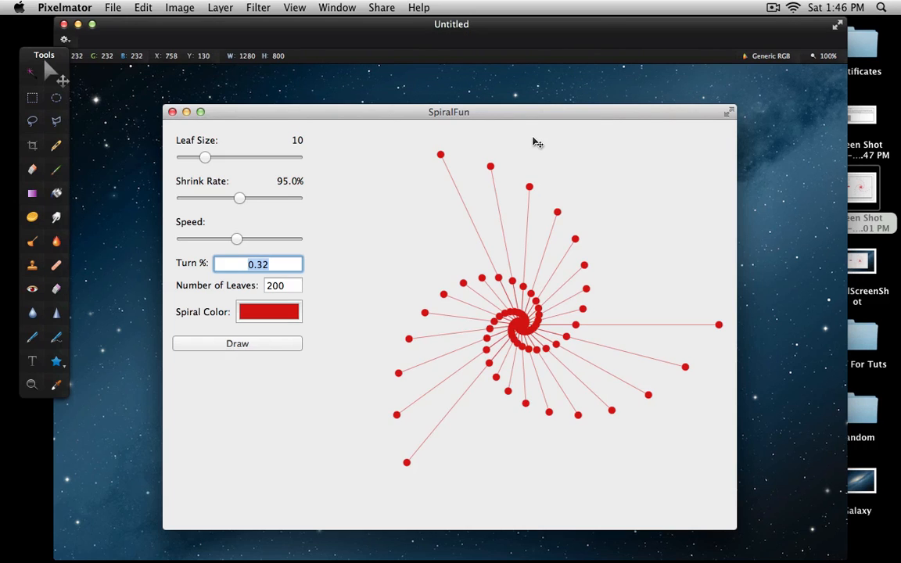
{"action": "mouse_move", "coordinate": [77, 9]}
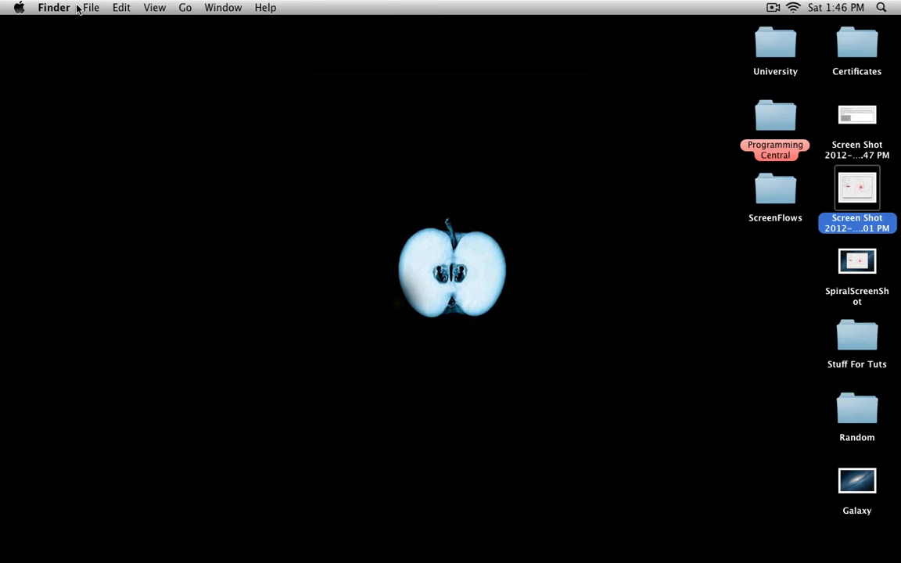
{"action": "left_click", "coordinate": [857, 261]}
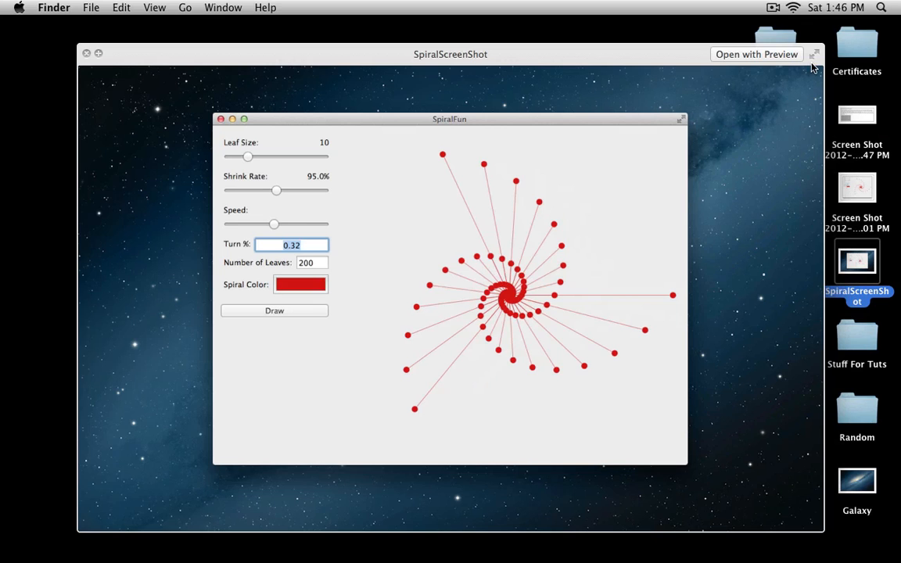
{"action": "left_click", "coordinate": [814, 53]}
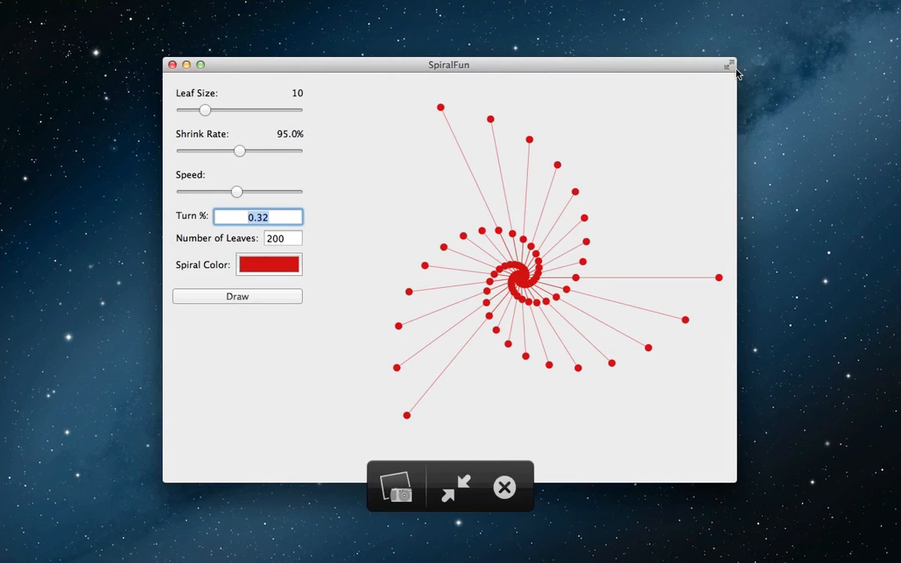
{"action": "mouse_move", "coordinate": [635, 181]}
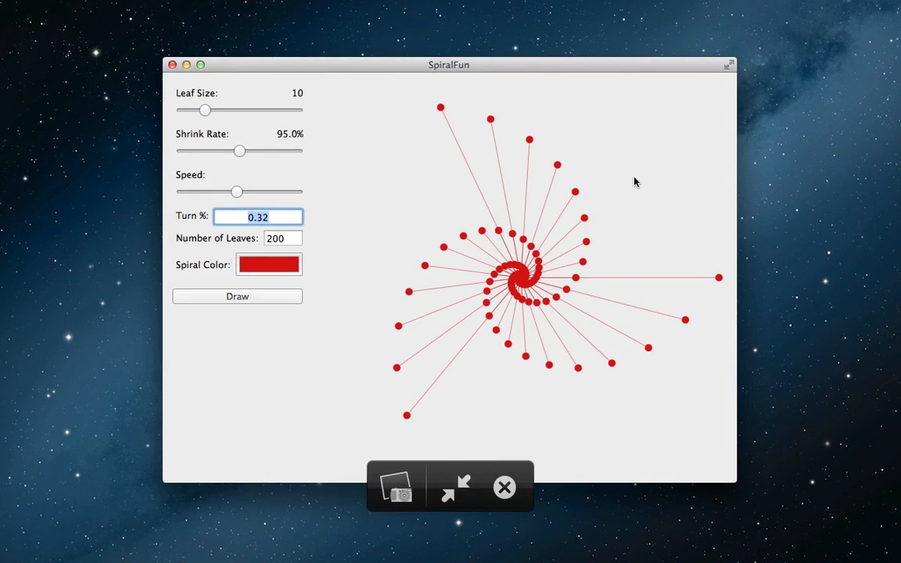
{"action": "mouse_move", "coordinate": [742, 241]}
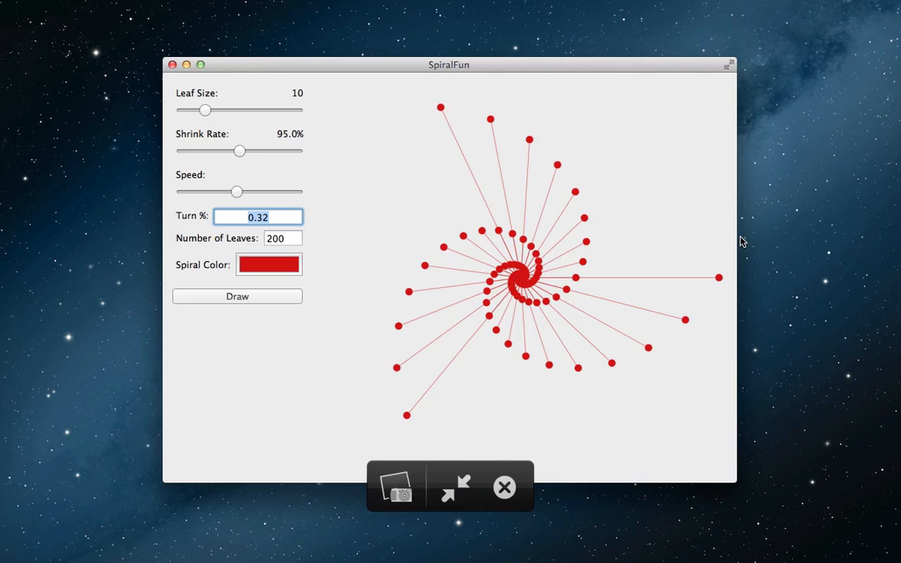
{"action": "mouse_move", "coordinate": [297, 222]}
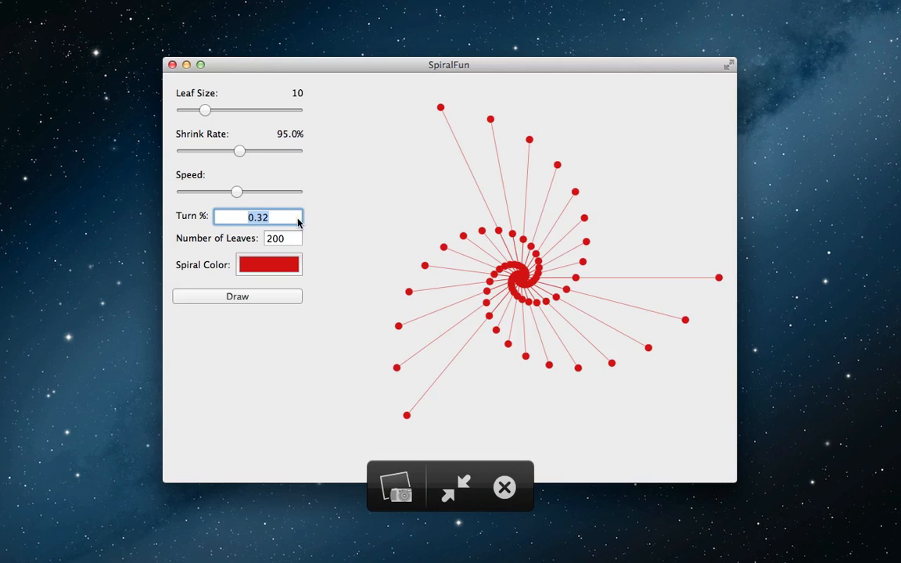
{"action": "mouse_move", "coordinate": [238, 491]}
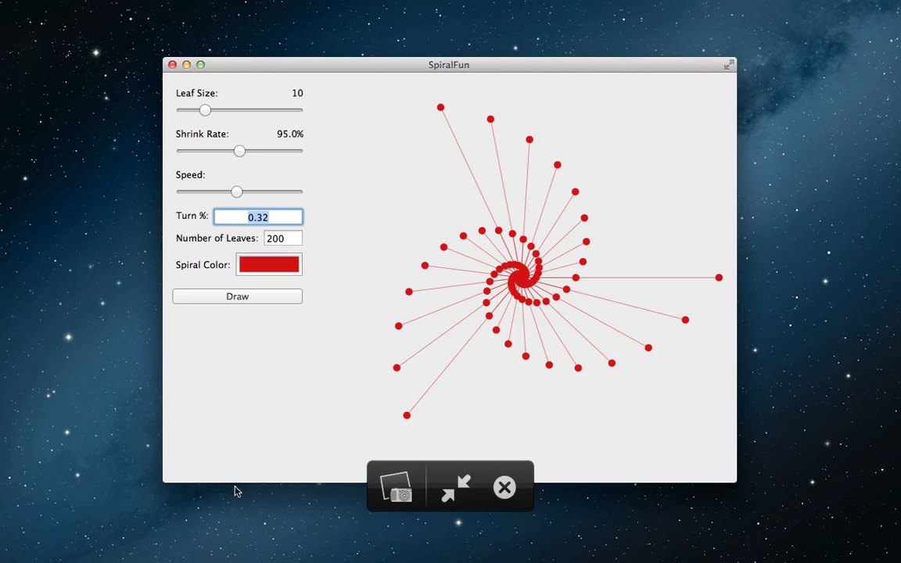
{"action": "mouse_move", "coordinate": [151, 165]}
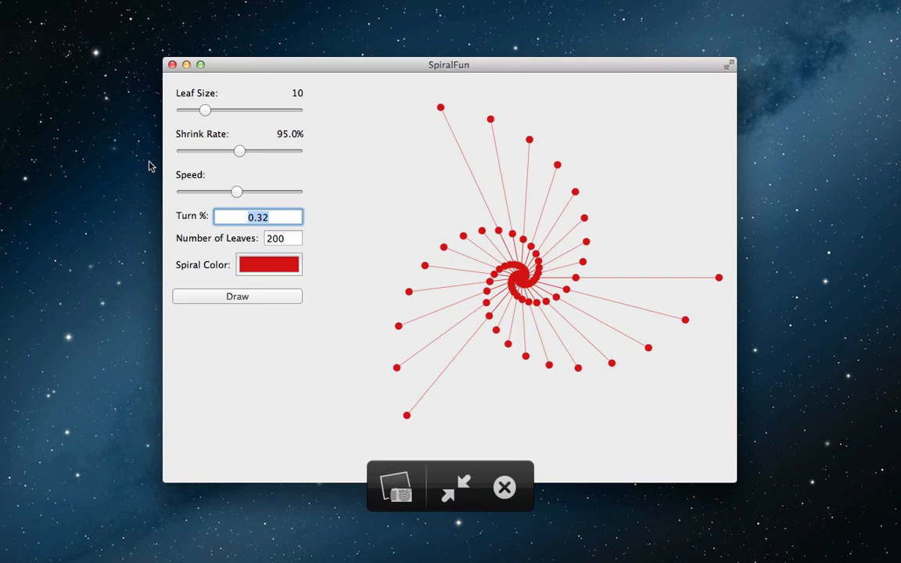
{"action": "mouse_move", "coordinate": [158, 313]}
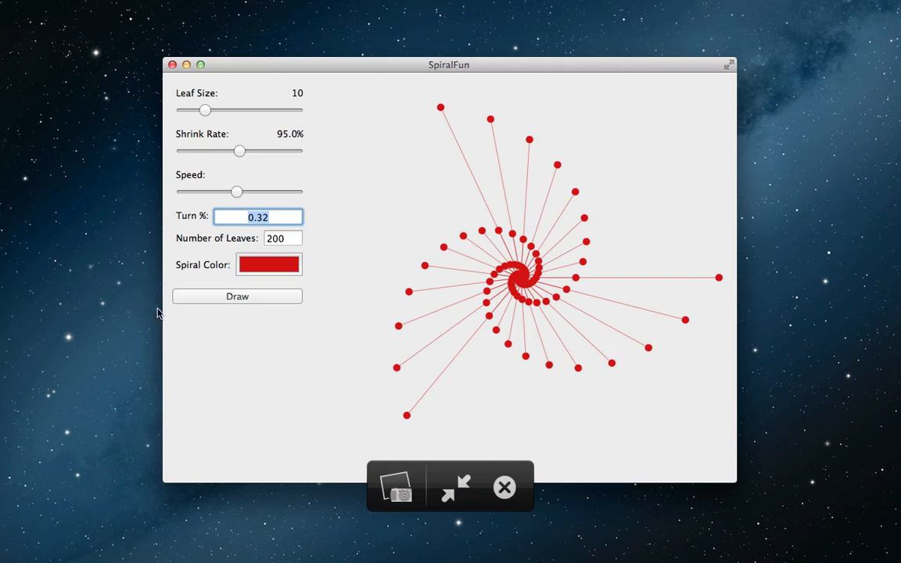
{"action": "mouse_move", "coordinate": [470, 414]}
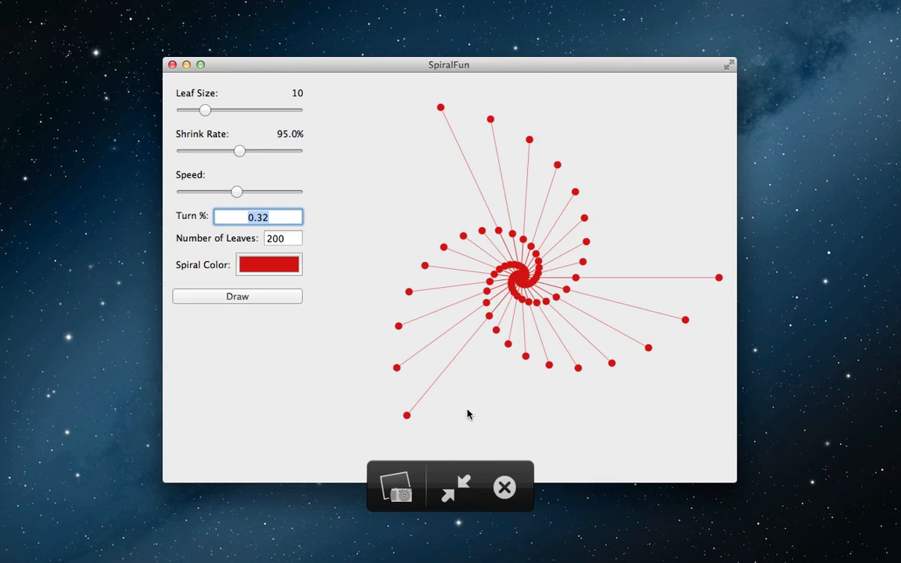
{"action": "mouse_move", "coordinate": [460, 488]}
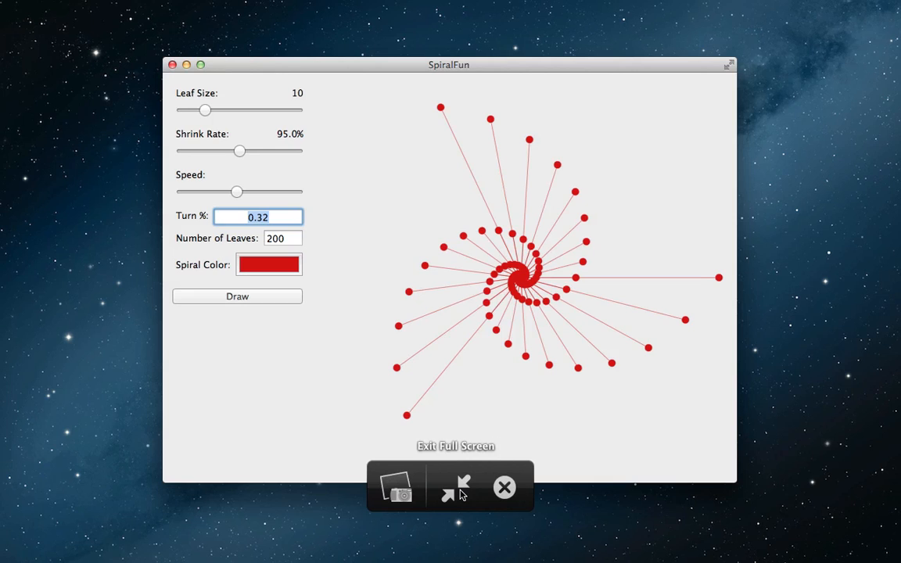
{"action": "left_click", "coordinate": [459, 488]}
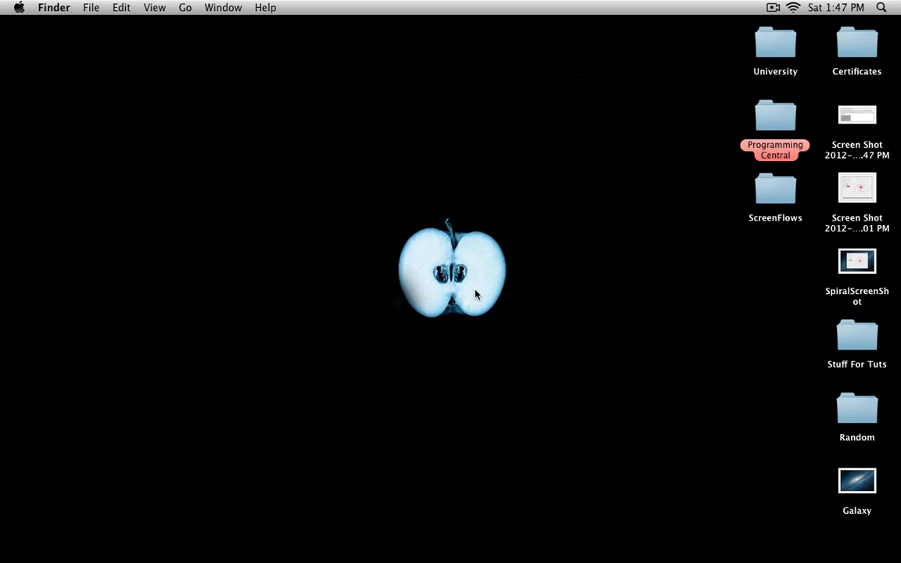
{"action": "mouse_move", "coordinate": [472, 283]}
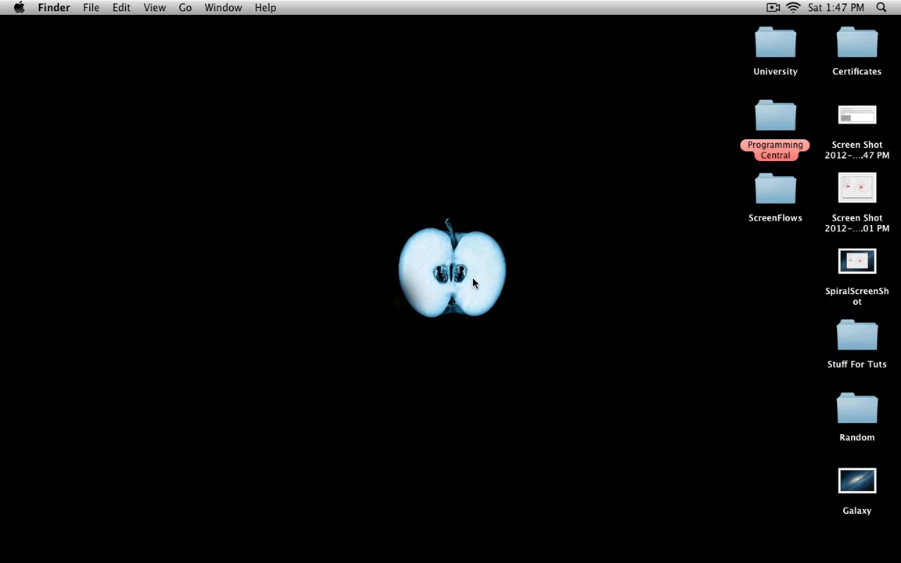
{"action": "mouse_move", "coordinate": [656, 173]}
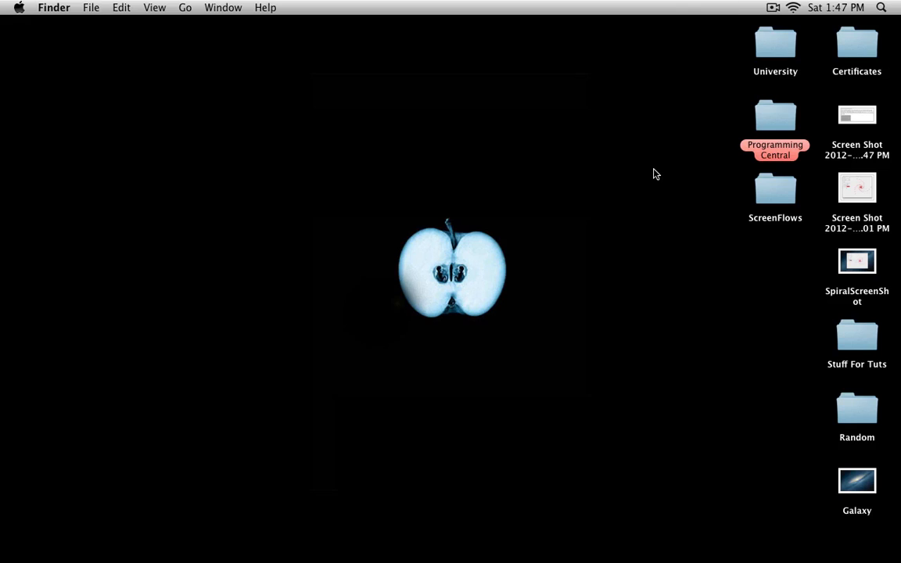
{"action": "mouse_move", "coordinate": [578, 186]}
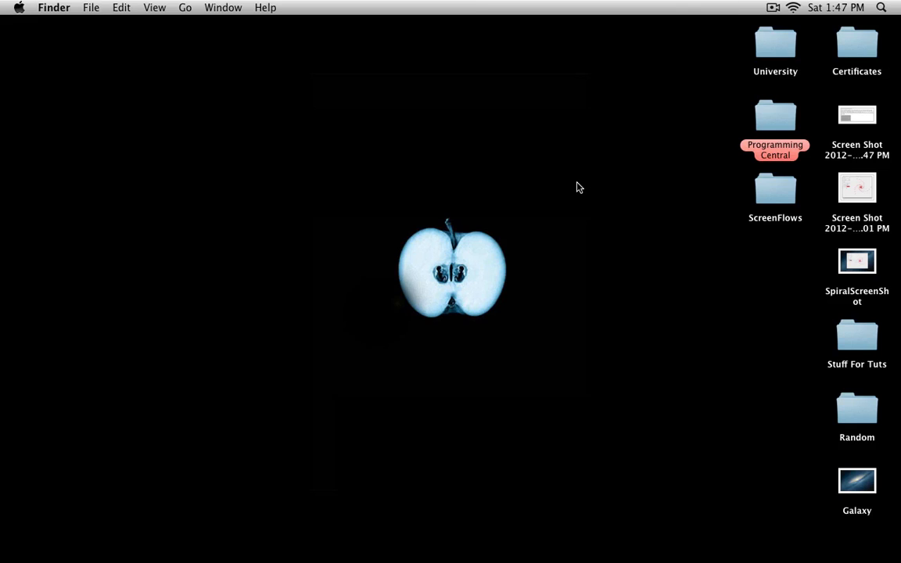
{"action": "mouse_move", "coordinate": [800, 523]}
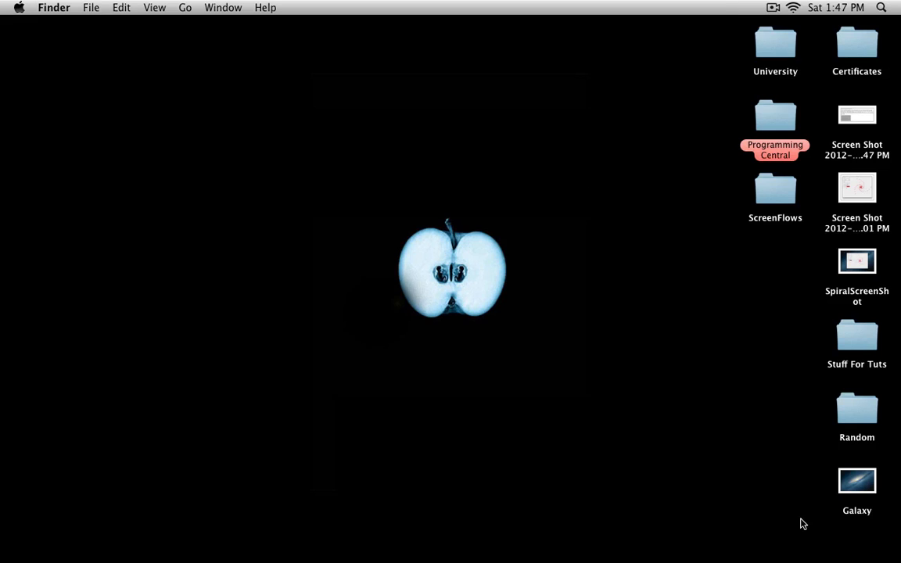
{"action": "mouse_move", "coordinate": [678, 200]}
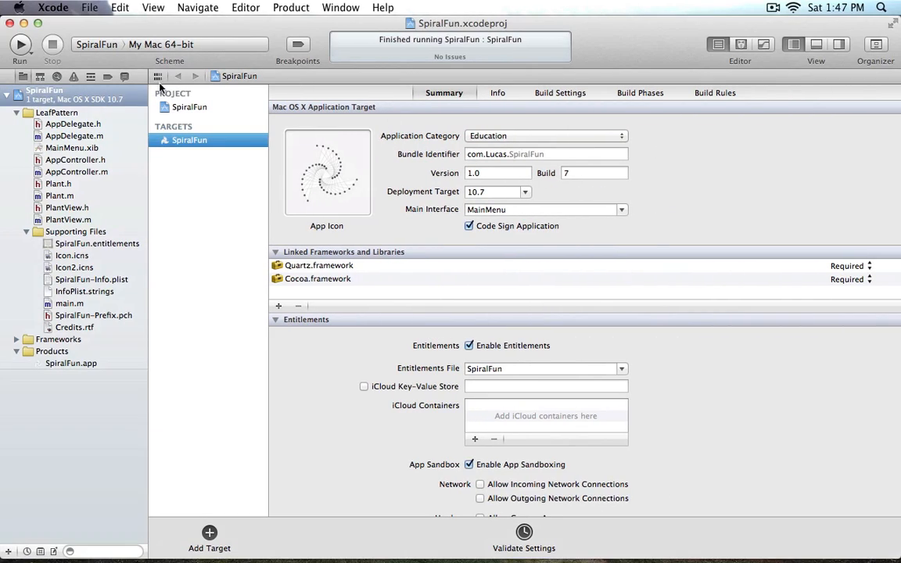
- Build and run the SpiralFun scheme so its app window opens
{"action": "left_click", "coordinate": [19, 44]}
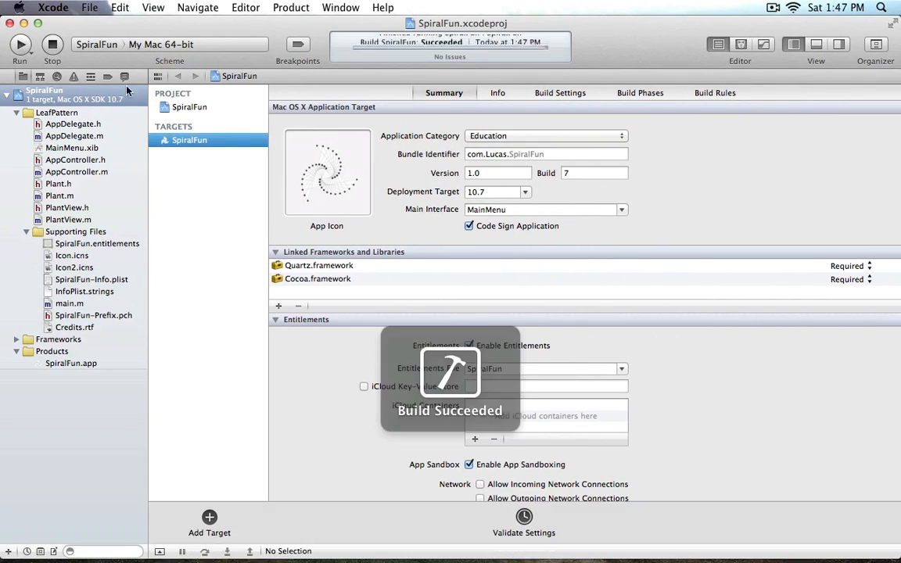
{"action": "left_click", "coordinate": [19, 44]}
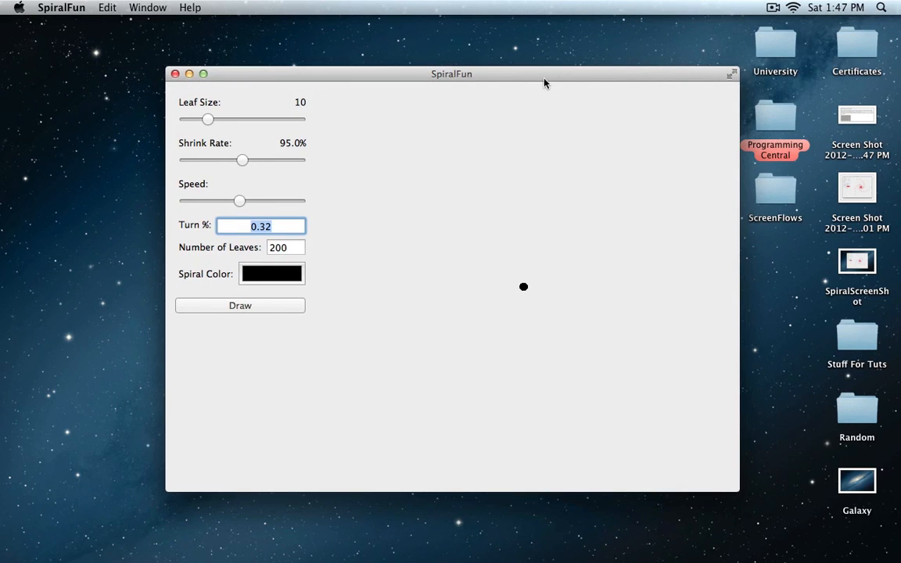
- Set the spiral colour to magenta and draw the 200-leaf spiral
{"action": "left_click", "coordinate": [272, 273]}
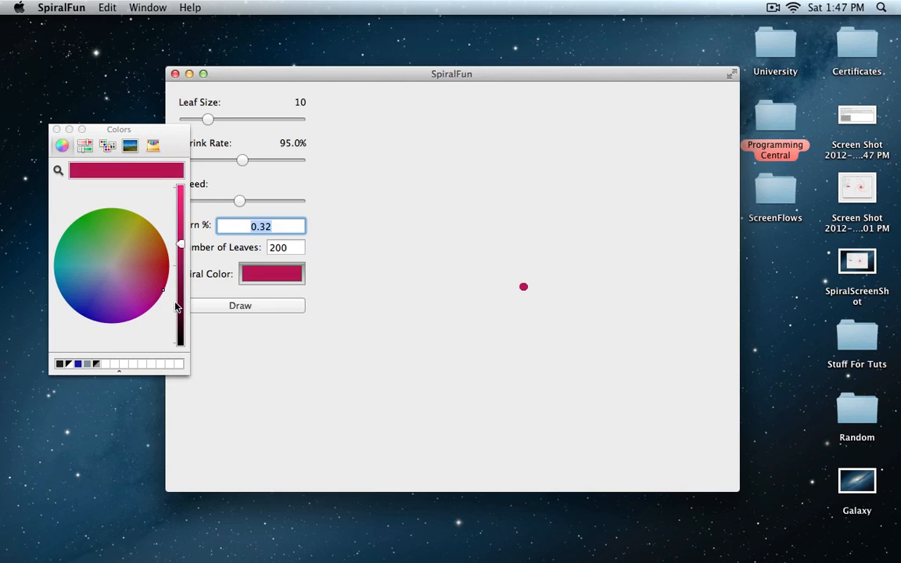
{"action": "left_click", "coordinate": [56, 128]}
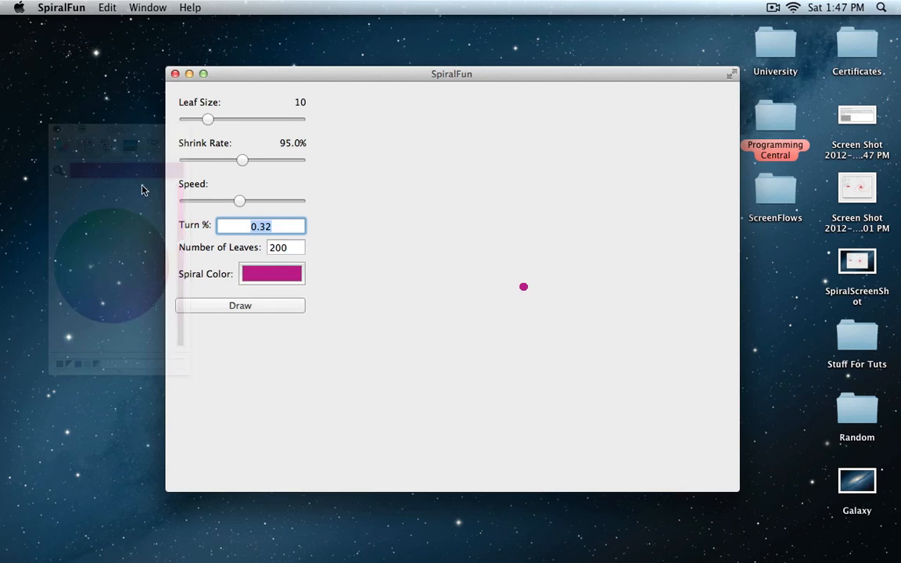
{"action": "left_click", "coordinate": [241, 305]}
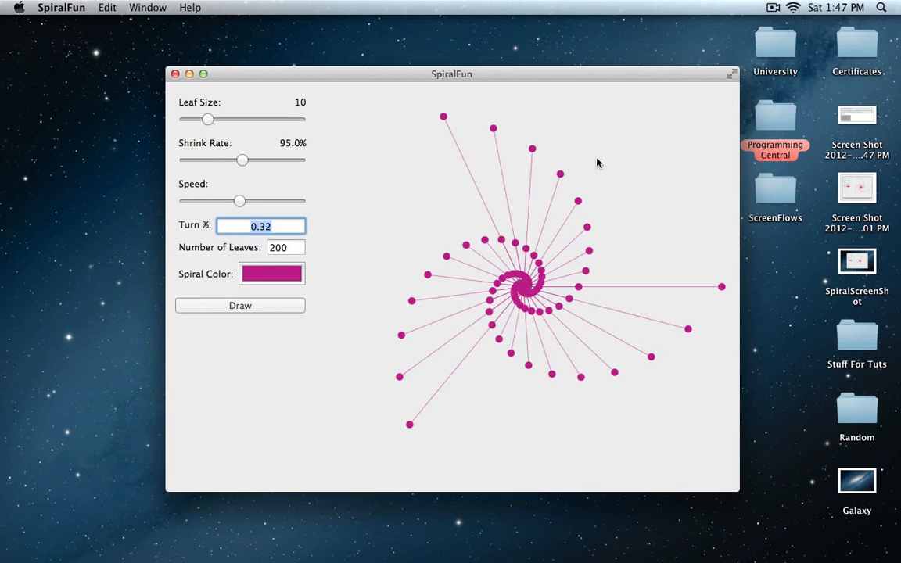
{"action": "mouse_move", "coordinate": [641, 100]}
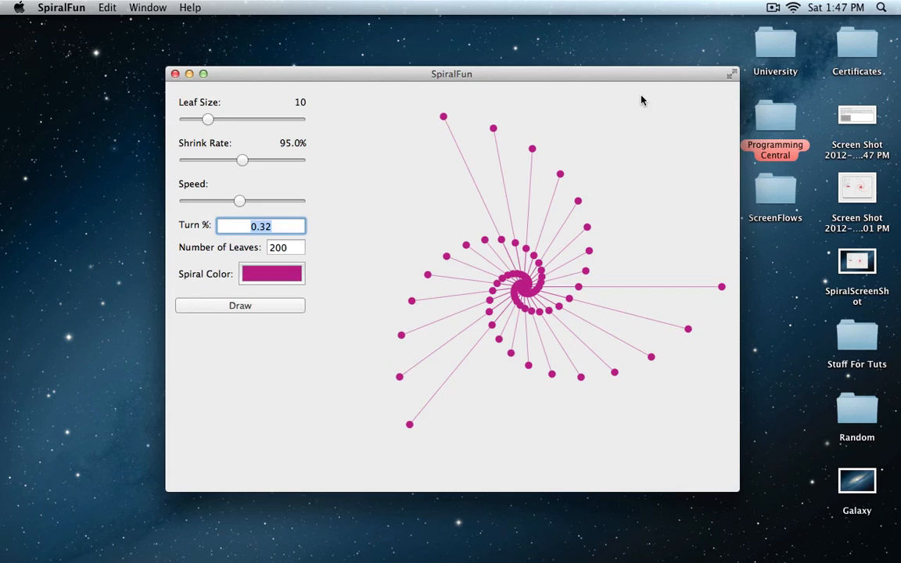
{"action": "mouse_move", "coordinate": [846, 81]}
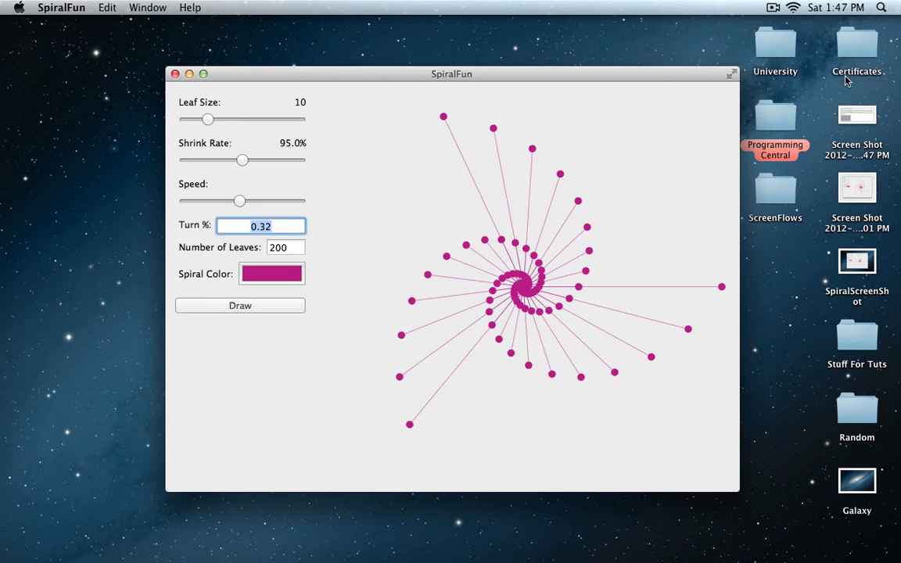
{"action": "mouse_move", "coordinate": [804, 134]}
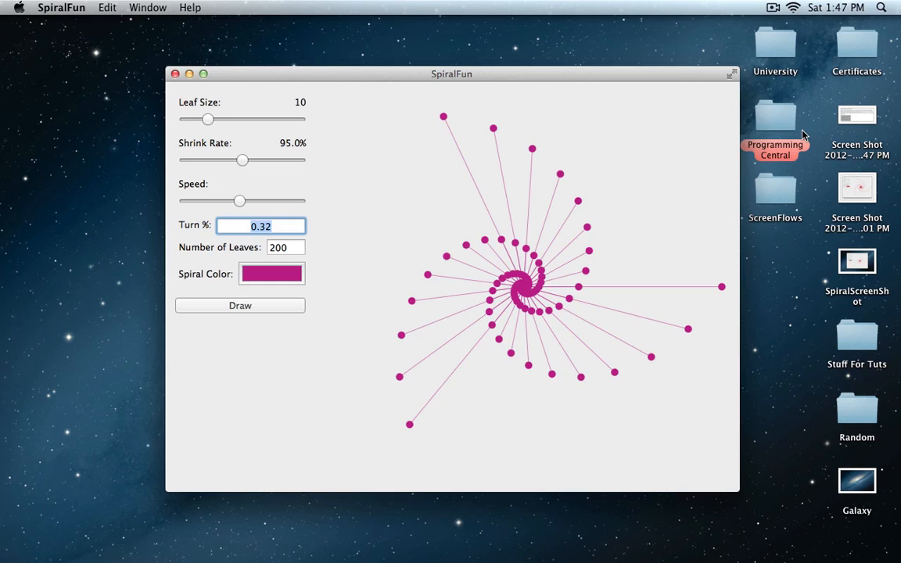
{"action": "type", "text": "te"}
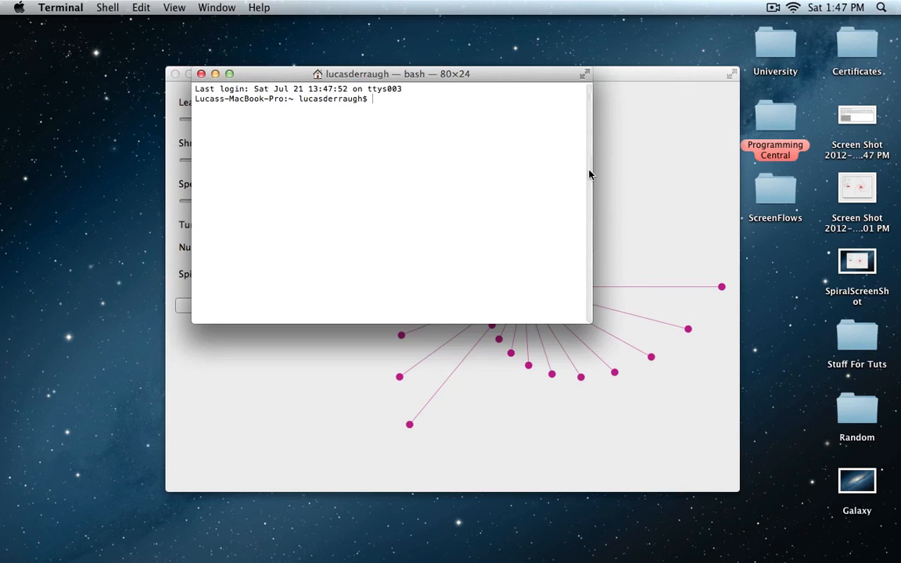
- Run 'defaults write com.apple.finder CreateDesktop -bool false' in an enlarged Terminal window
{"action": "left_click_drag", "start_coordinate": [592, 321], "coordinate": [707, 410]}
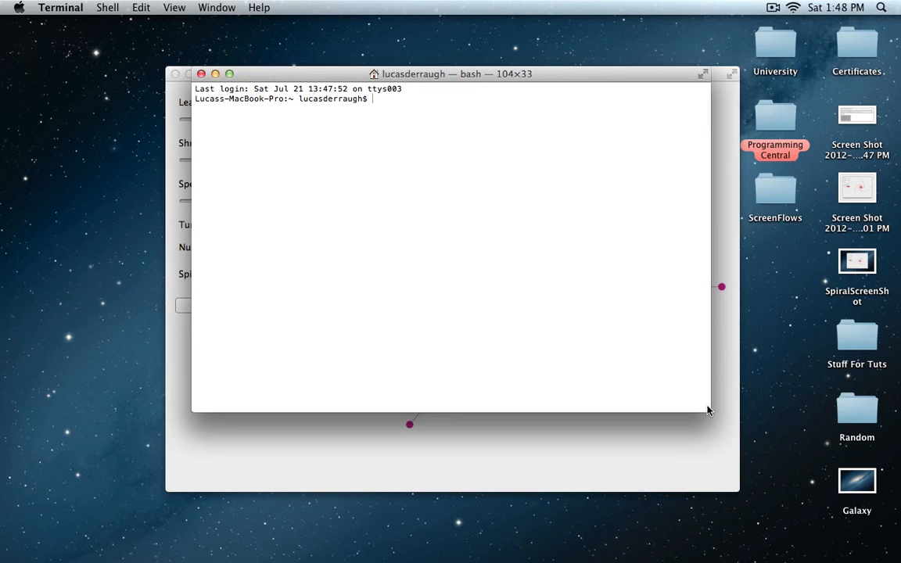
{"action": "mouse_move", "coordinate": [538, 303]}
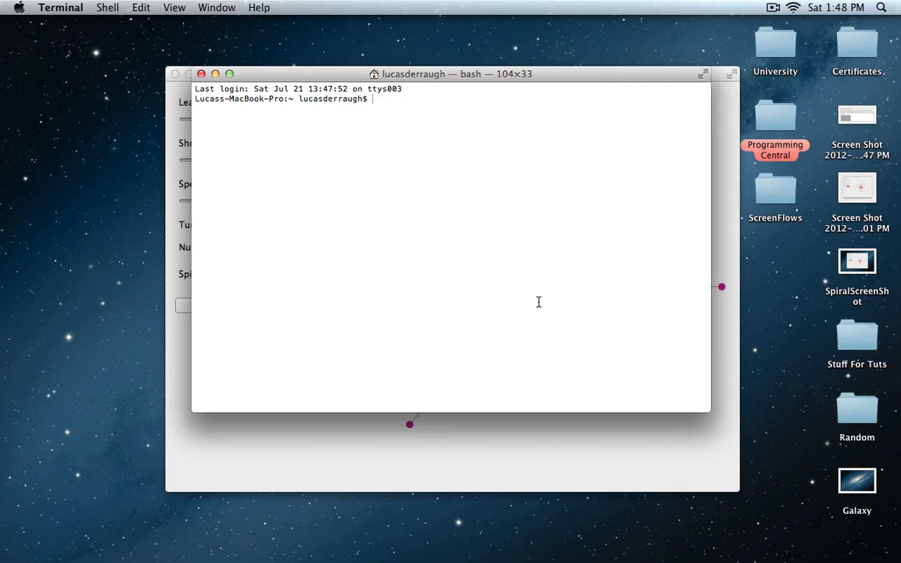
{"action": "mouse_move", "coordinate": [829, 472]}
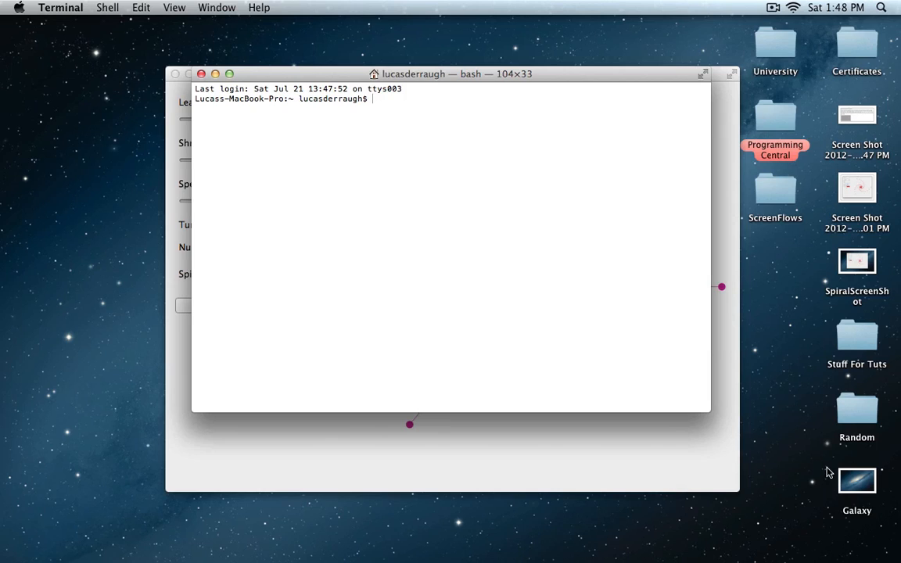
{"action": "mouse_move", "coordinate": [769, 406]}
{"action": "type", "text": "def"}
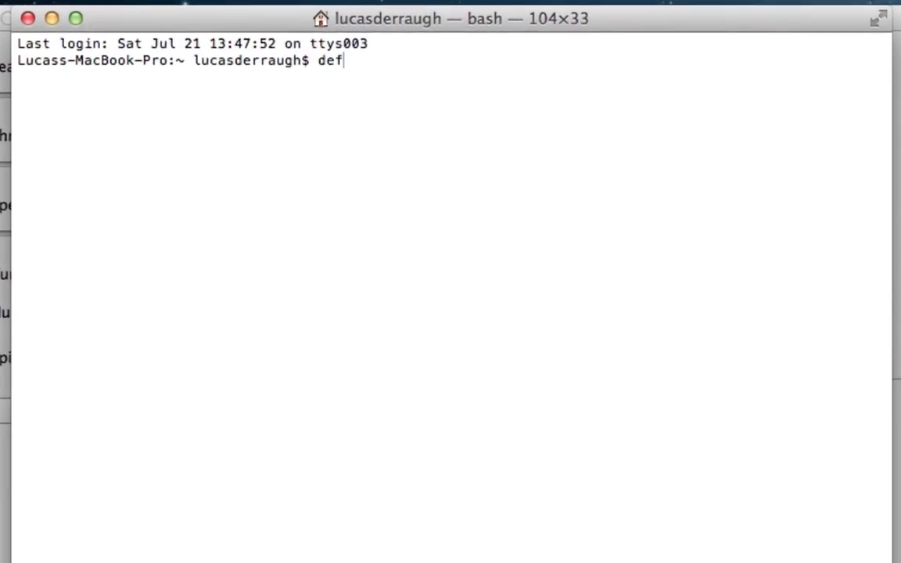
{"action": "type", "text": "aults"}
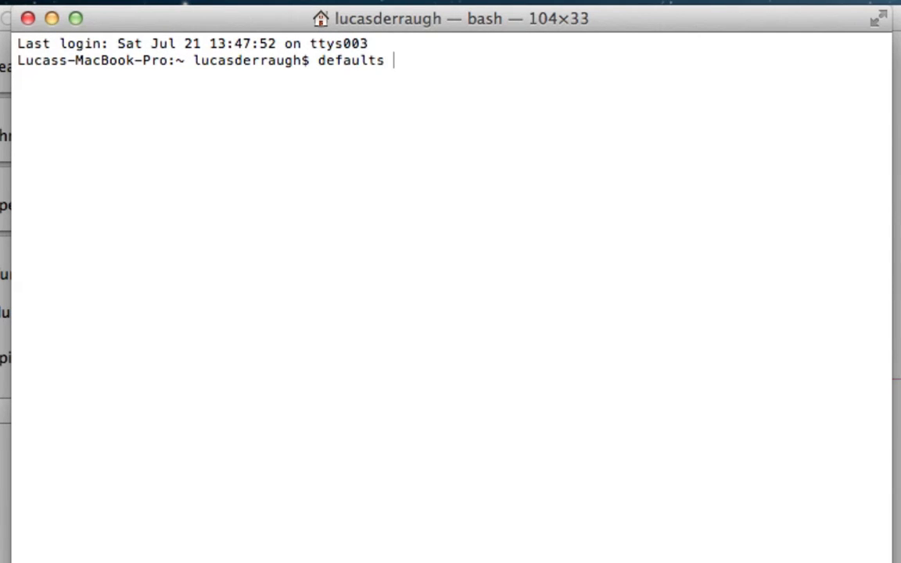
{"action": "type", "text": "write"}
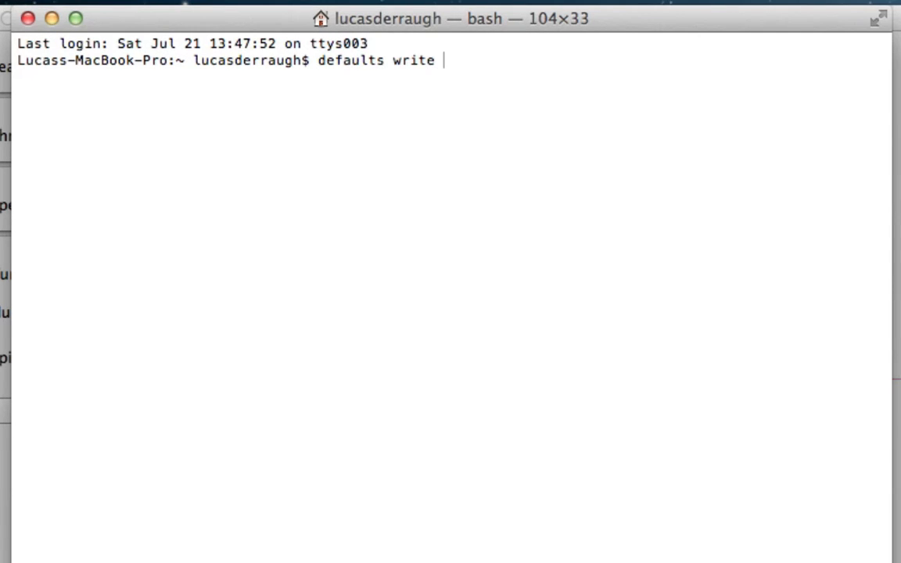
{"action": "type", "text": "com"}
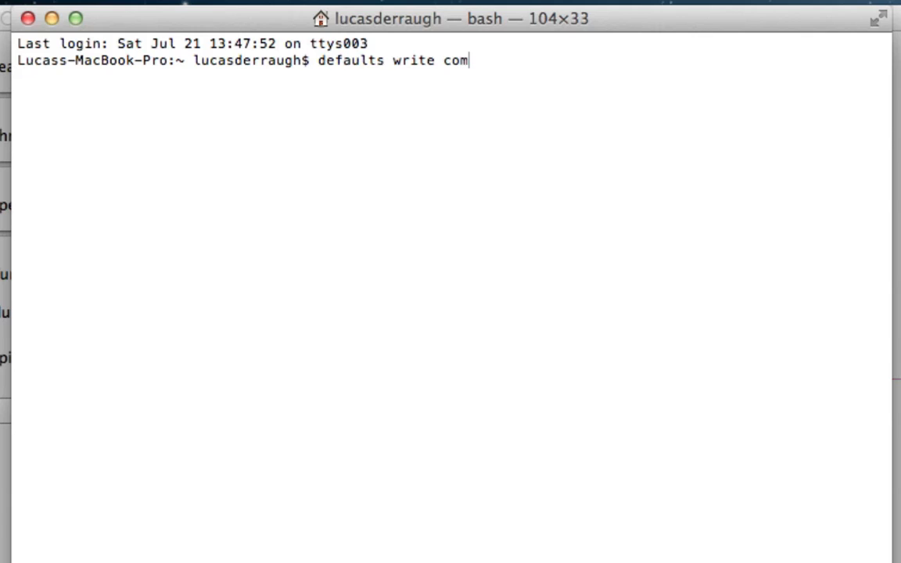
{"action": "type", "text": ".ap"}
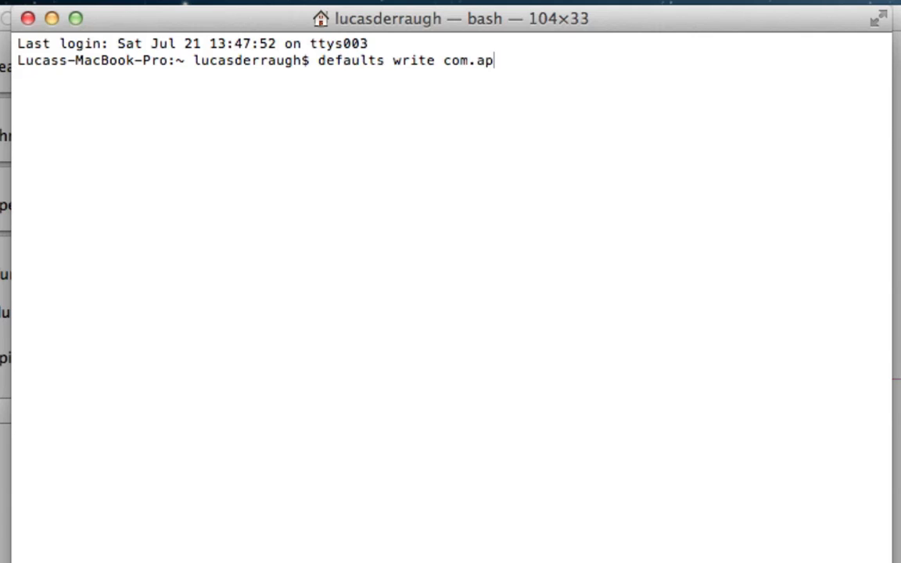
{"action": "type", "text": "ple.finder"}
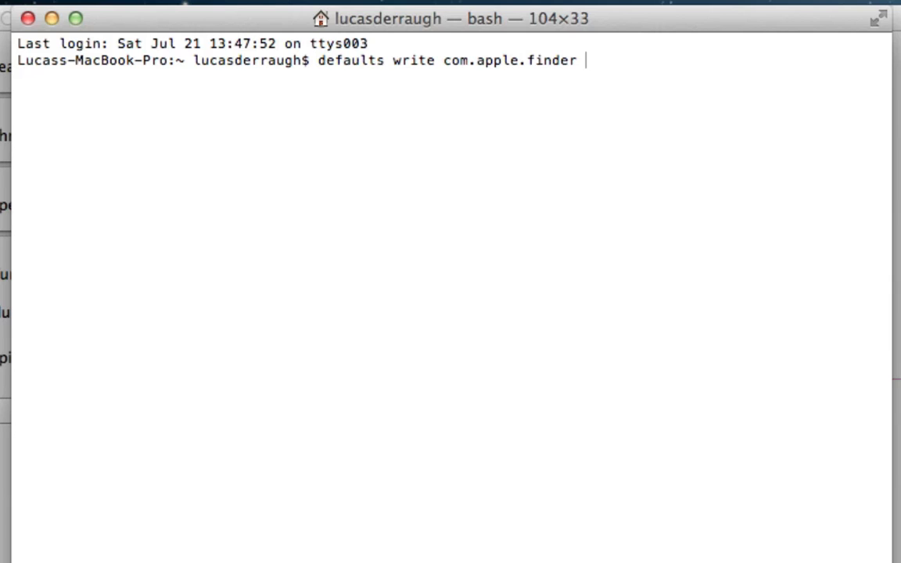
{"action": "type", "text": "Cr"}
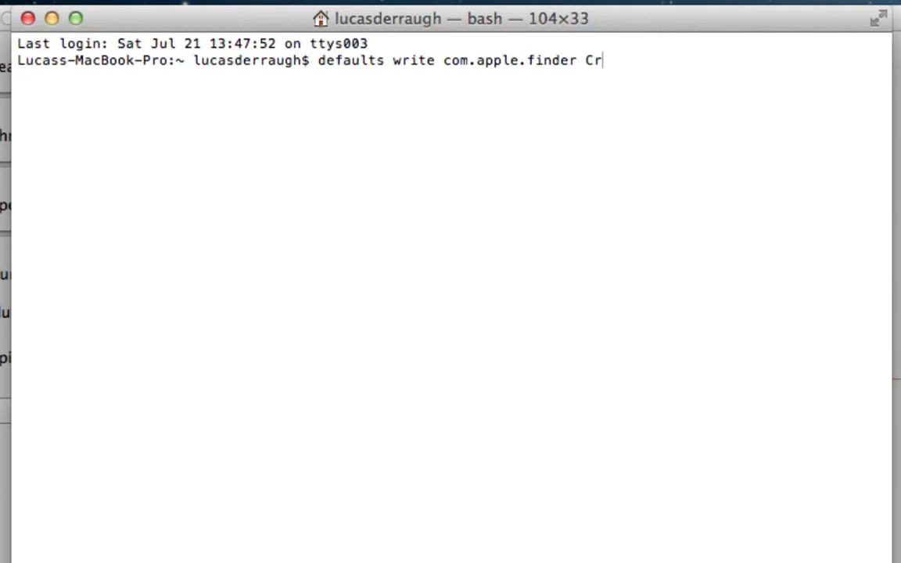
{"action": "type", "text": "eateF"}
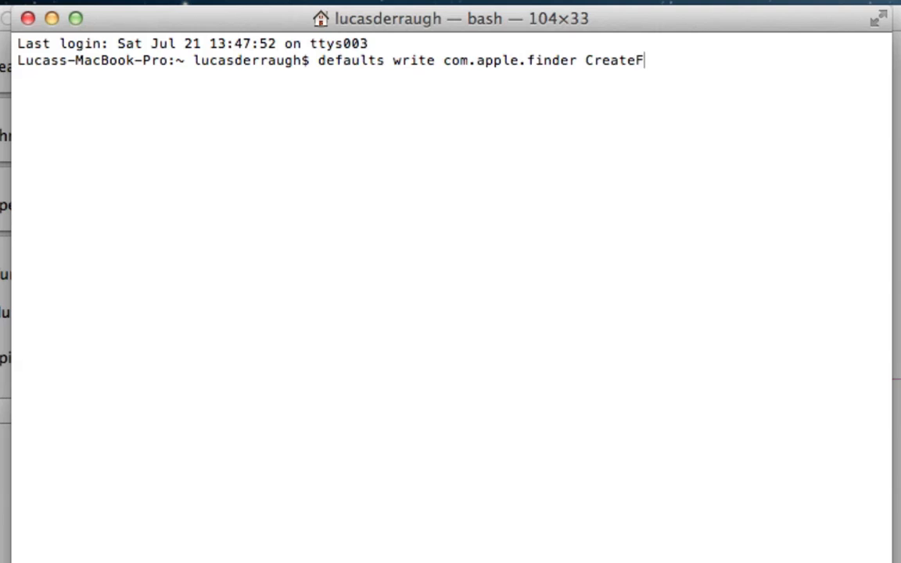
{"action": "type", "text": "esktop"}
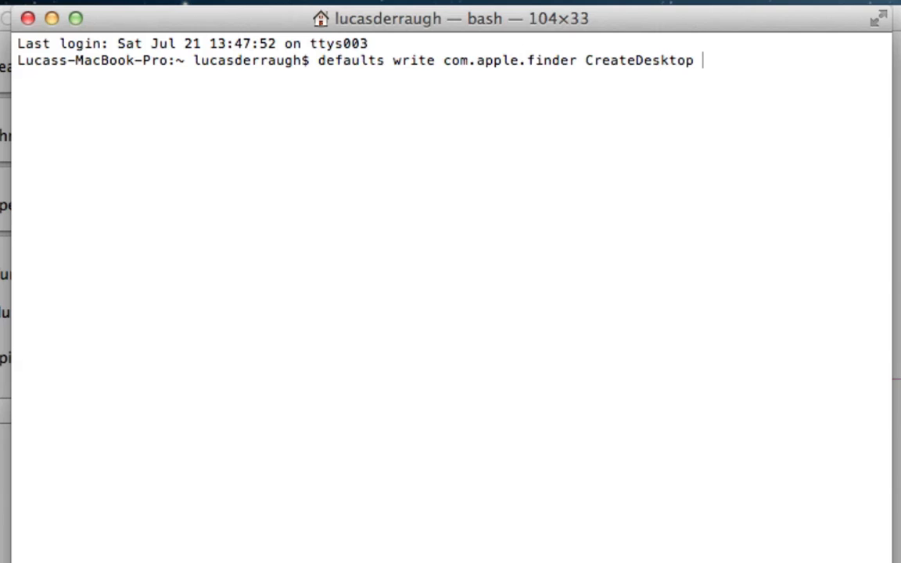
{"action": "type", "text": "-bool"}
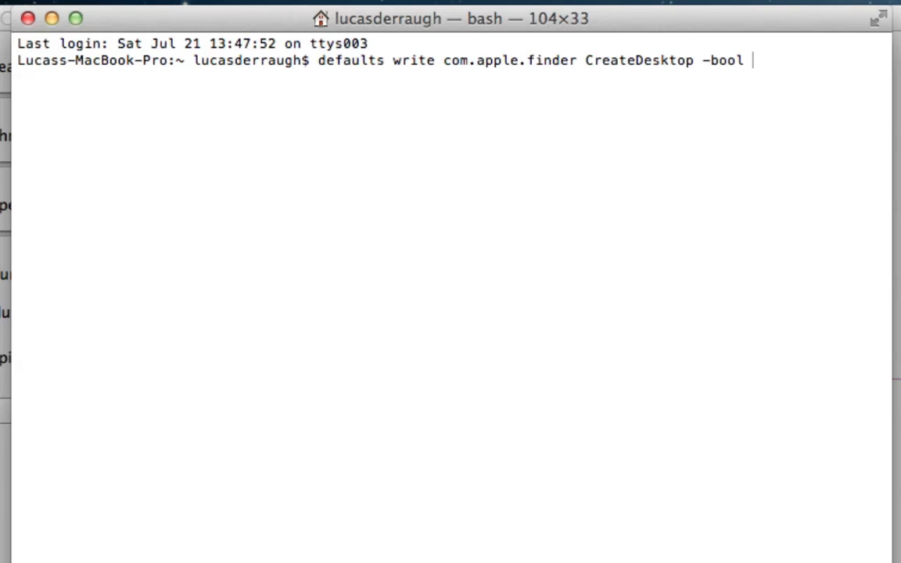
{"action": "type", "text": "fl"}
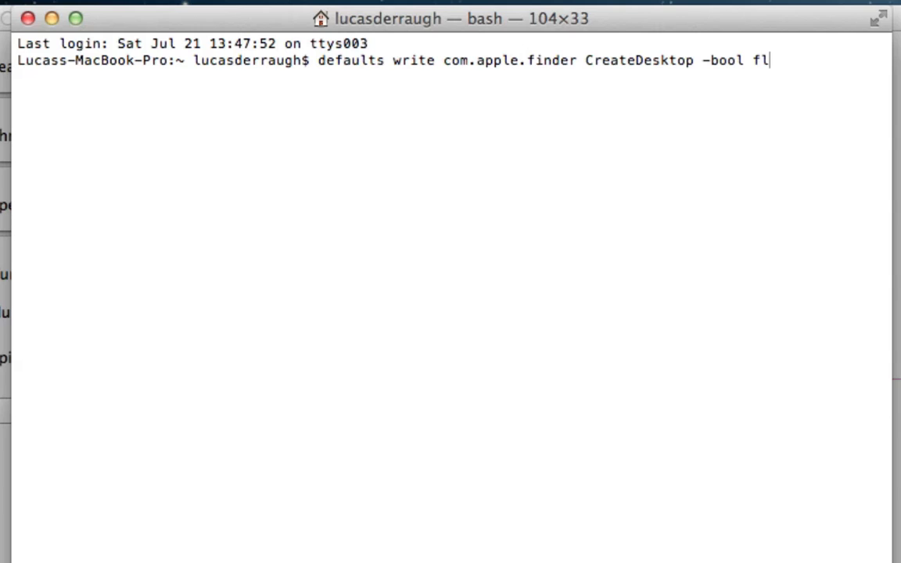
{"action": "type", "text": "alse"}
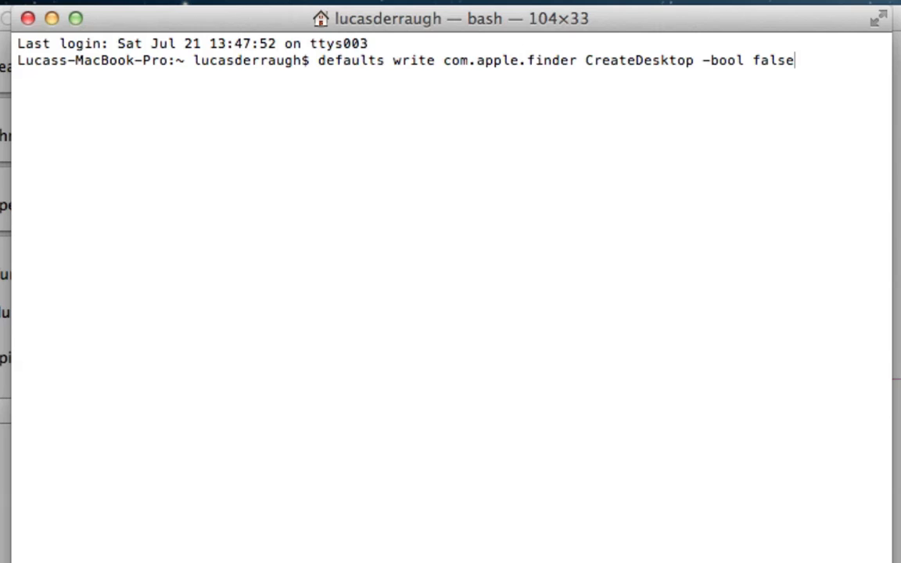
{"action": "key", "text": "Return"}
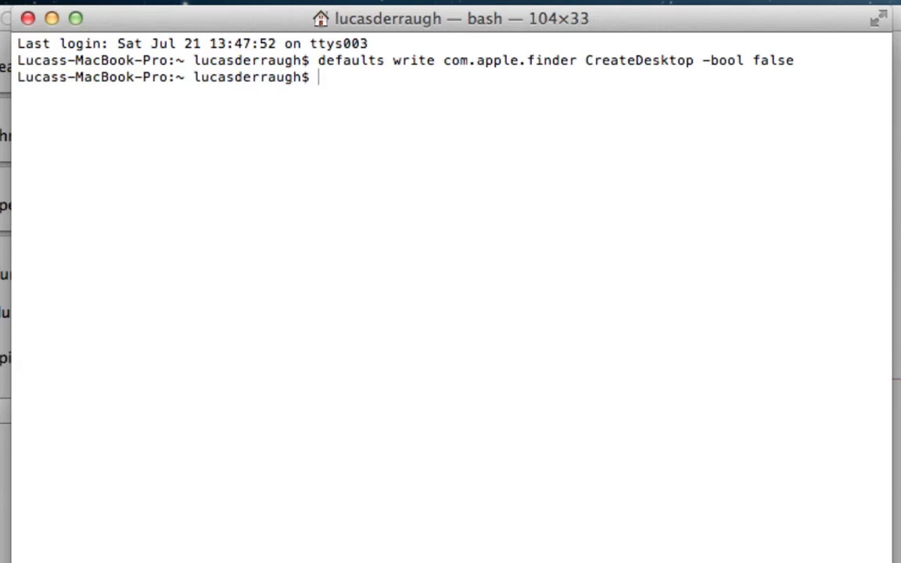
- Enter 'killall Finder' to restart Finder with desktop icons hidden
{"action": "type", "text": "kil"}
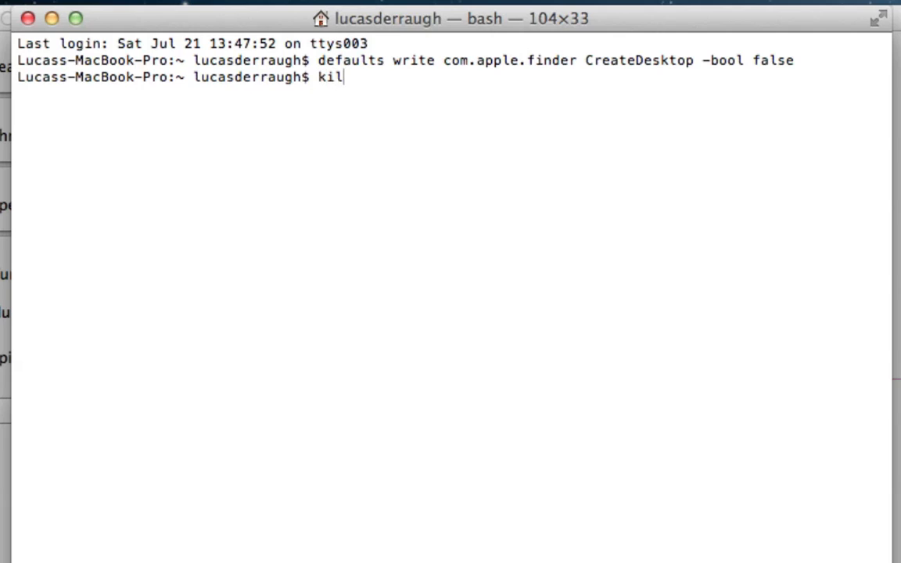
{"action": "type", "text": "lall Fi"}
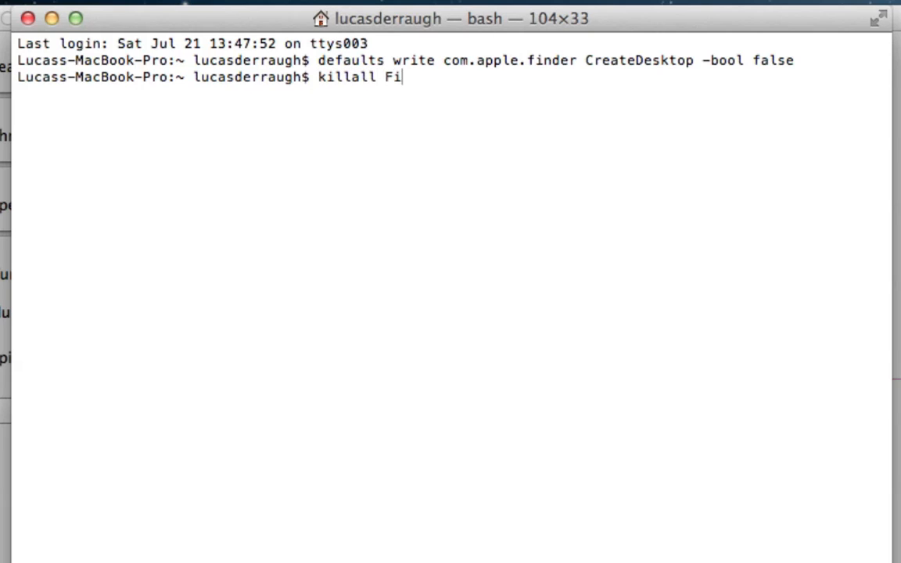
{"action": "type", "text": "nder"}
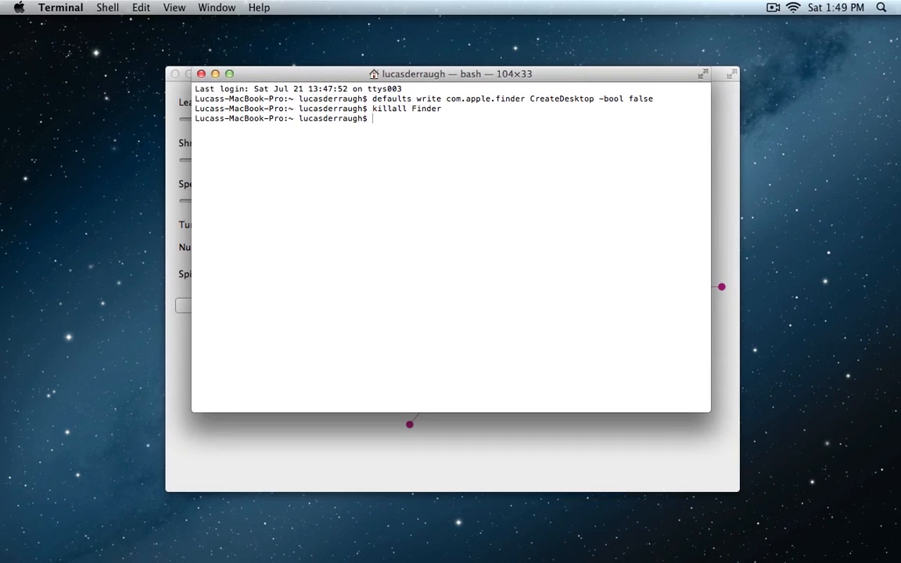
{"action": "mouse_move", "coordinate": [763, 190]}
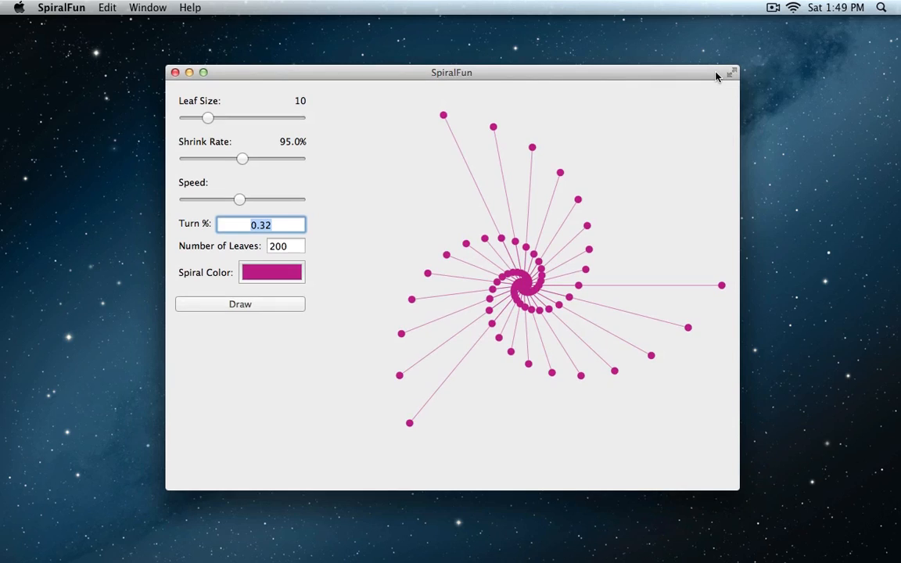
{"action": "mouse_move", "coordinate": [422, 256]}
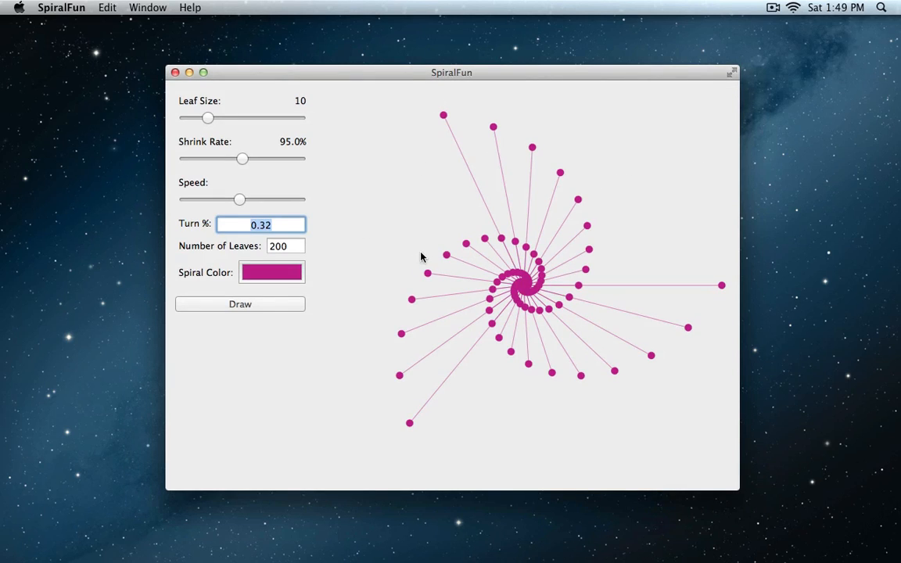
{"action": "mouse_move", "coordinate": [394, 258]}
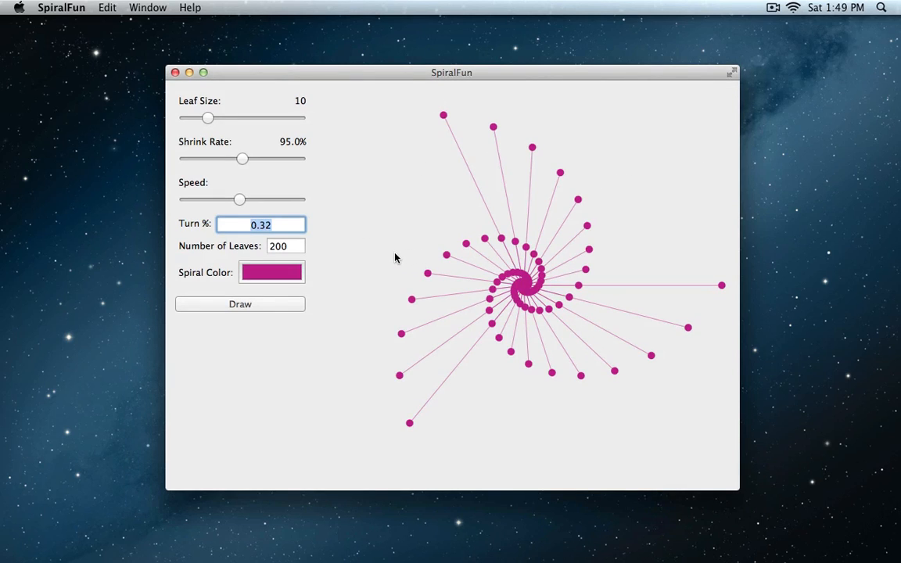
{"action": "mouse_move", "coordinate": [413, 234]}
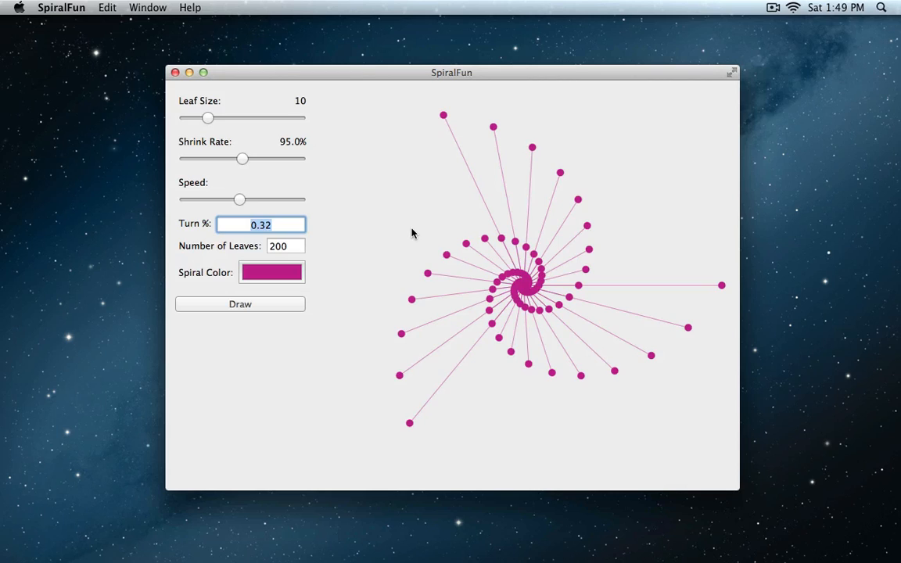
{"action": "mouse_move", "coordinate": [692, 89]}
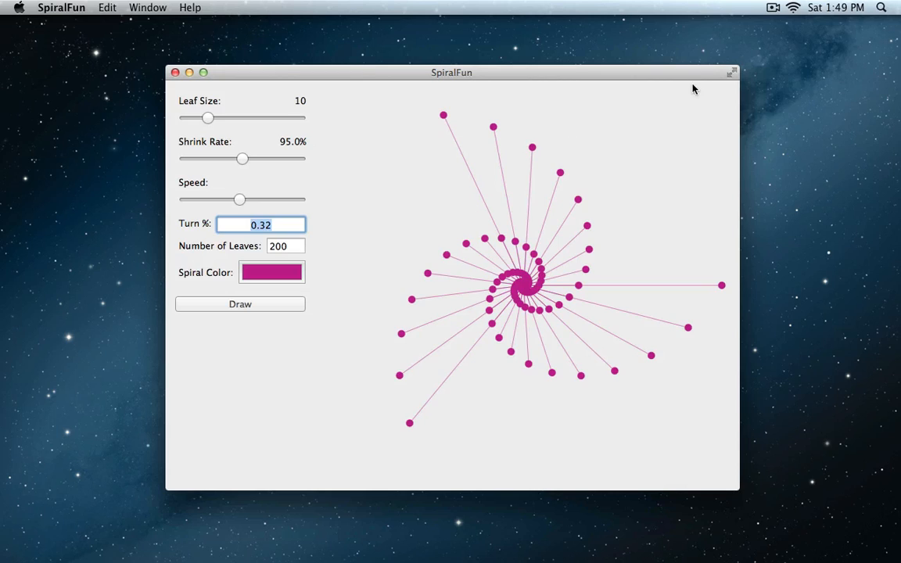
{"action": "mouse_move", "coordinate": [773, 7]}
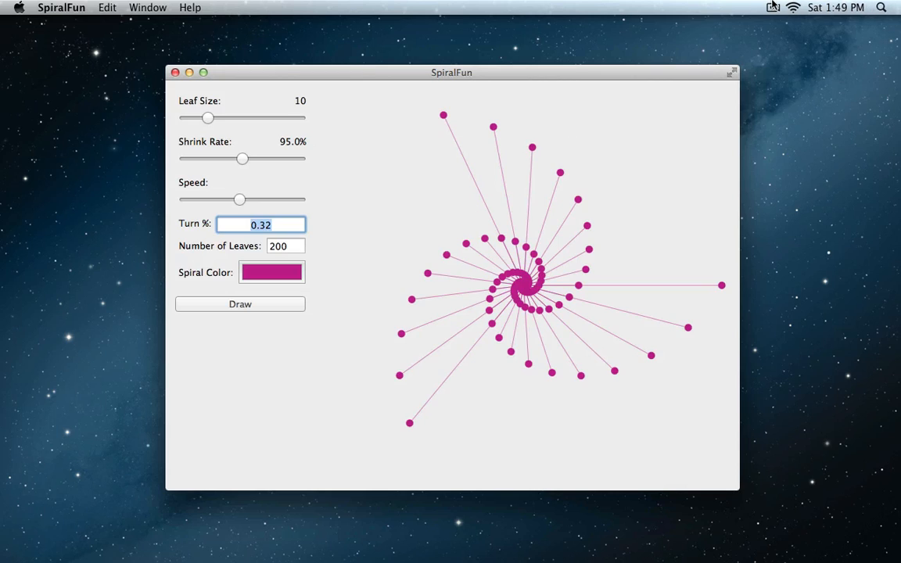
{"action": "mouse_move", "coordinate": [799, 3]}
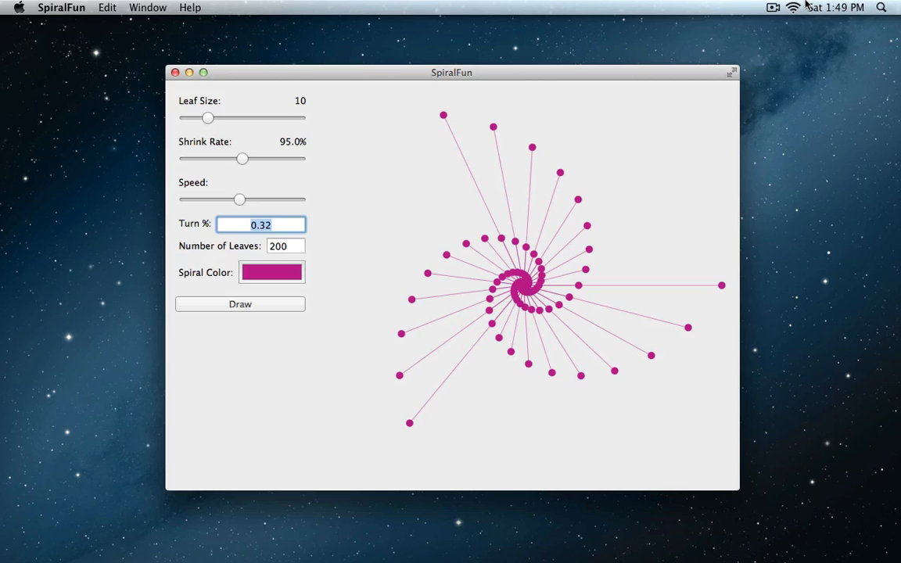
{"action": "key", "text": "cmd"}
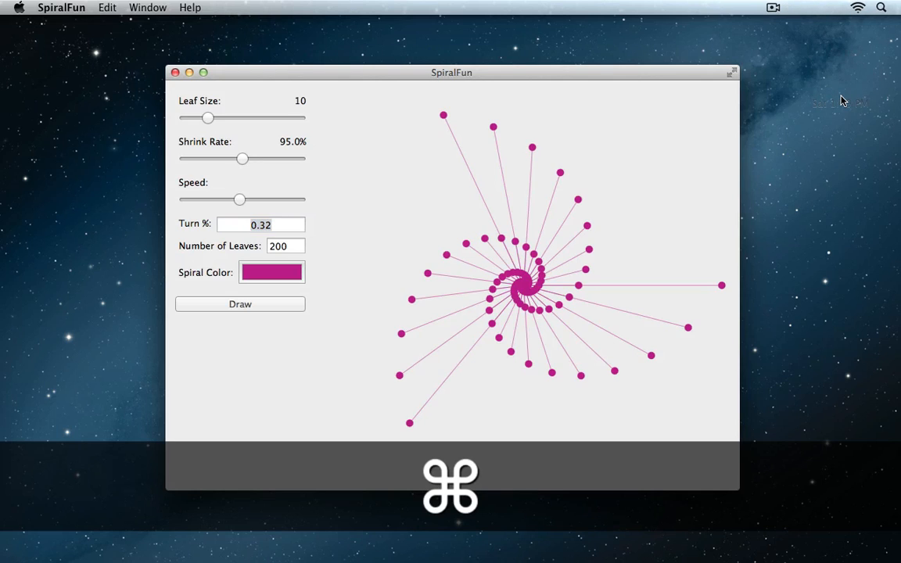
{"action": "mouse_move", "coordinate": [854, 39]}
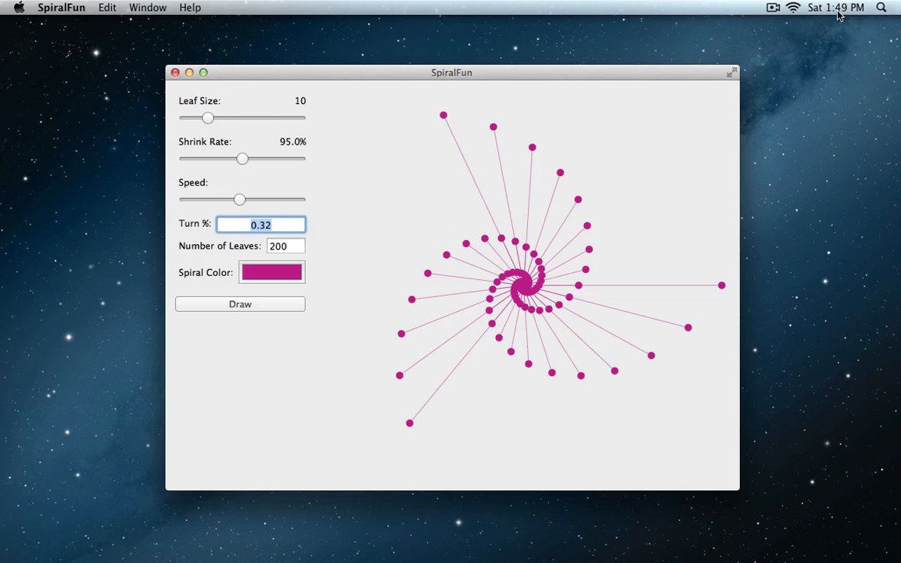
{"action": "mouse_move", "coordinate": [832, 25]}
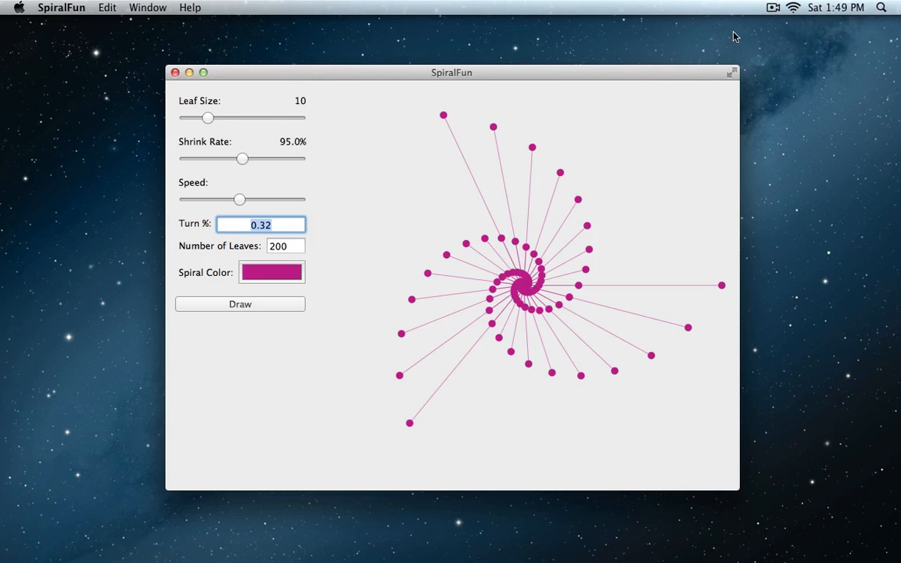
{"action": "mouse_move", "coordinate": [498, 100]}
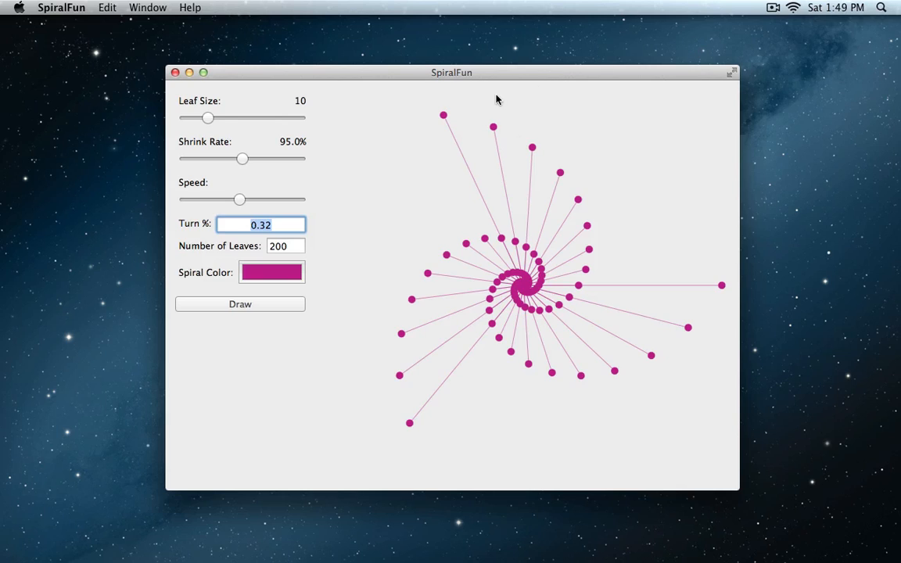
{"action": "mouse_move", "coordinate": [391, 95]}
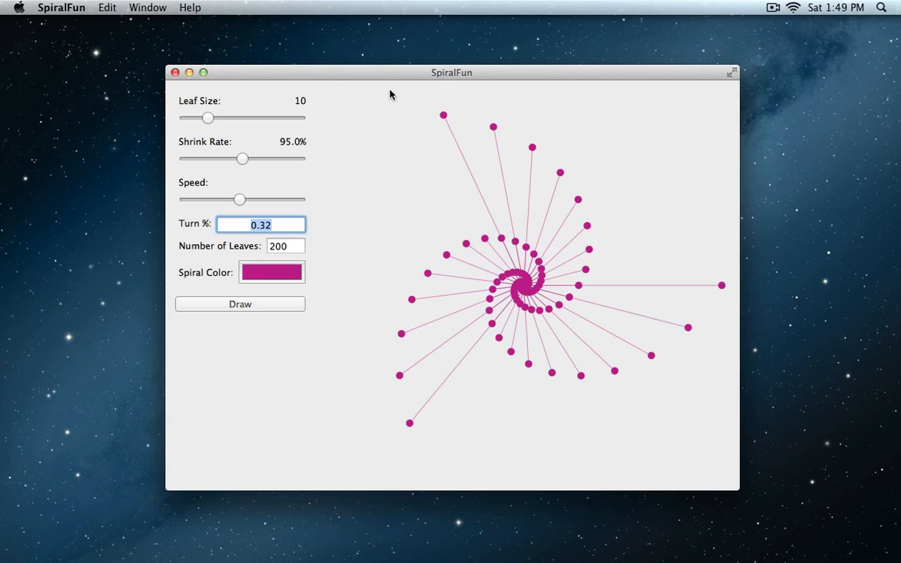
{"action": "mouse_move", "coordinate": [367, 100]}
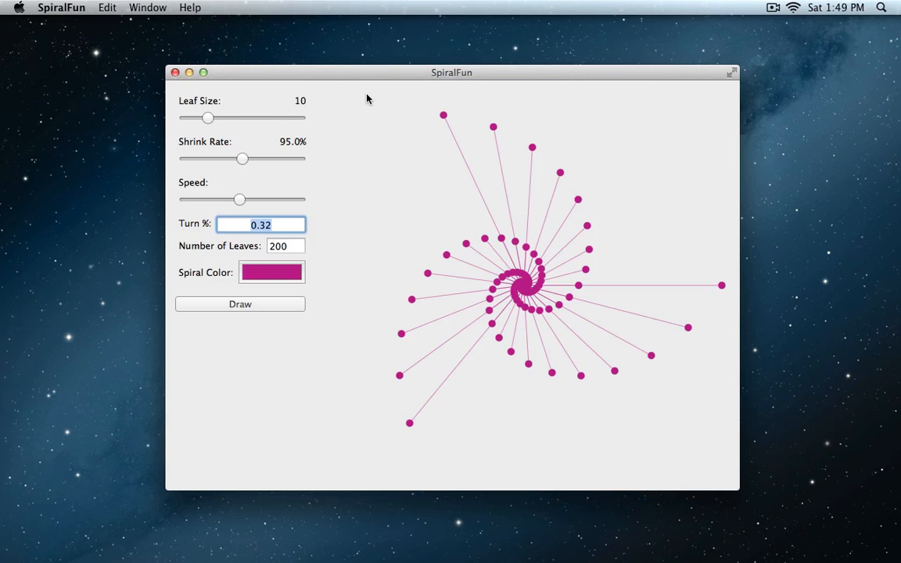
{"action": "key", "text": "cmd+shift"}
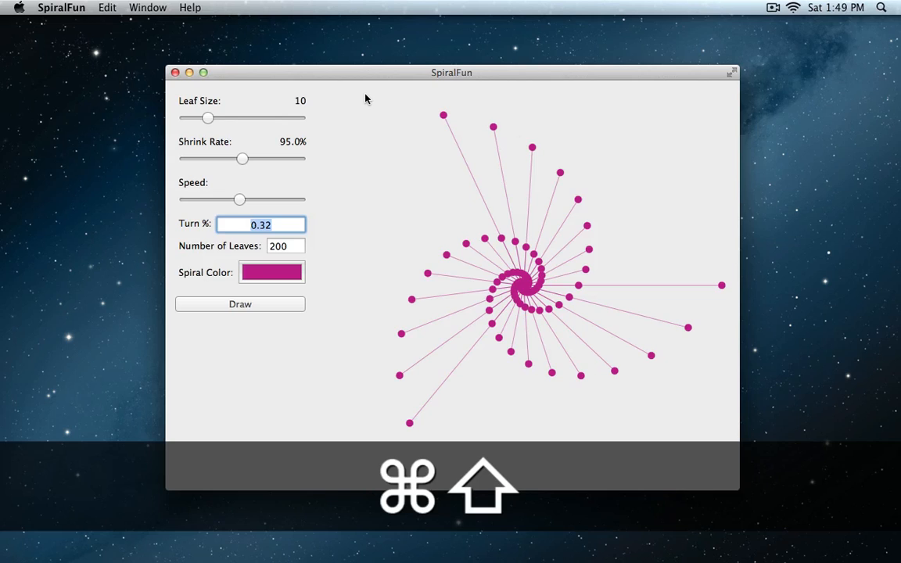
{"action": "key", "text": "cmd+shift+3"}
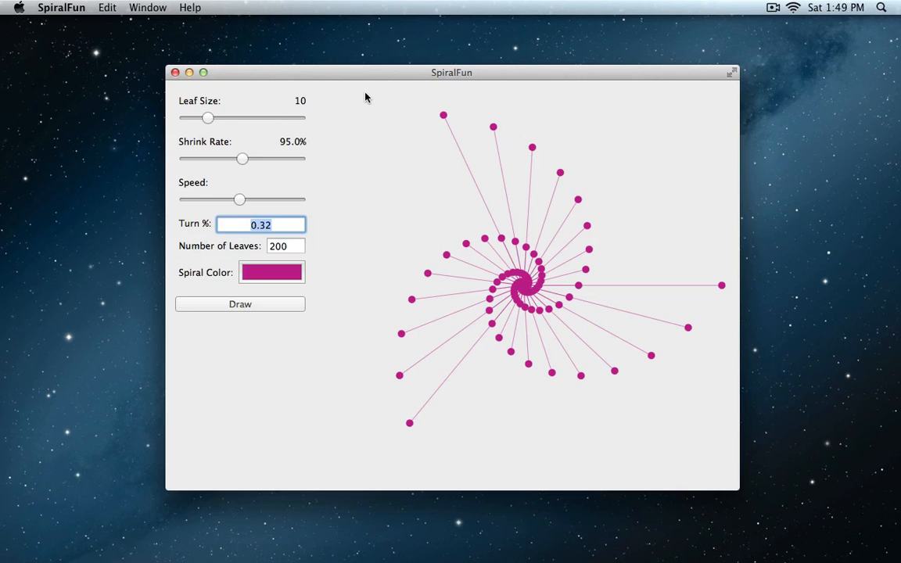
{"action": "mouse_move", "coordinate": [466, 131]}
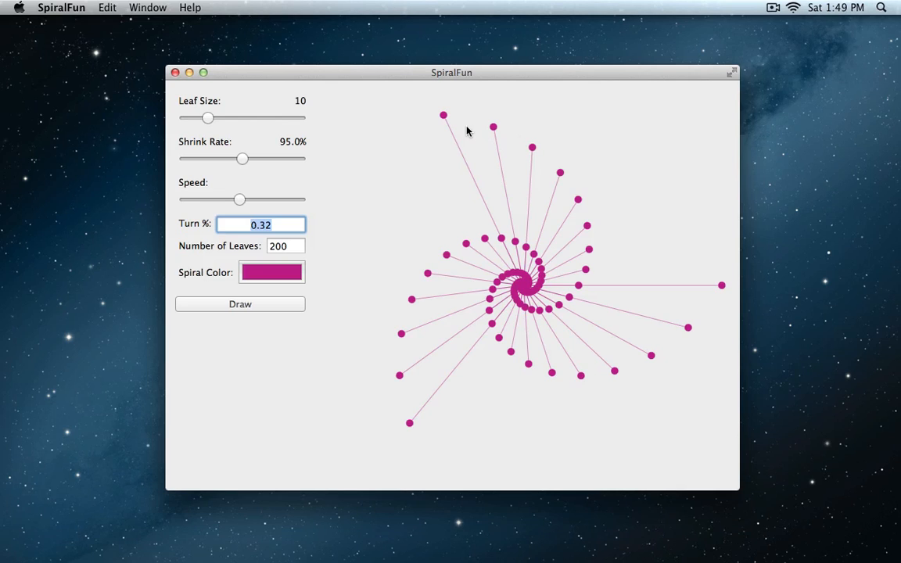
{"action": "mouse_move", "coordinate": [522, 79]}
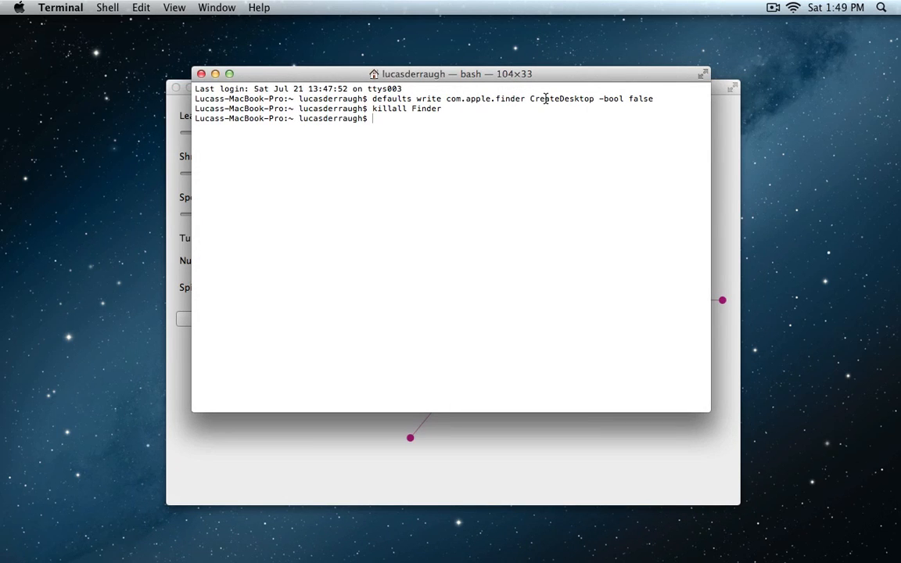
- Rerun the CreateDesktop command with 'true' and restart Finder so icons reappear
{"action": "type", "text": "killall Finder"}
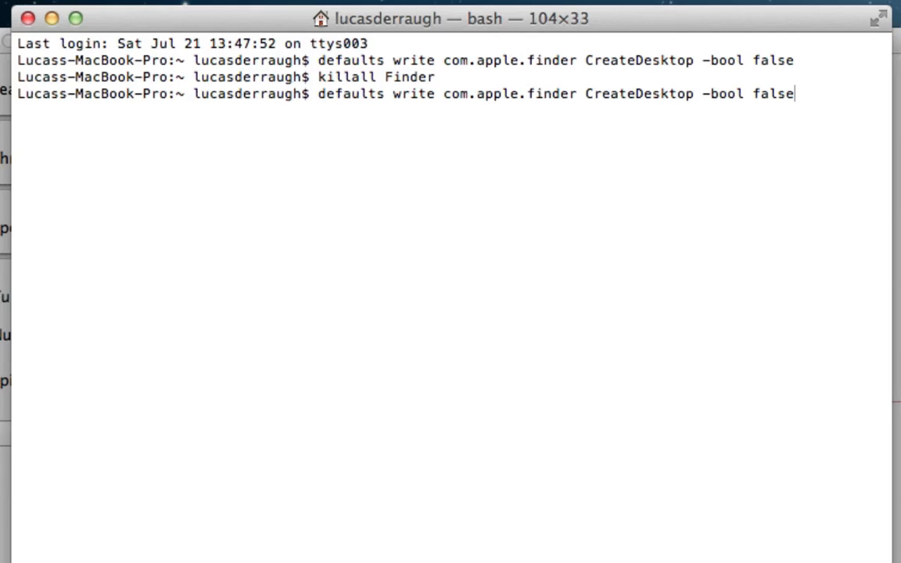
{"action": "key", "text": "BackSpace"}
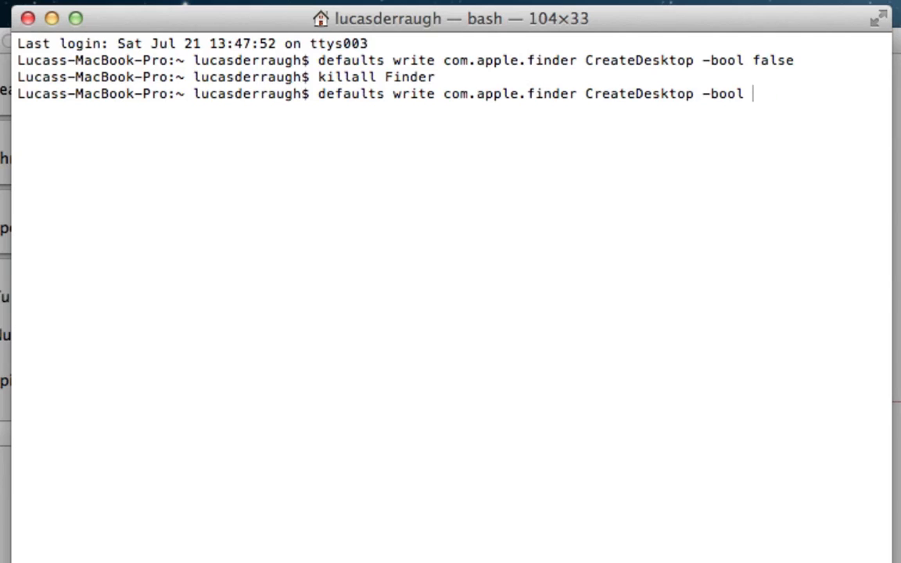
{"action": "type", "text": "true"}
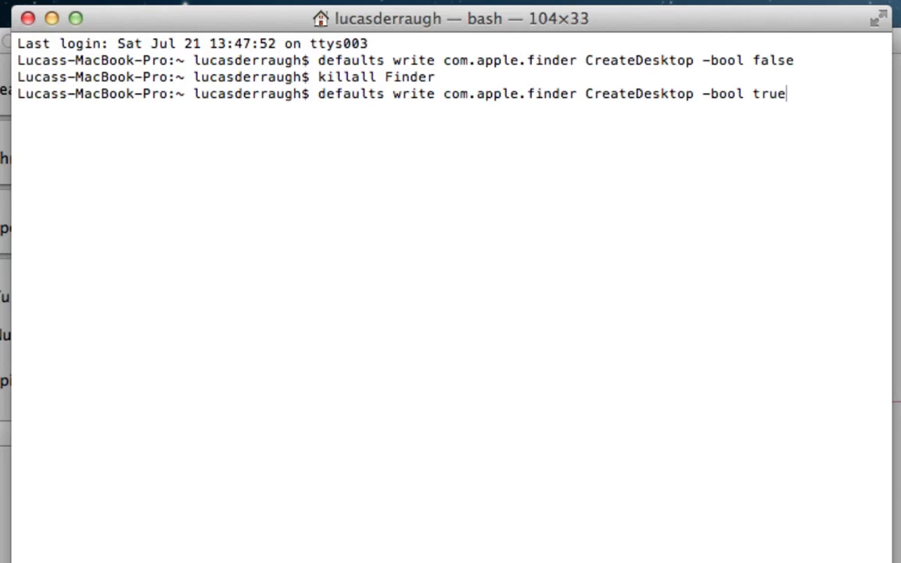
{"action": "key", "text": "Return"}
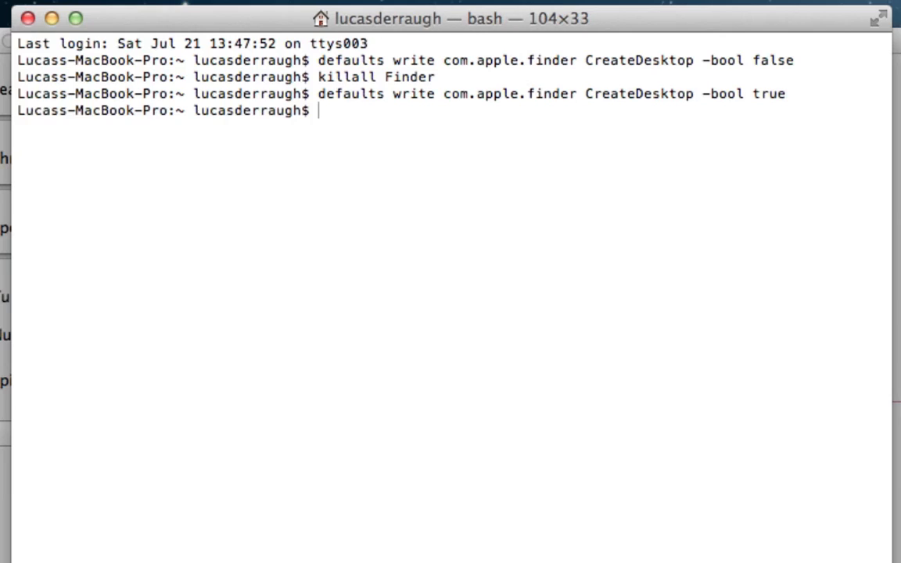
{"action": "type", "text": "killall Finder"}
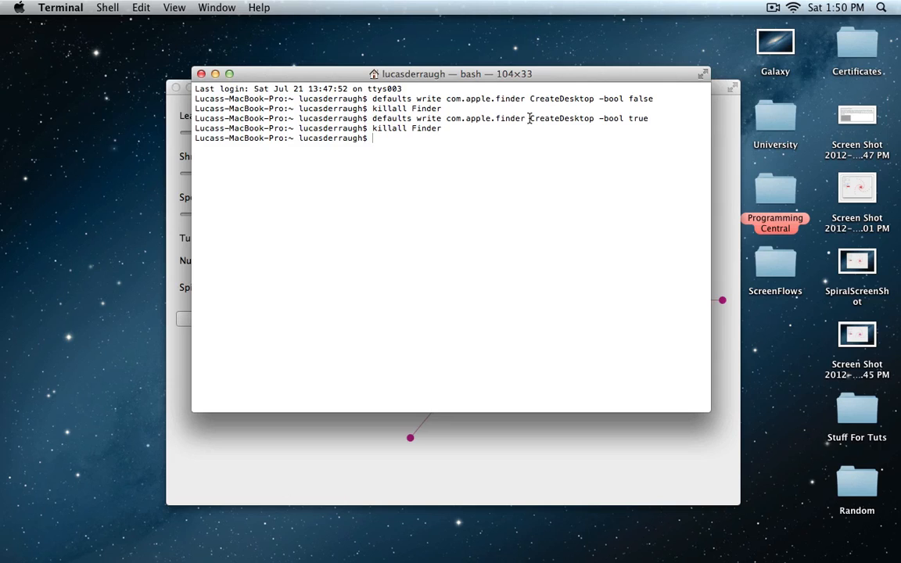
{"action": "mouse_move", "coordinate": [860, 131]}
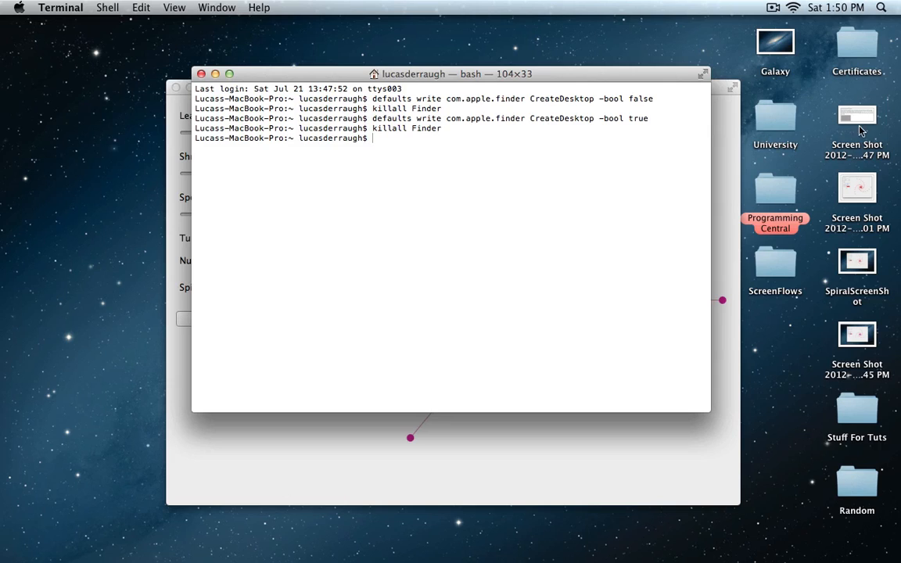
{"action": "mouse_move", "coordinate": [648, 200]}
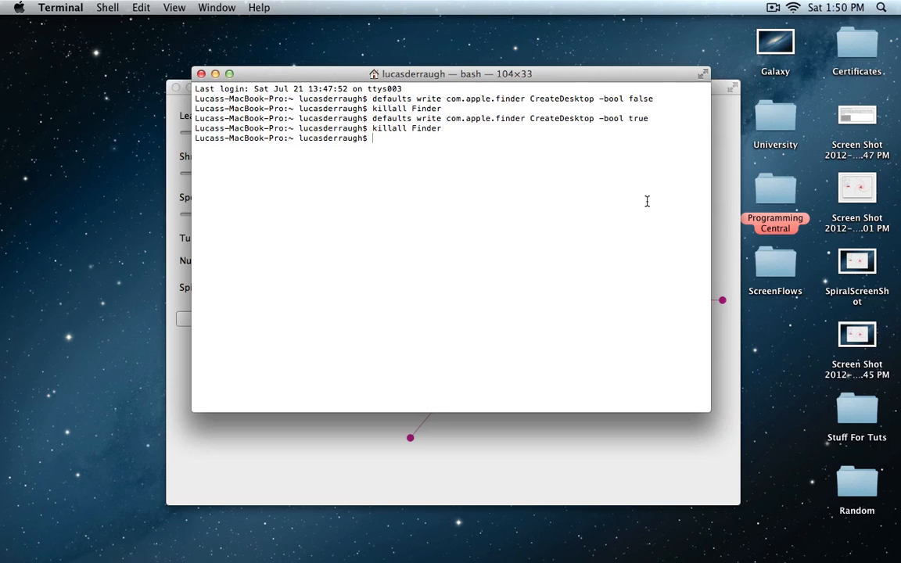
{"action": "mouse_move", "coordinate": [150, 62]}
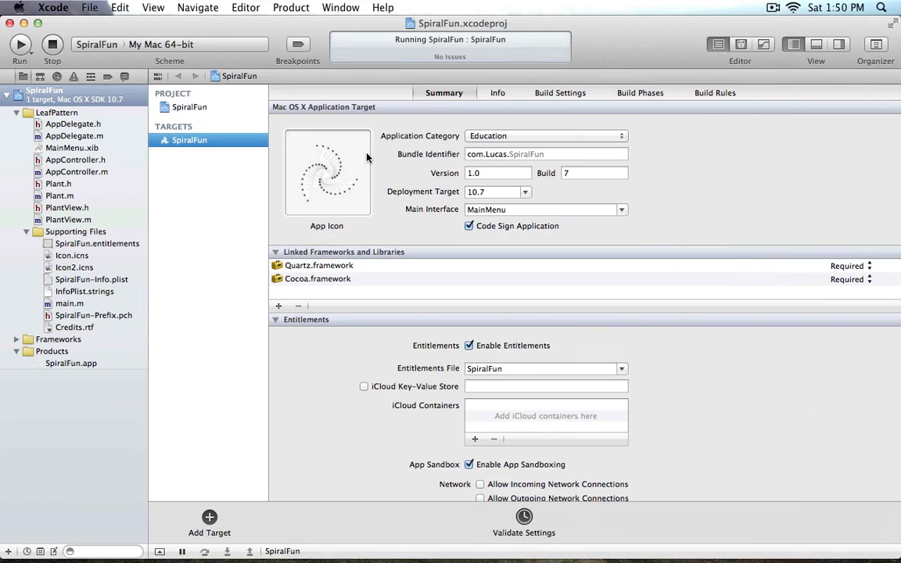
- Quick Look the newest Screen Shot file showing the magenta spiral, then close it
{"action": "left_click", "coordinate": [19, 44]}
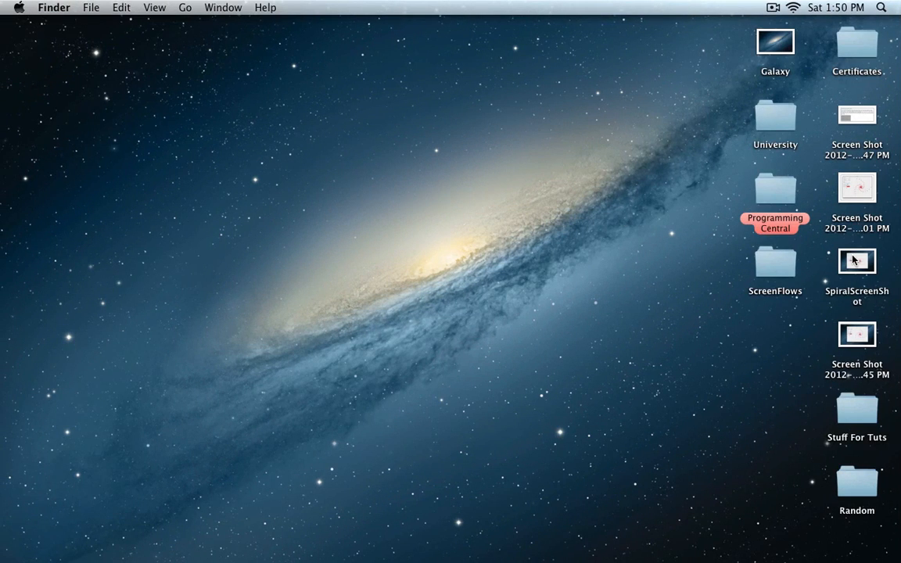
{"action": "double_click", "coordinate": [857, 261]}
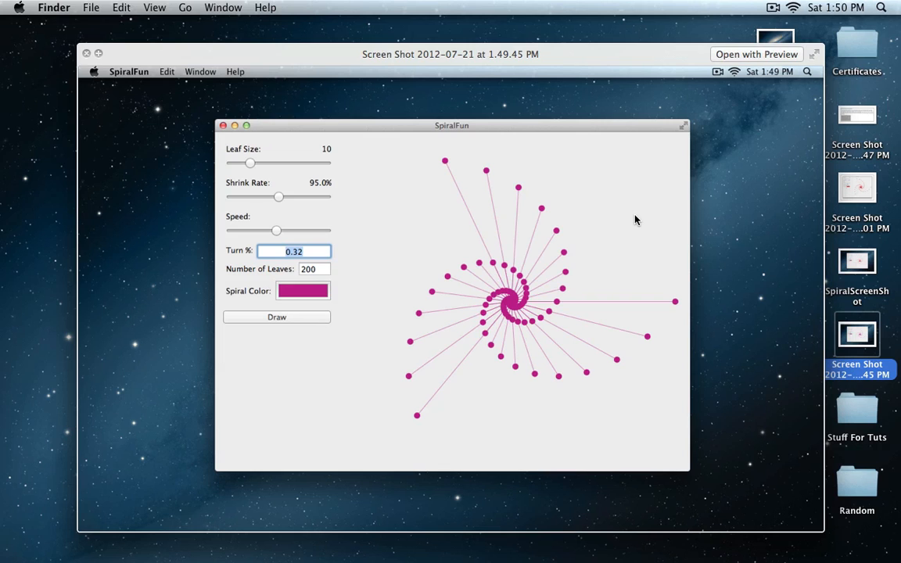
{"action": "left_click", "coordinate": [86, 53]}
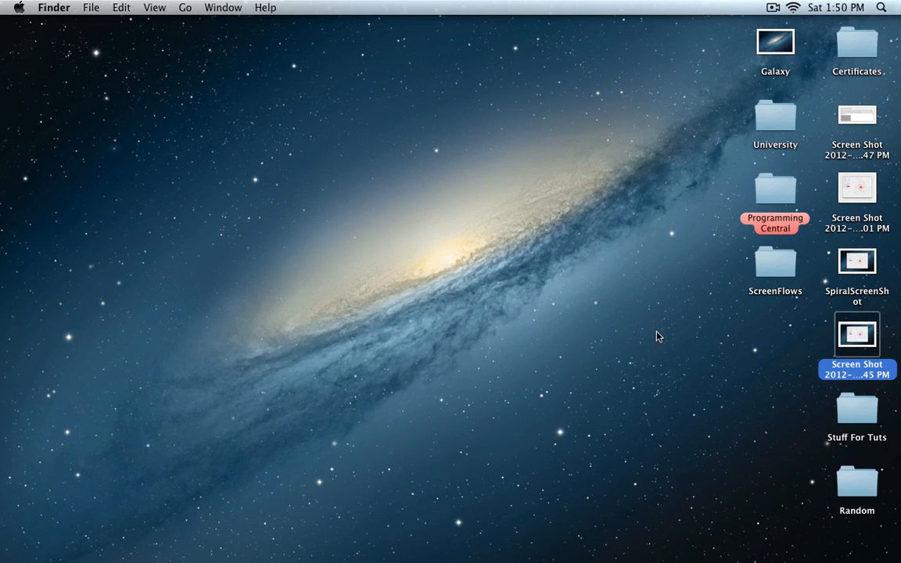